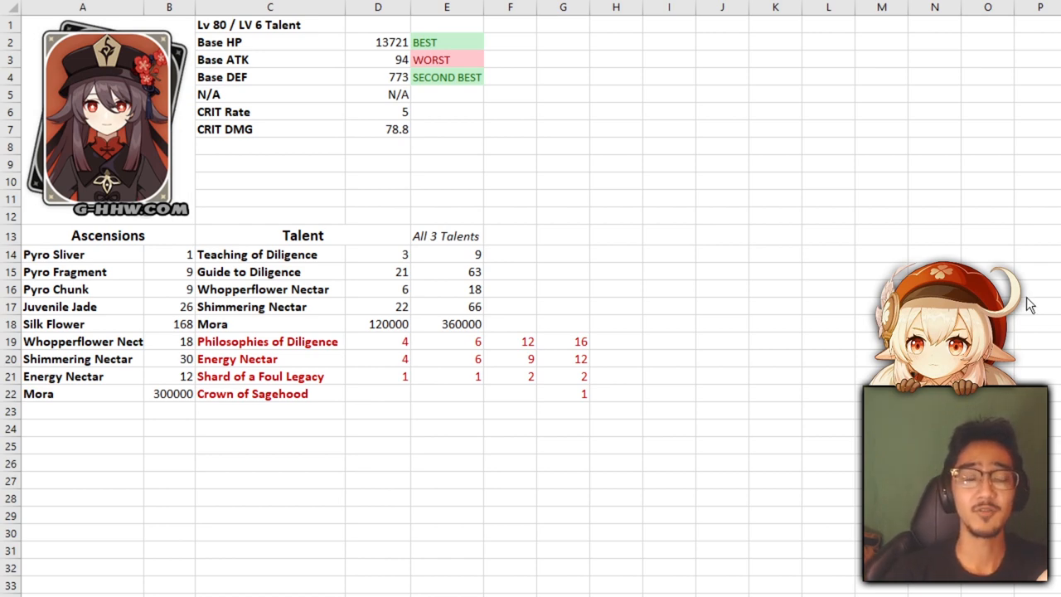
pyautogui.moveTo(589, 424)
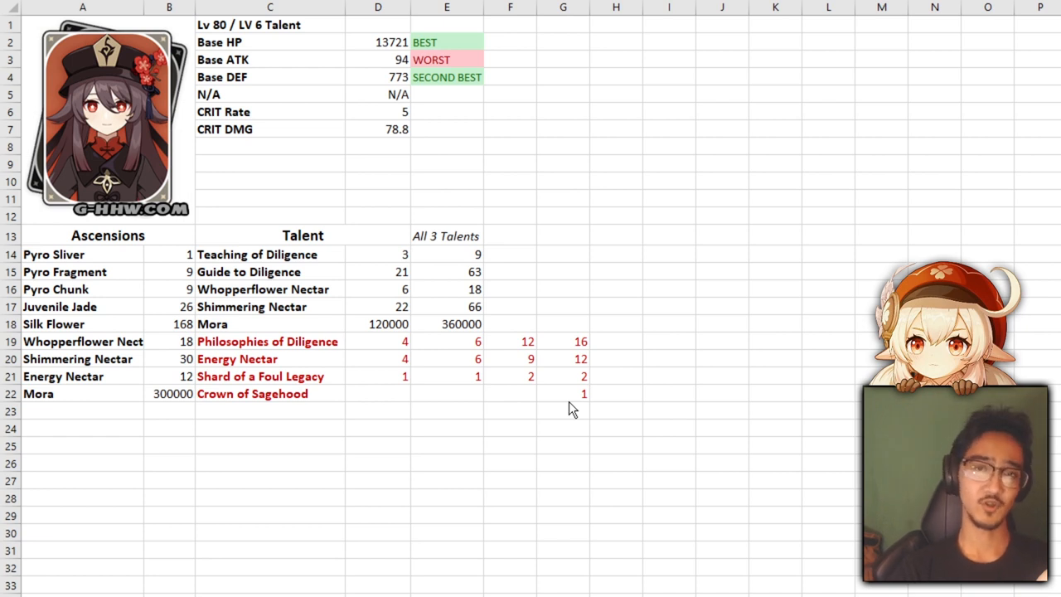
pyautogui.moveTo(557, 394)
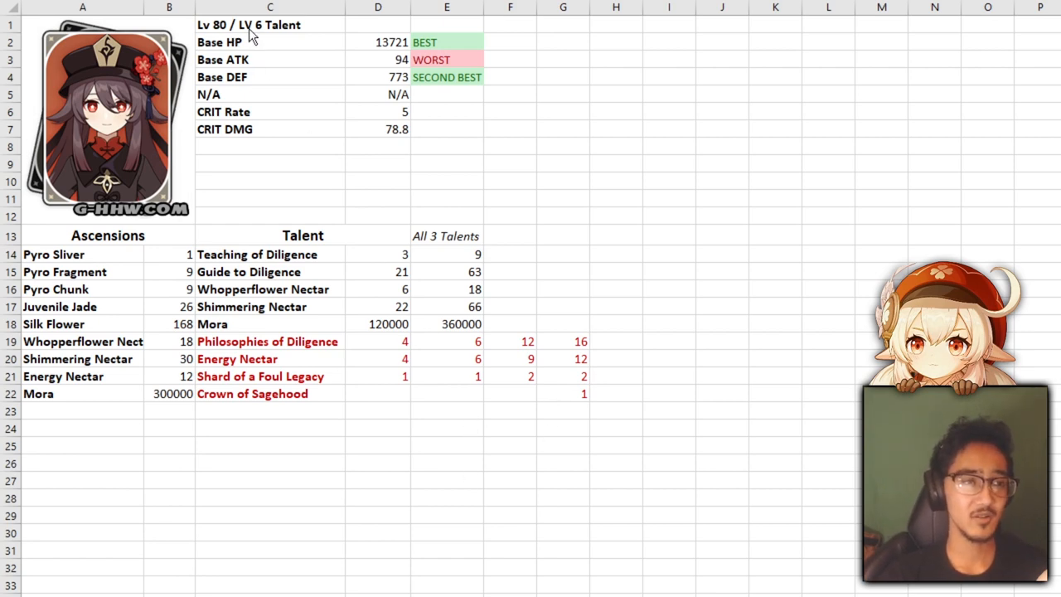
pyautogui.moveTo(749, 129)
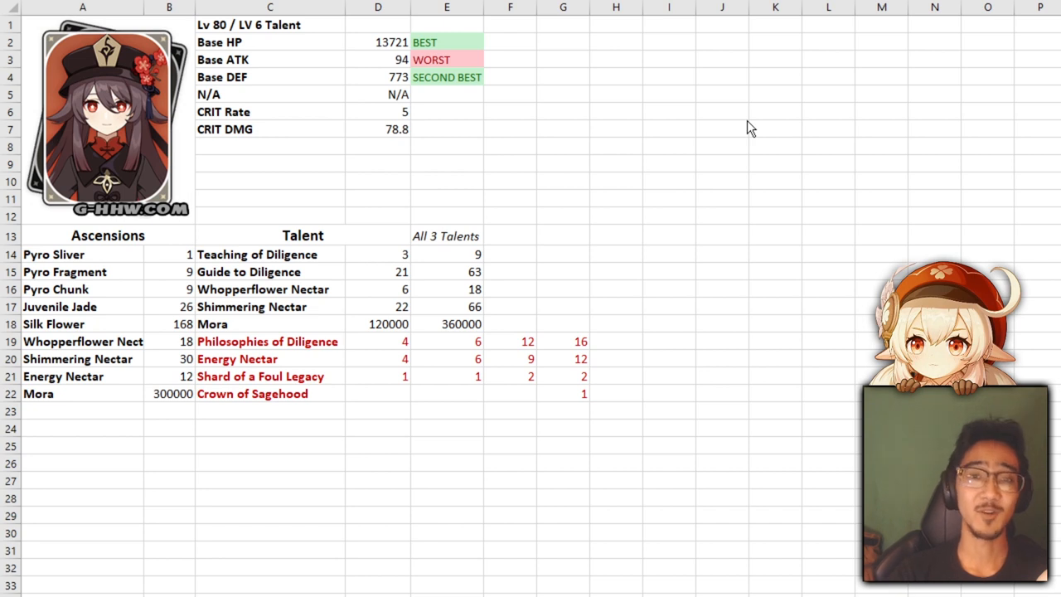
pyautogui.moveTo(289, 53)
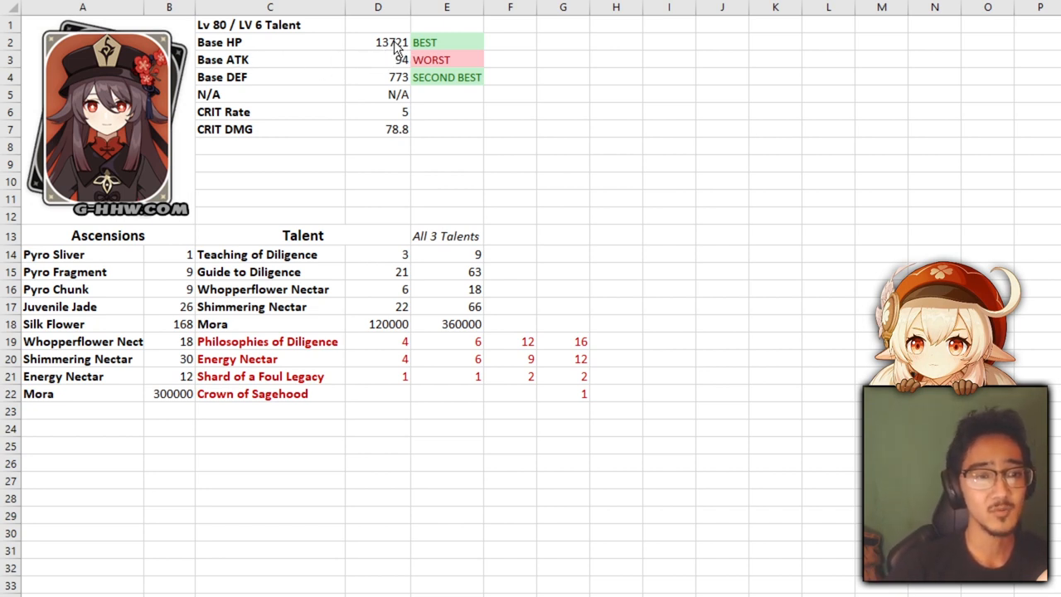
pyautogui.moveTo(383, 283)
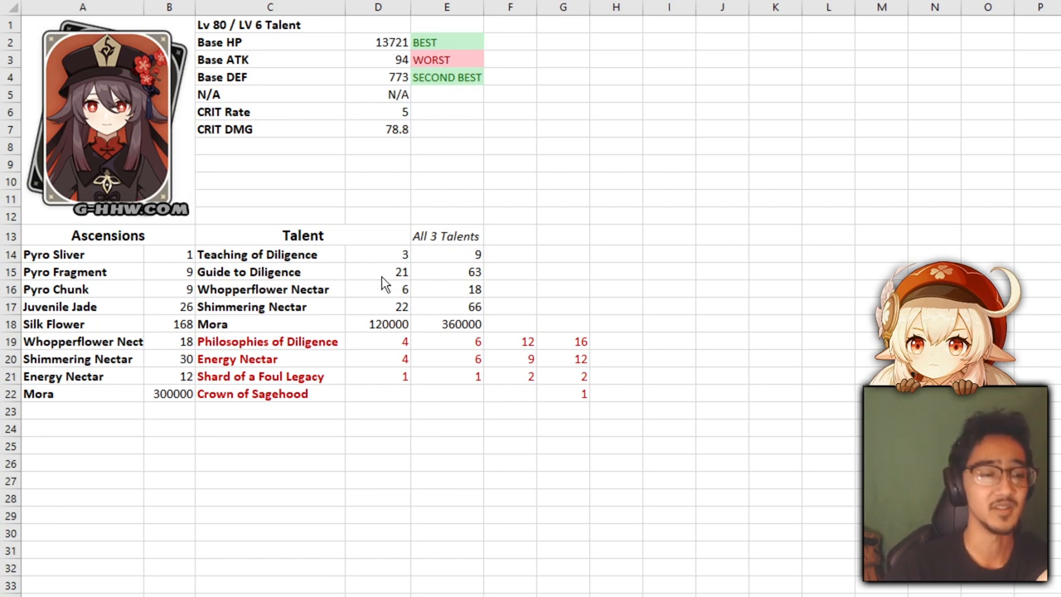
pyautogui.moveTo(489, 86)
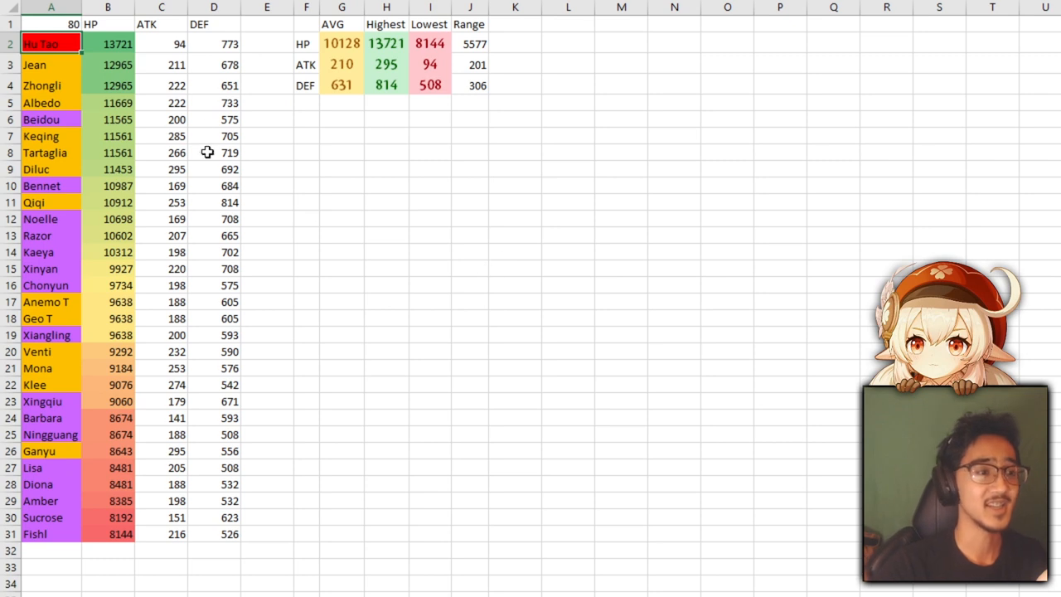
pyautogui.moveTo(486, 186)
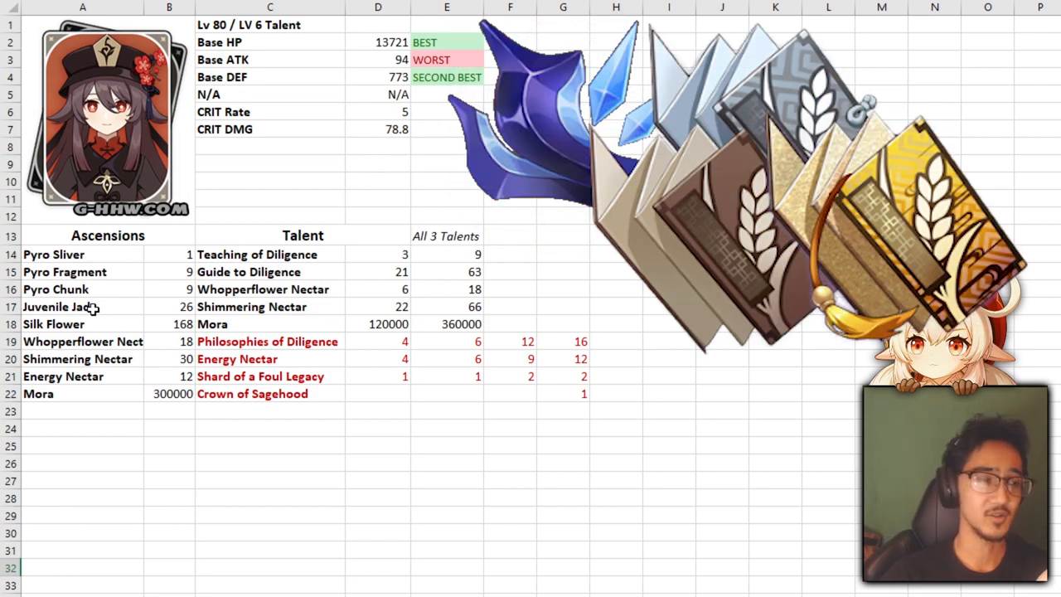
# Step: Point out the Silk Flower, Teaching of Diligence, Shard of a Foul Legacy and Crown of Sagehood material cells
pyautogui.click(83, 323)
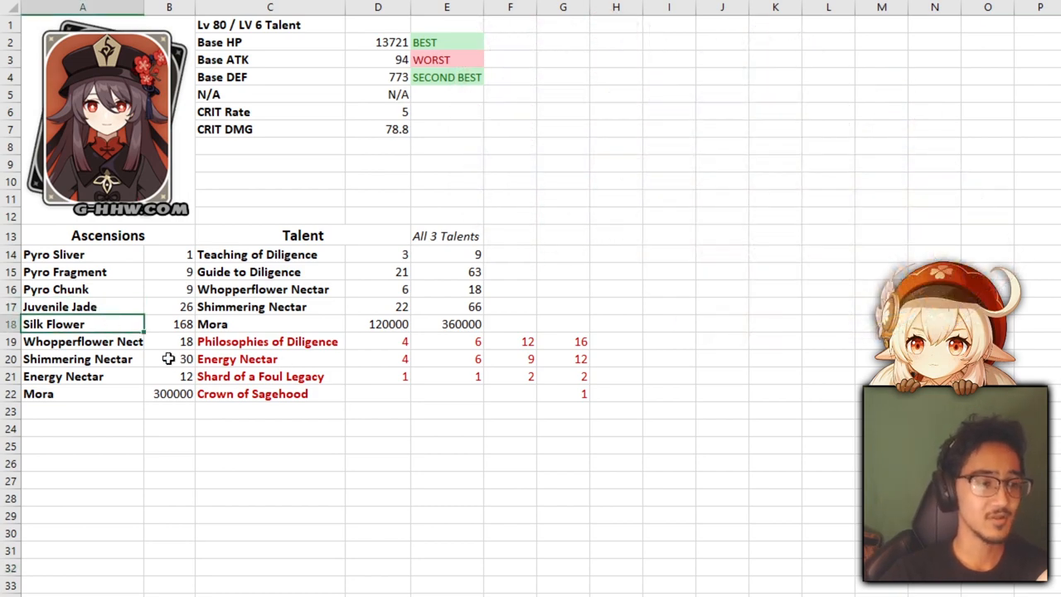
pyautogui.click(257, 256)
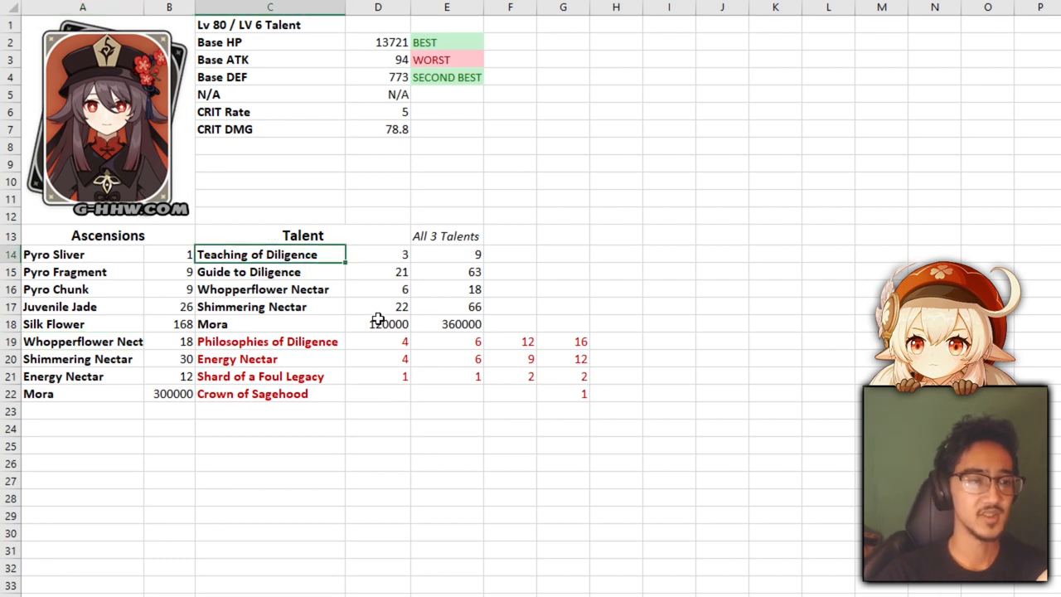
pyautogui.click(261, 375)
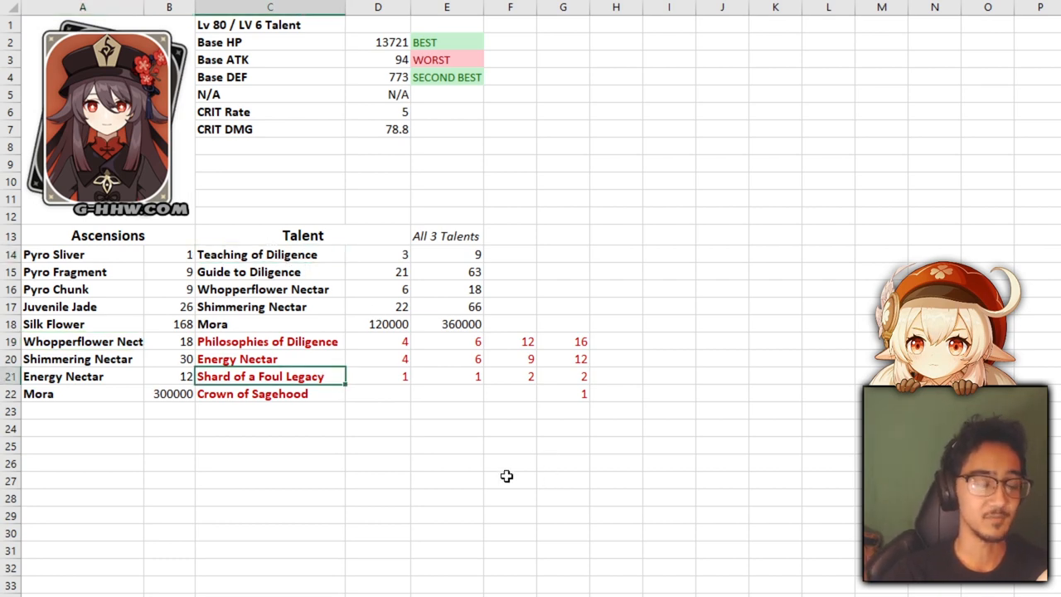
pyautogui.click(269, 394)
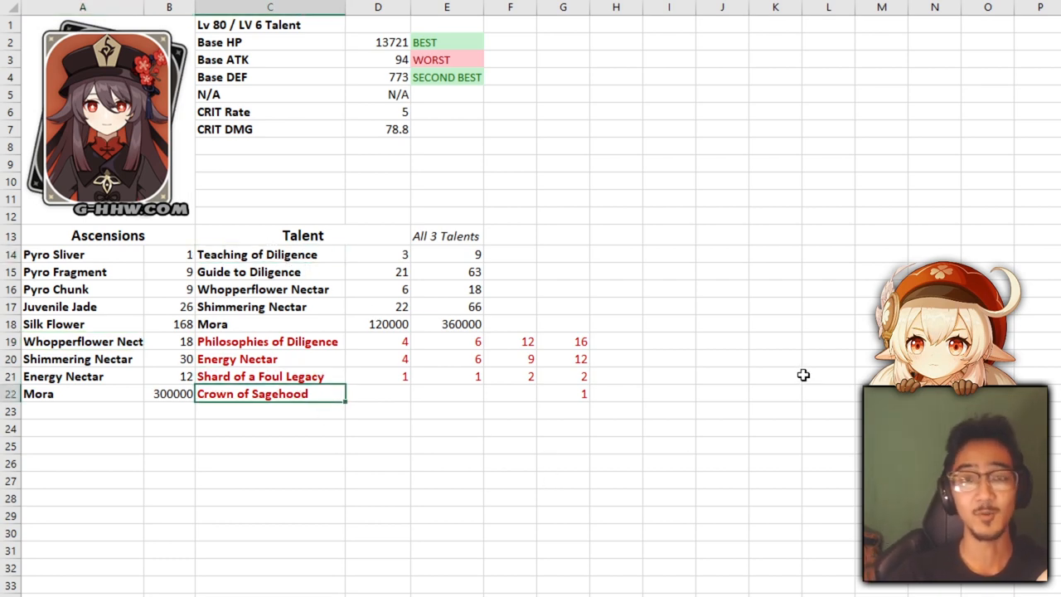
pyautogui.moveTo(391, 93)
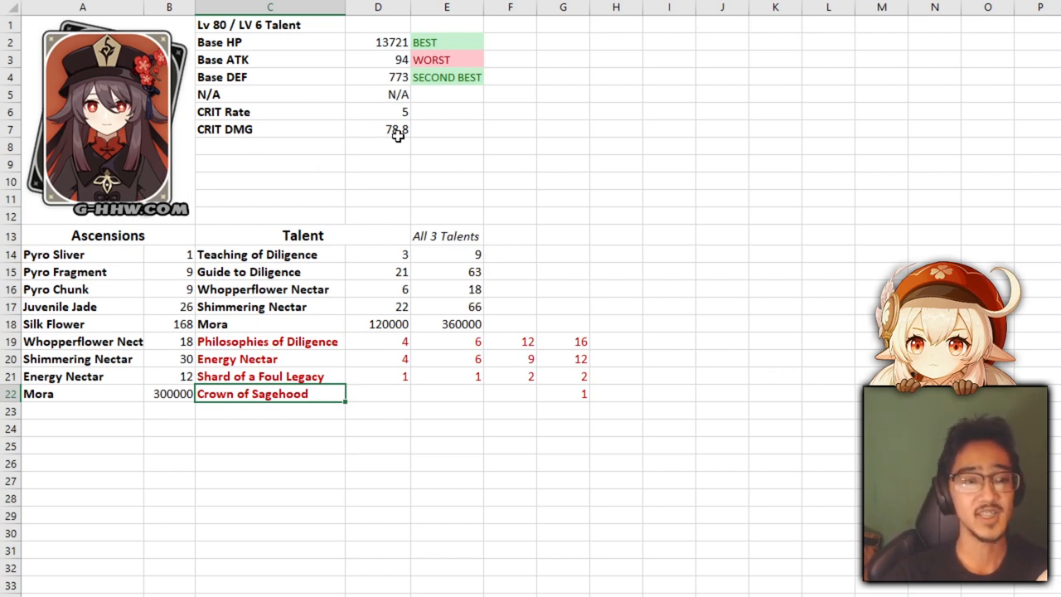
pyautogui.moveTo(438, 130)
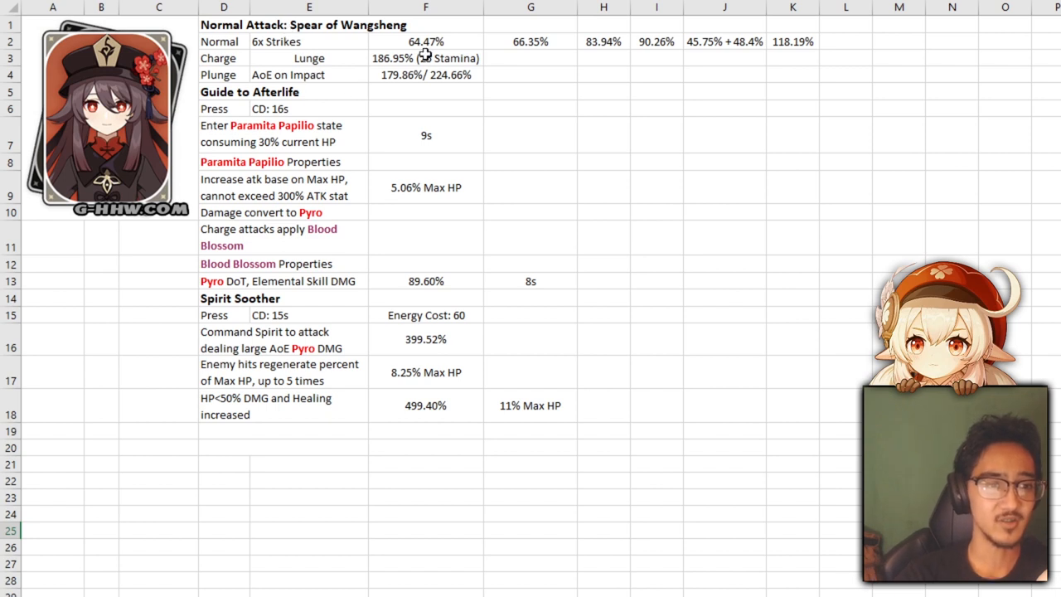
pyautogui.moveTo(693, 68)
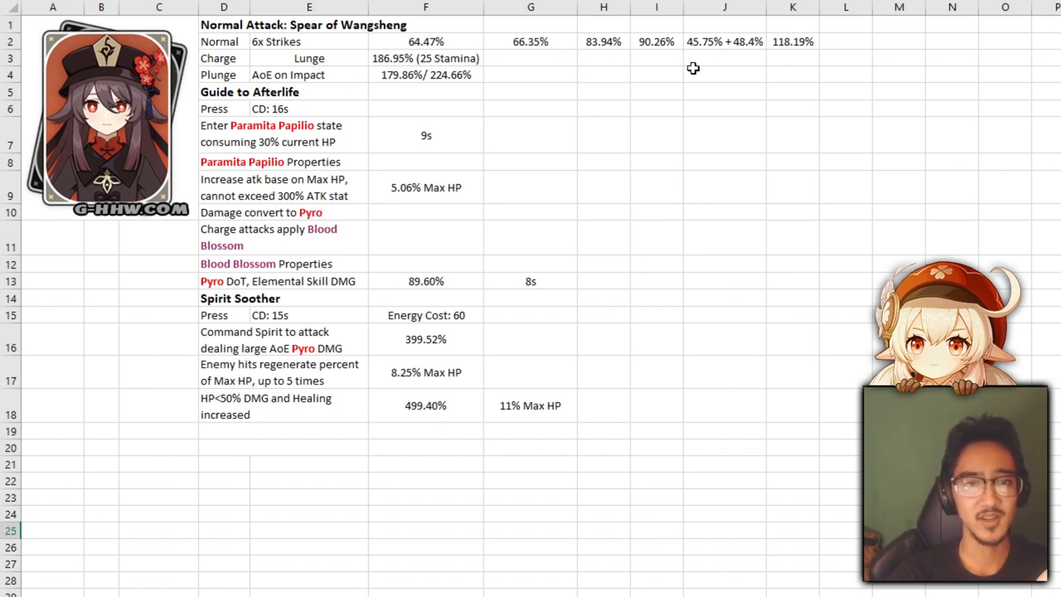
pyautogui.moveTo(769, 55)
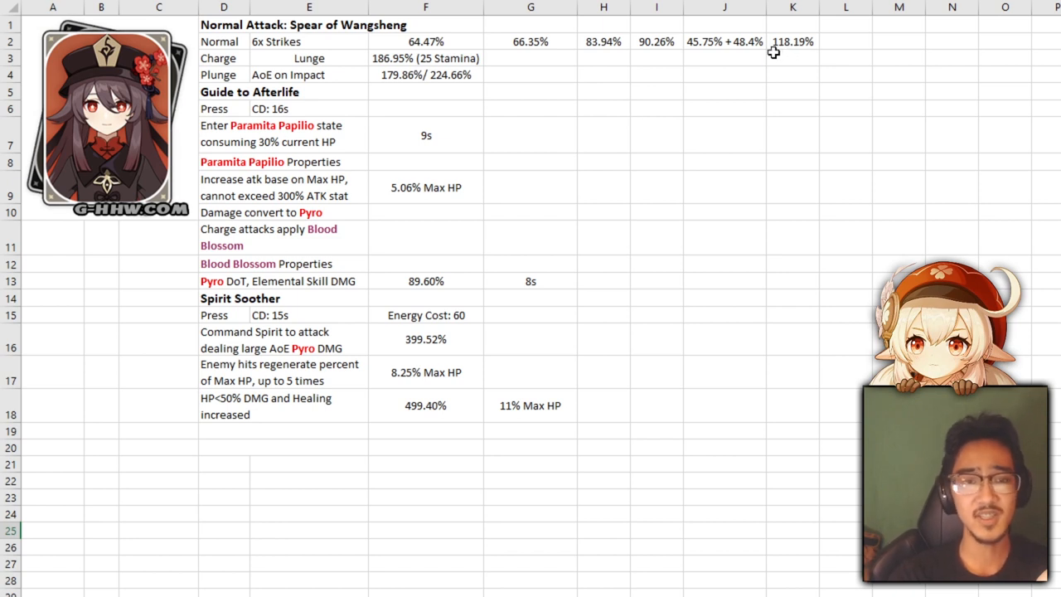
pyautogui.click(952, 134)
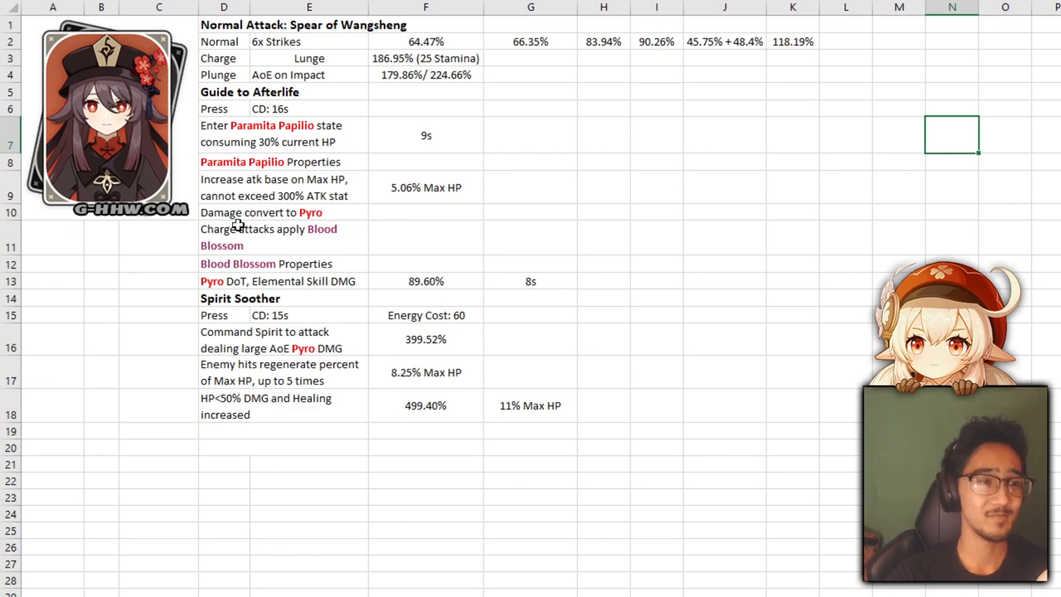
pyautogui.moveTo(299, 86)
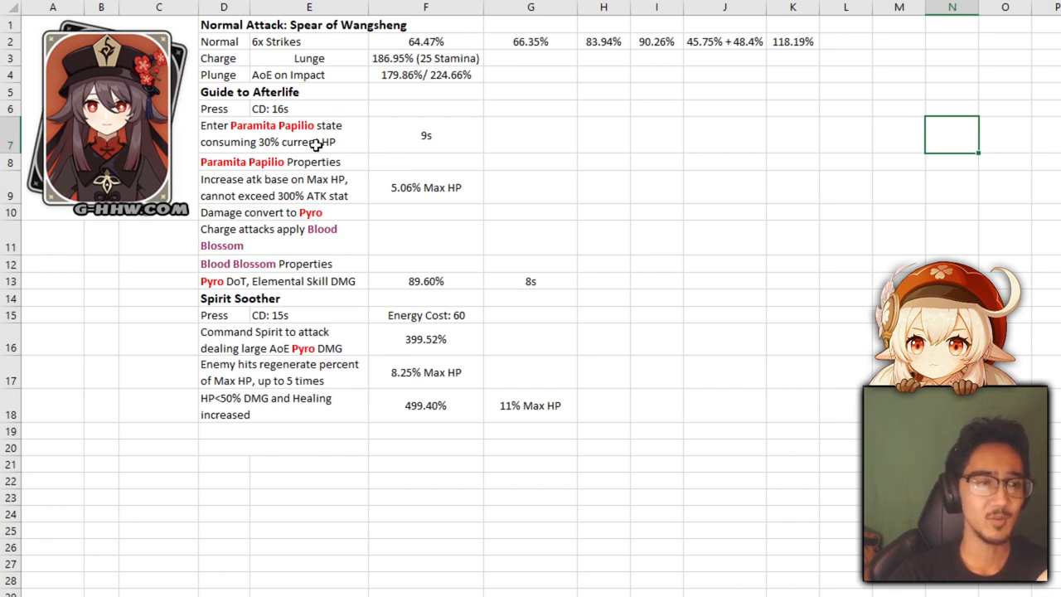
pyautogui.moveTo(323, 157)
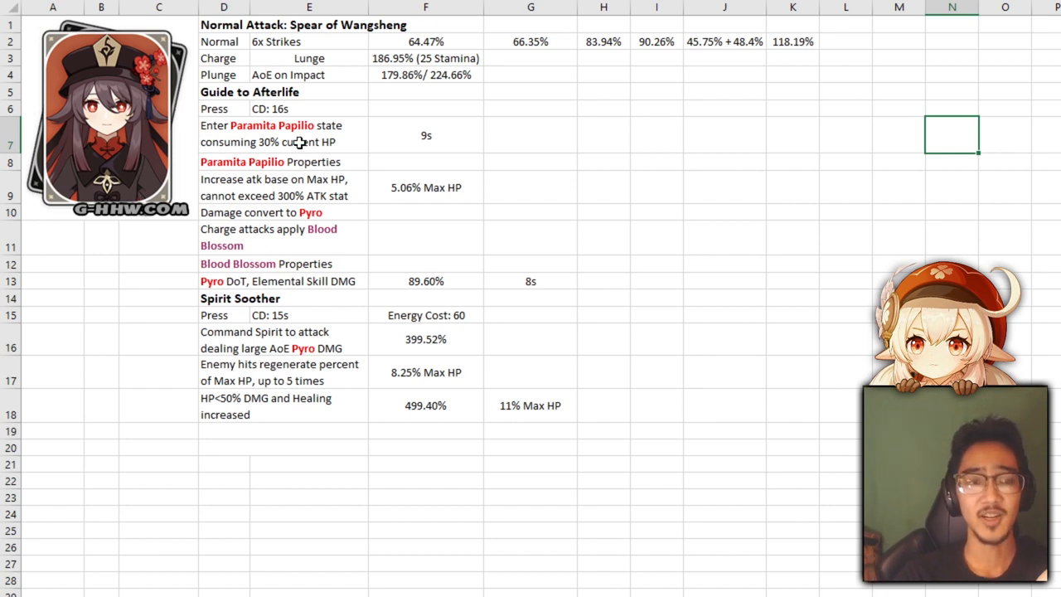
pyautogui.moveTo(461, 117)
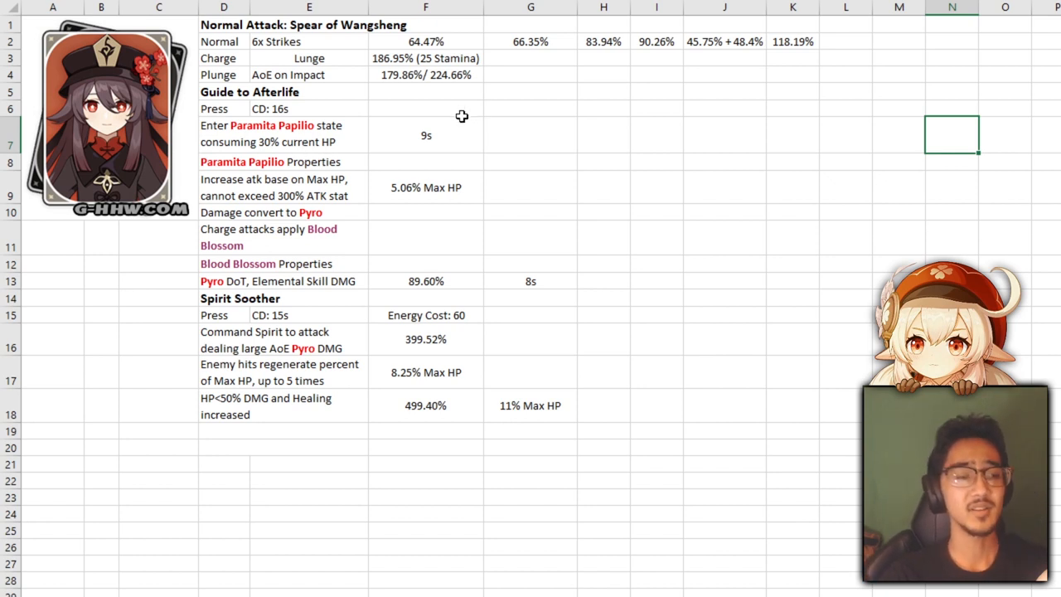
pyautogui.moveTo(320, 184)
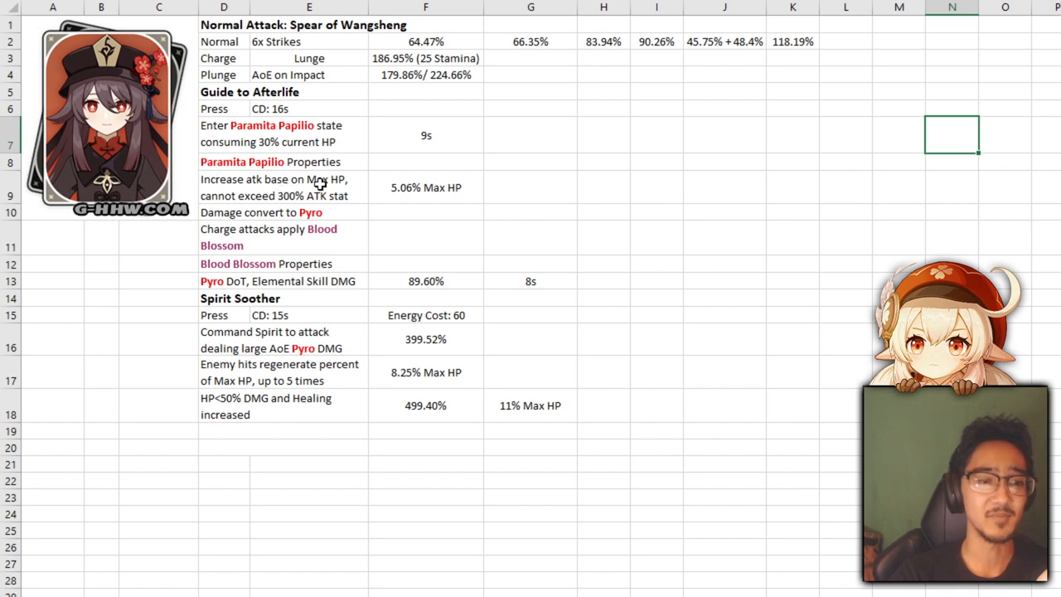
pyautogui.moveTo(280, 213)
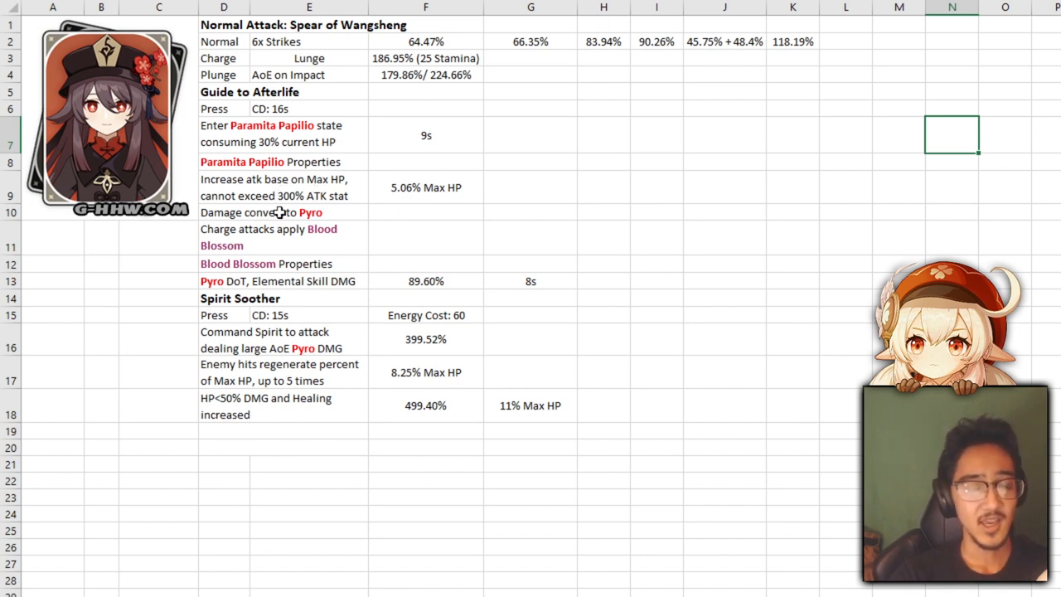
pyautogui.moveTo(361, 183)
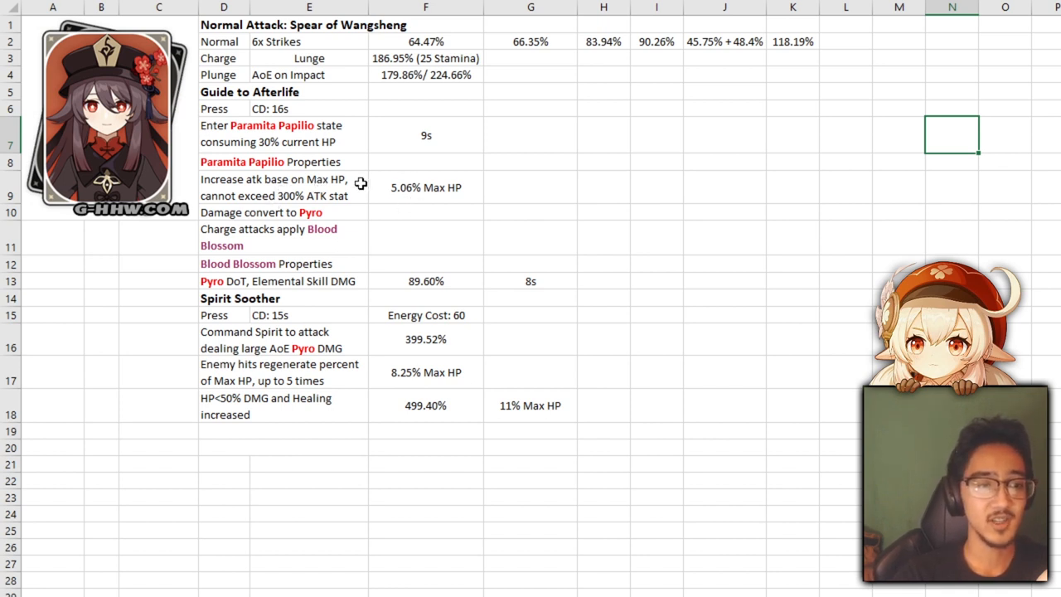
pyautogui.moveTo(398, 207)
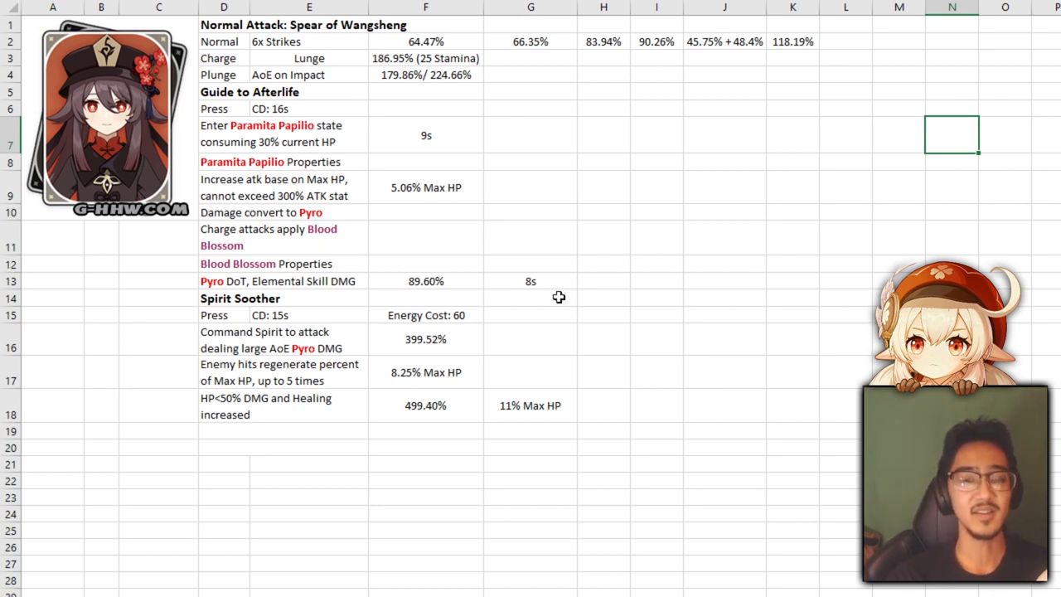
pyautogui.moveTo(640, 289)
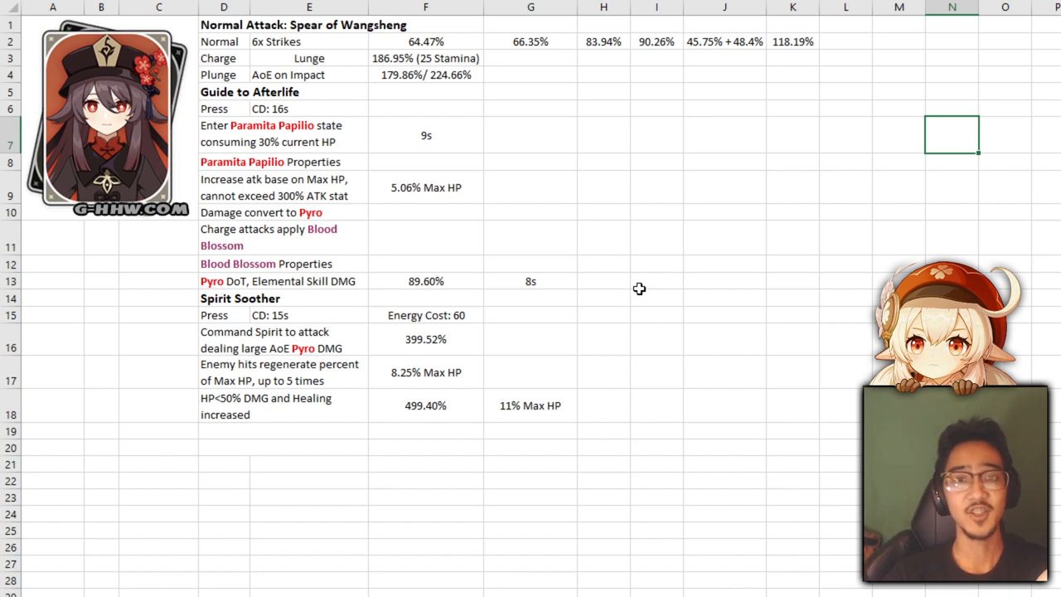
pyautogui.moveTo(522, 245)
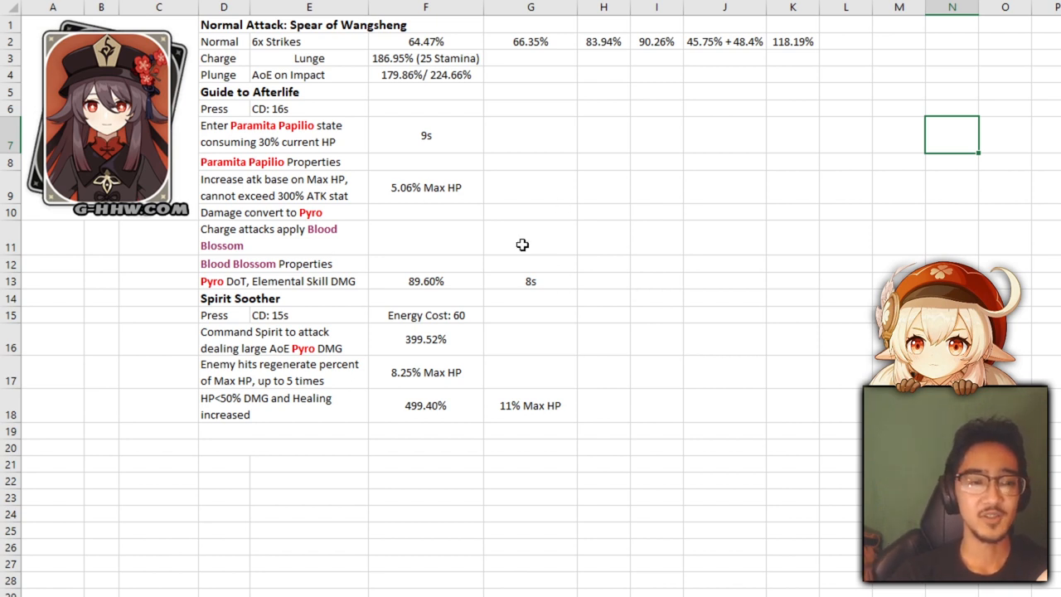
pyautogui.moveTo(514, 305)
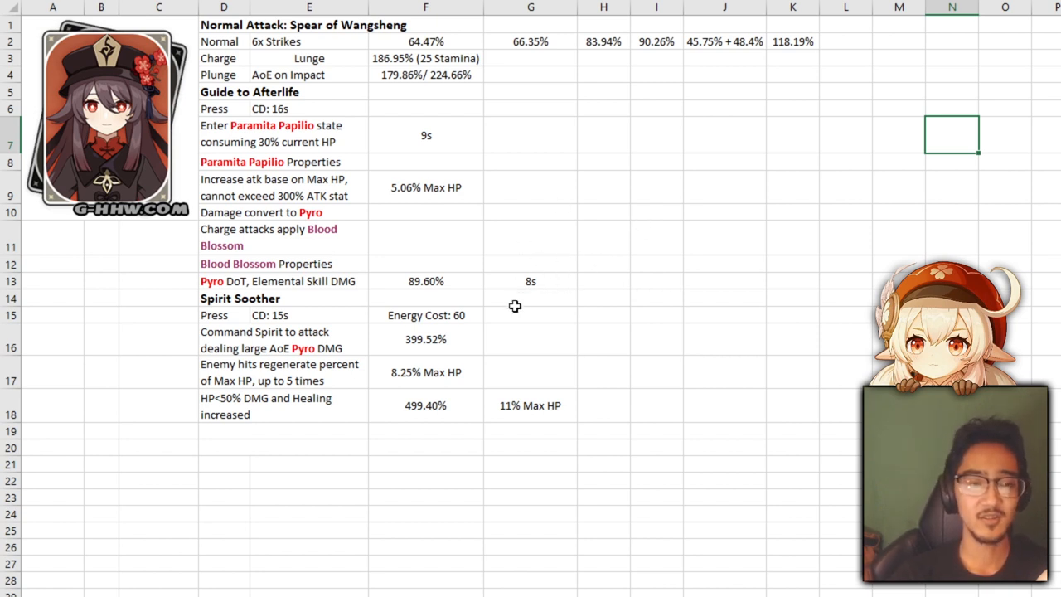
pyautogui.moveTo(821, 89)
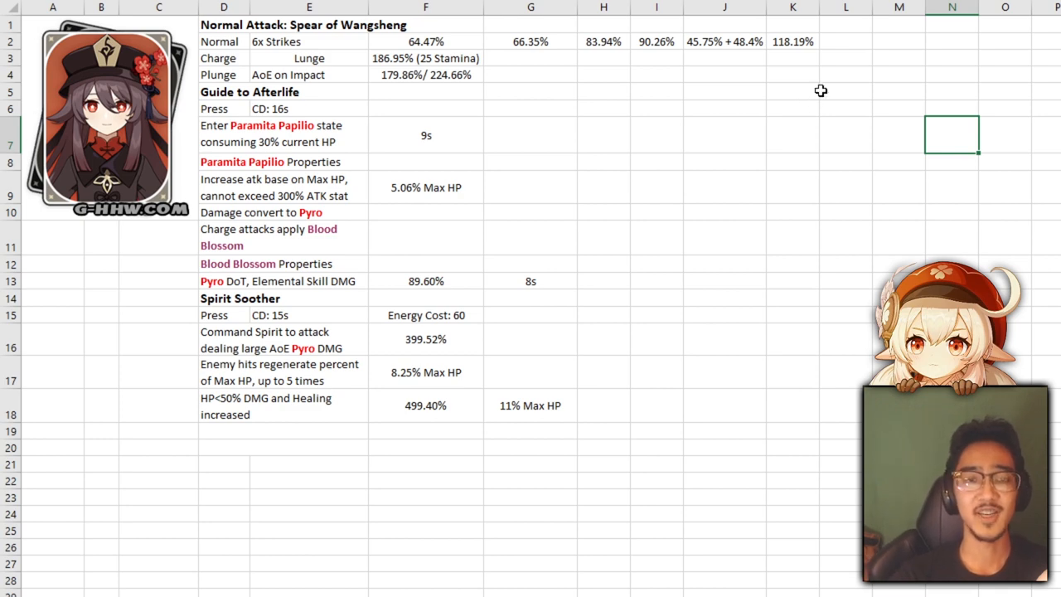
pyautogui.moveTo(509, 177)
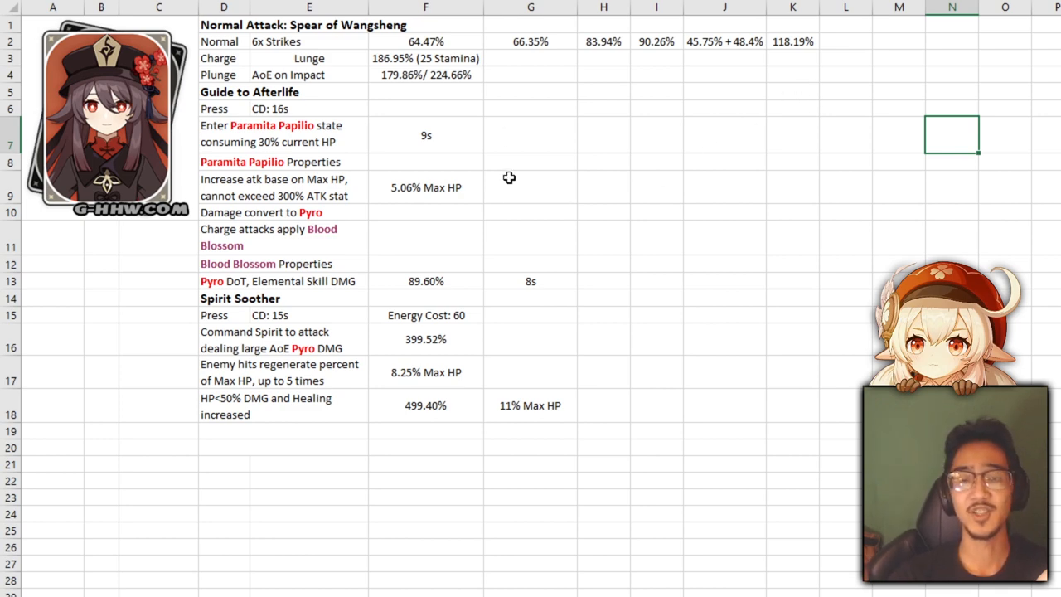
pyautogui.moveTo(610, 249)
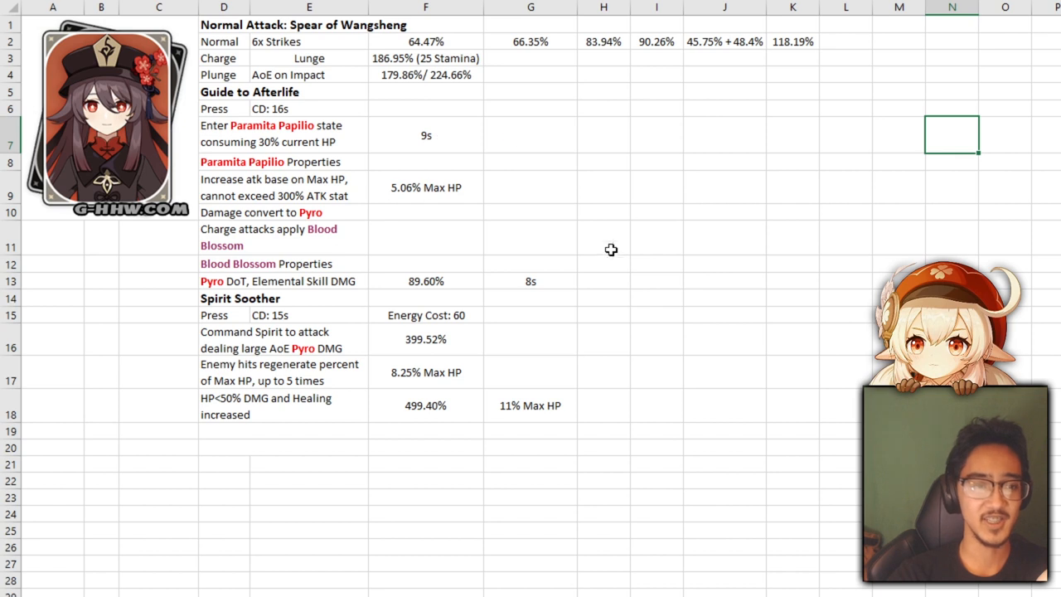
pyautogui.moveTo(613, 171)
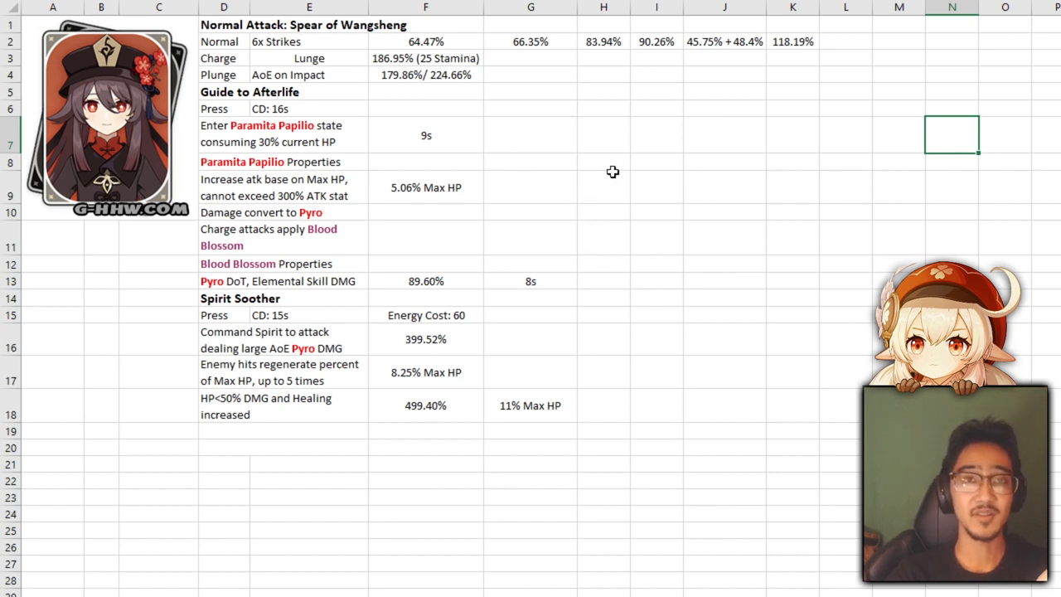
pyautogui.moveTo(318, 202)
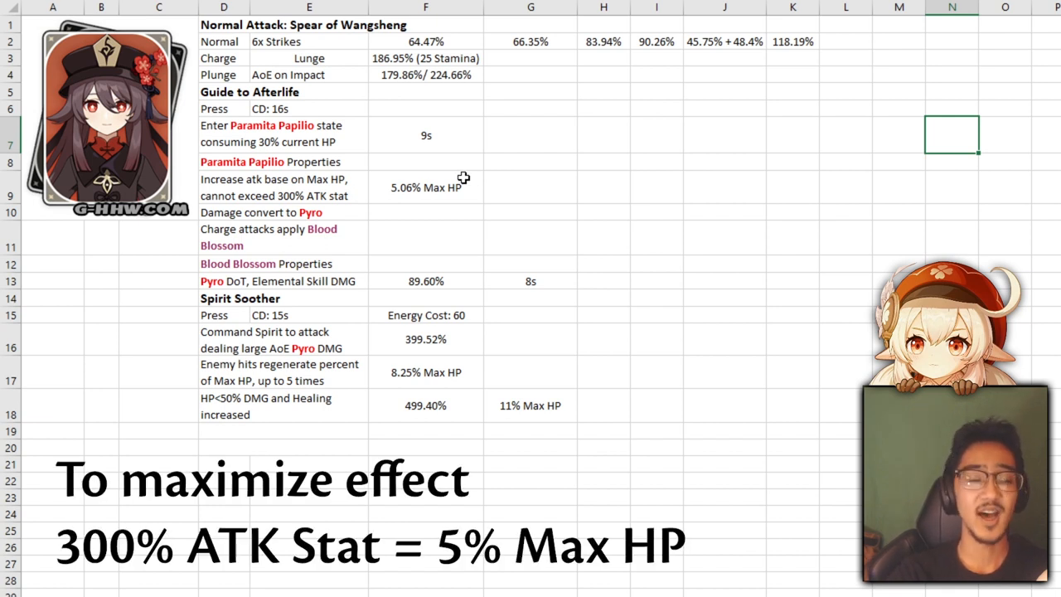
pyautogui.moveTo(322, 209)
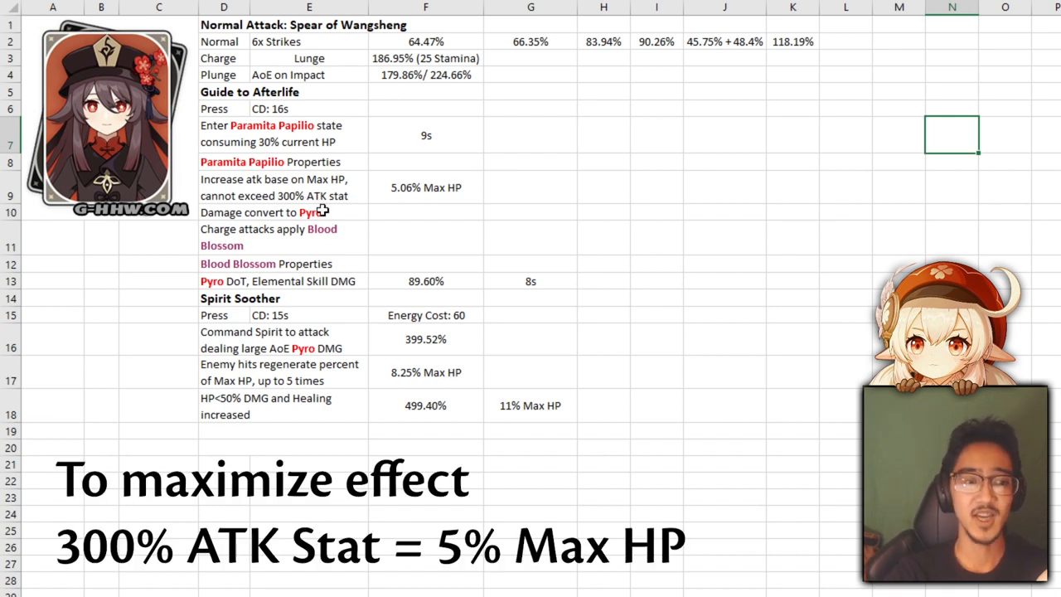
pyautogui.moveTo(339, 189)
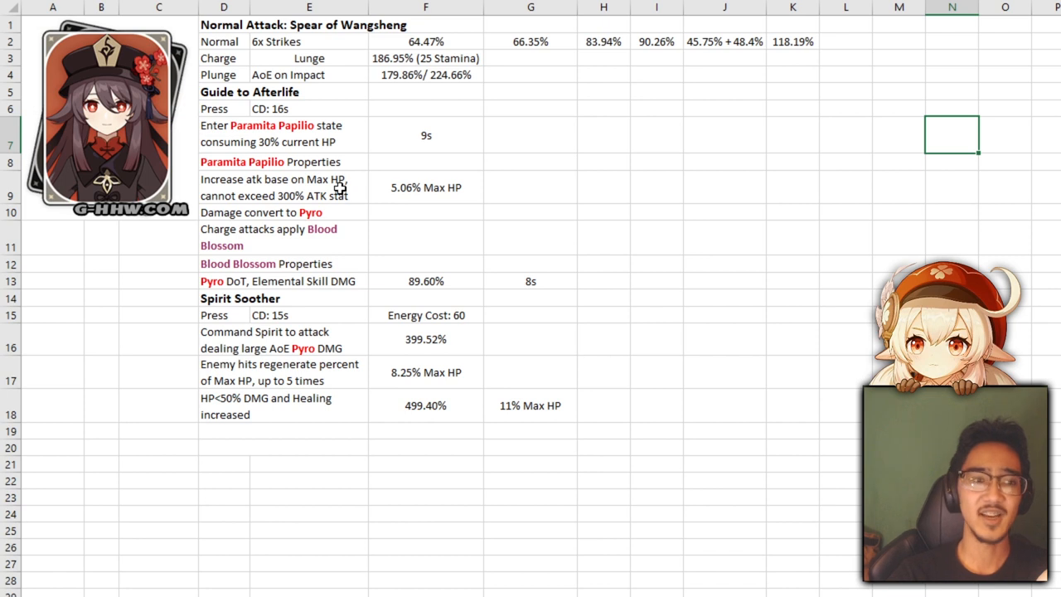
pyautogui.moveTo(364, 184)
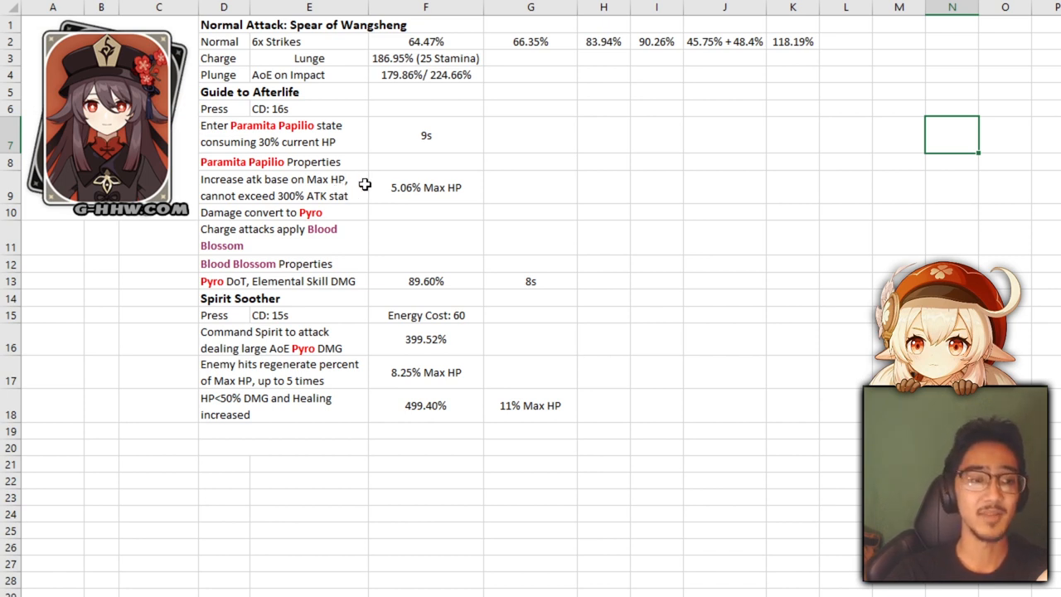
pyautogui.moveTo(458, 190)
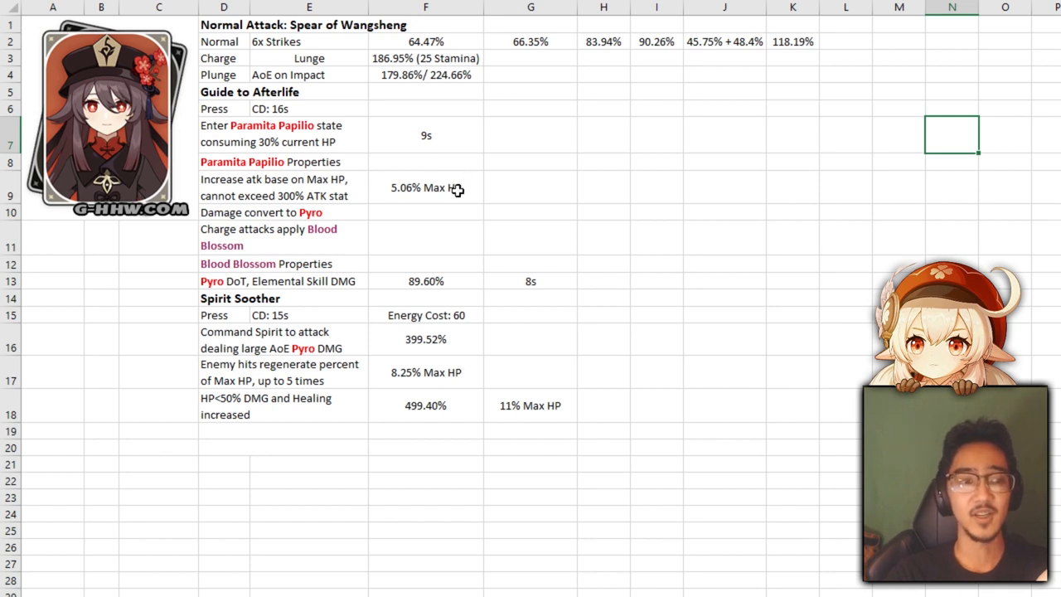
pyautogui.moveTo(451, 192)
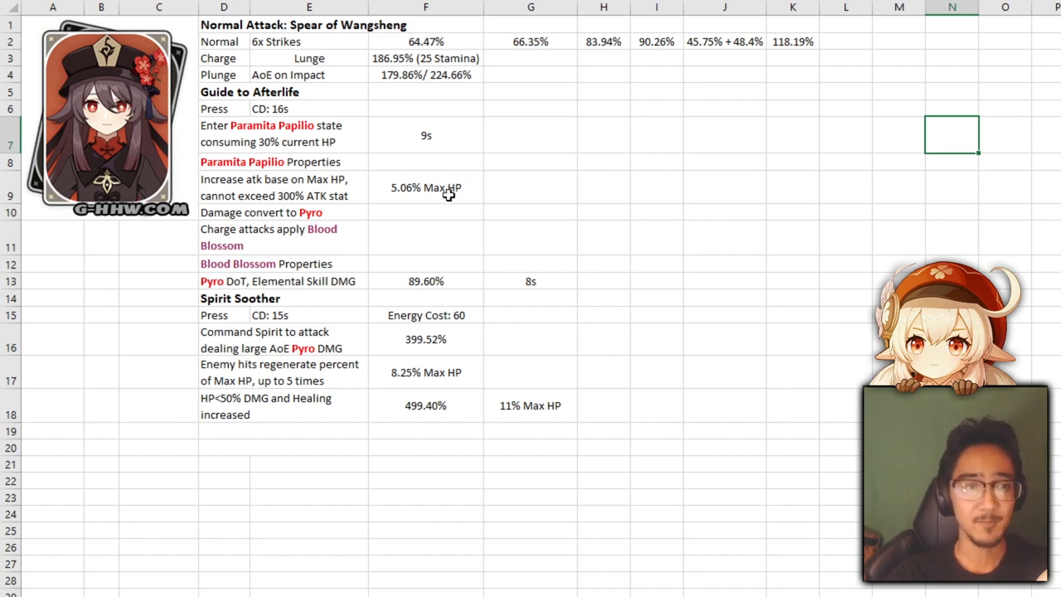
pyautogui.moveTo(347, 216)
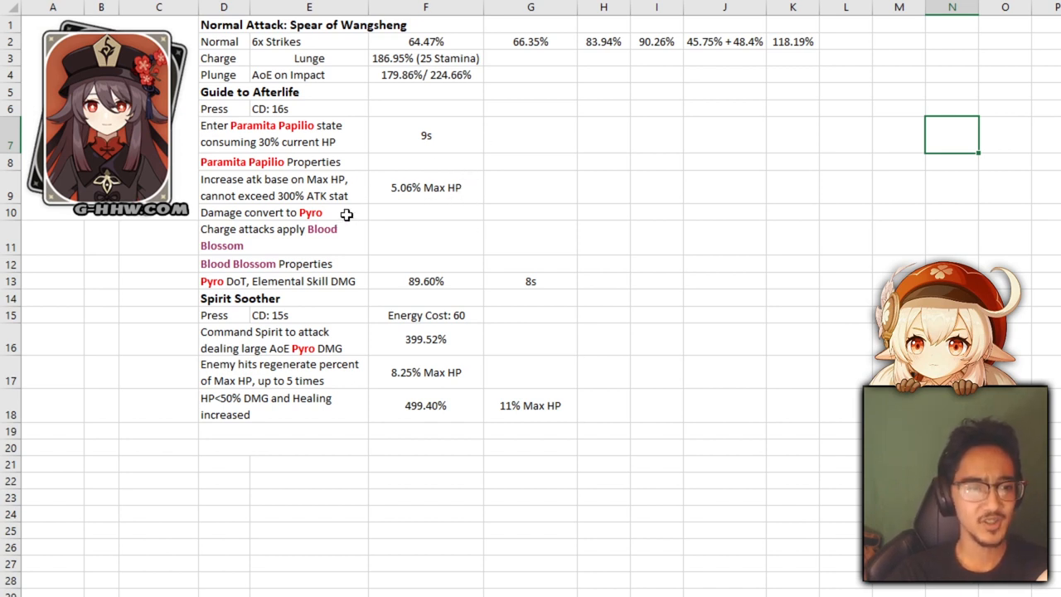
pyautogui.moveTo(373, 166)
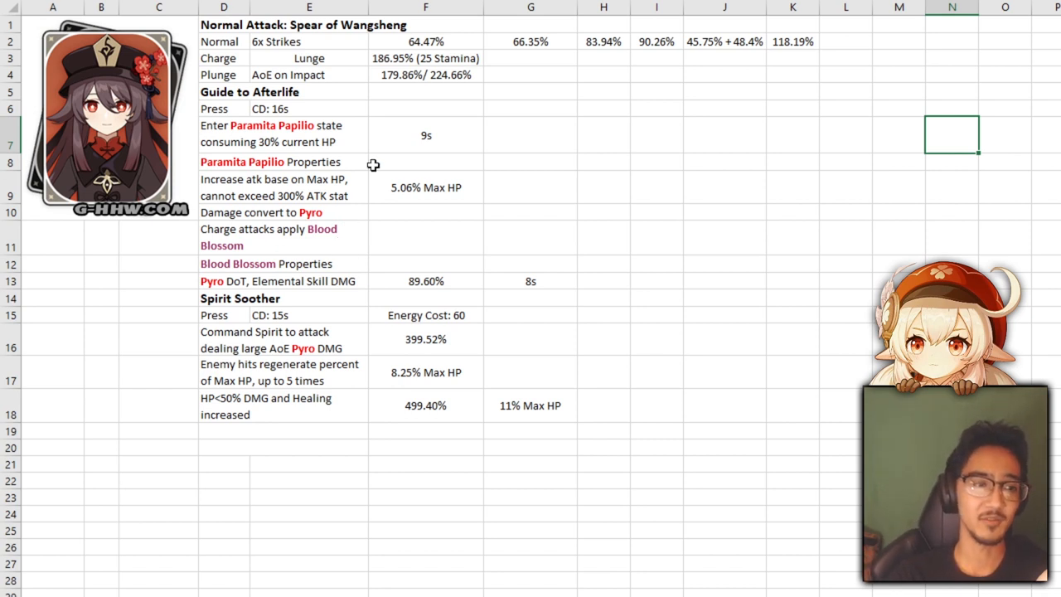
pyautogui.moveTo(439, 127)
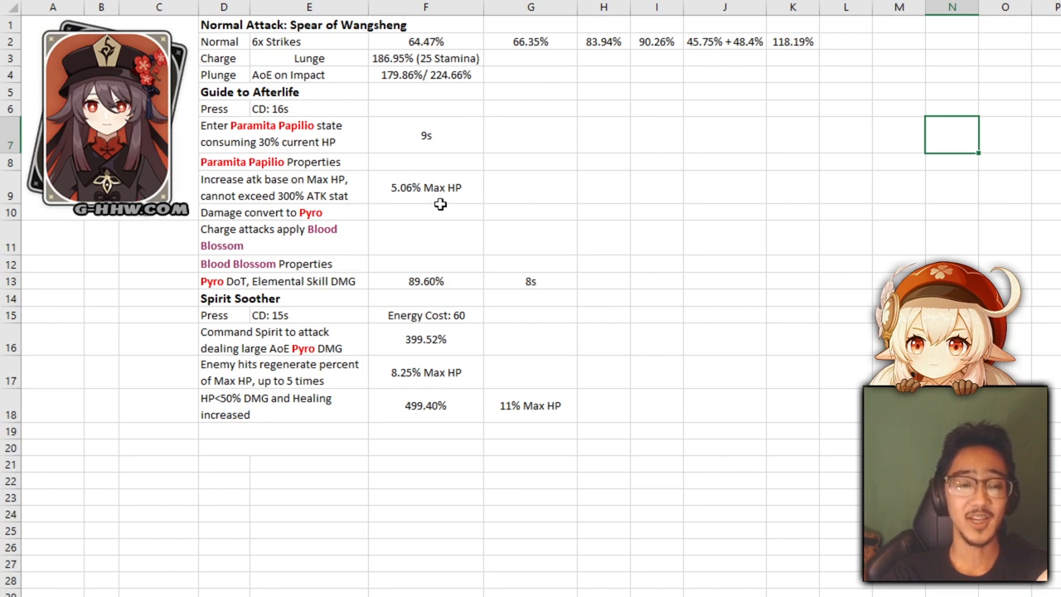
pyautogui.moveTo(350, 172)
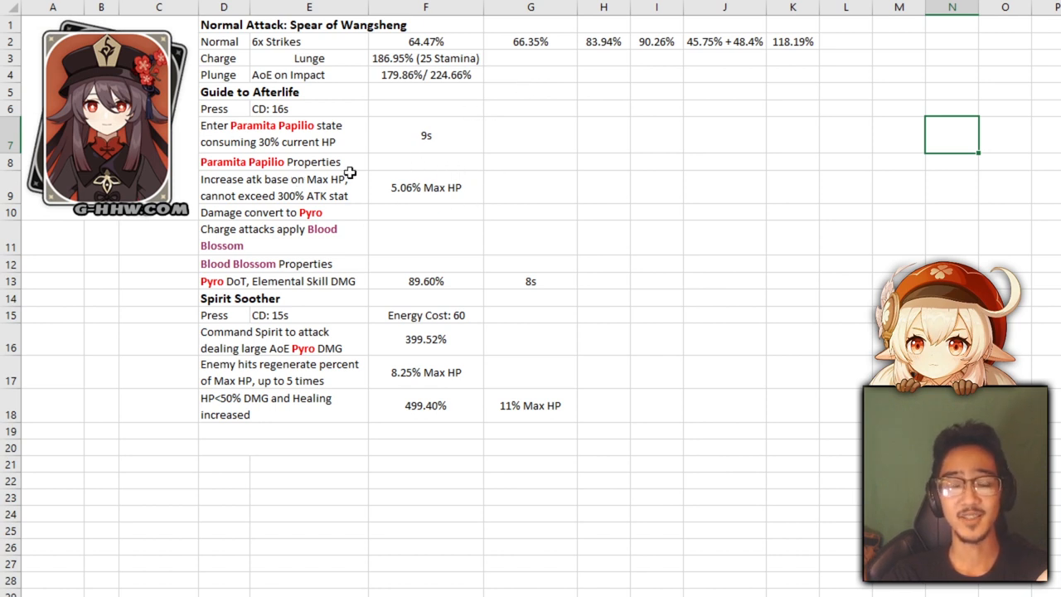
pyautogui.moveTo(435, 248)
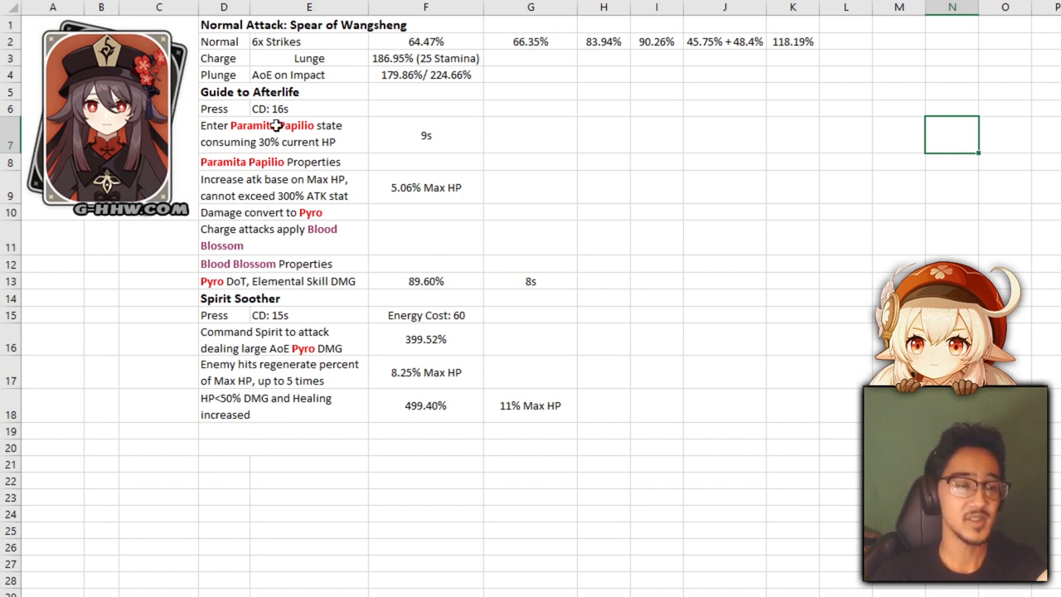
pyautogui.moveTo(225, 40)
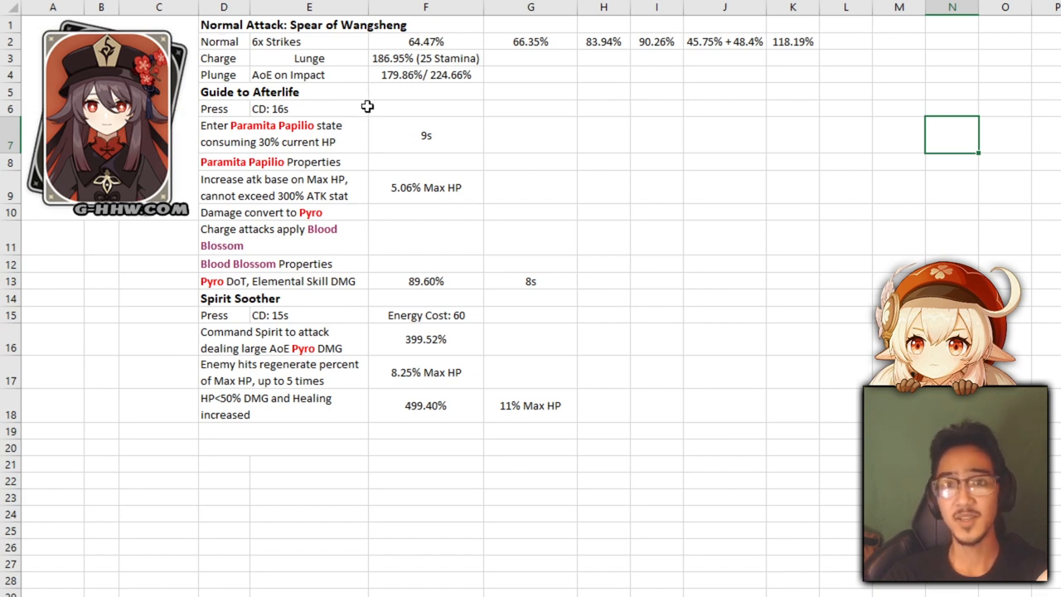
pyautogui.moveTo(509, 272)
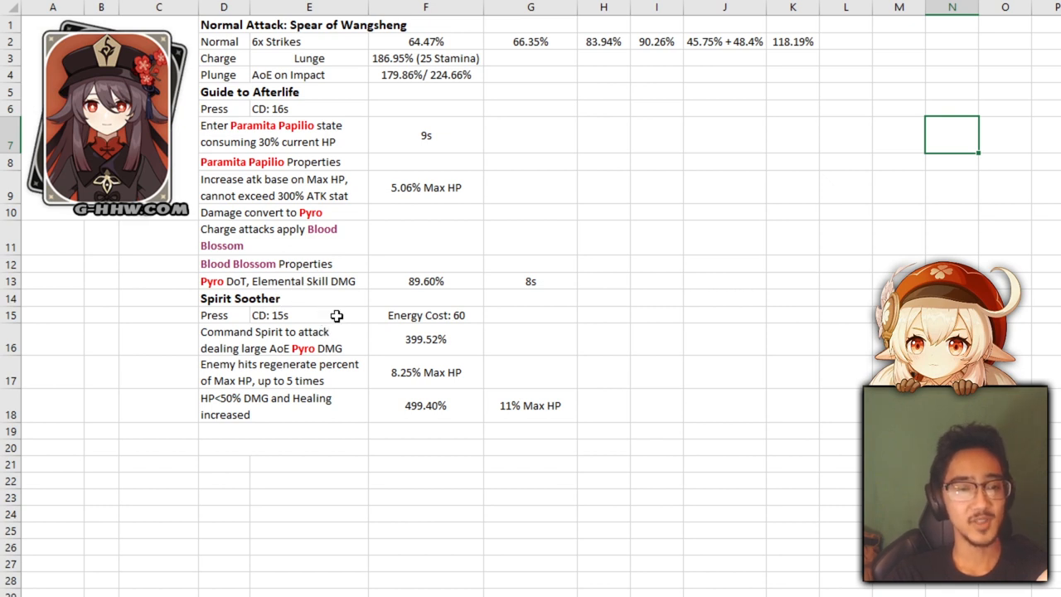
pyautogui.moveTo(479, 312)
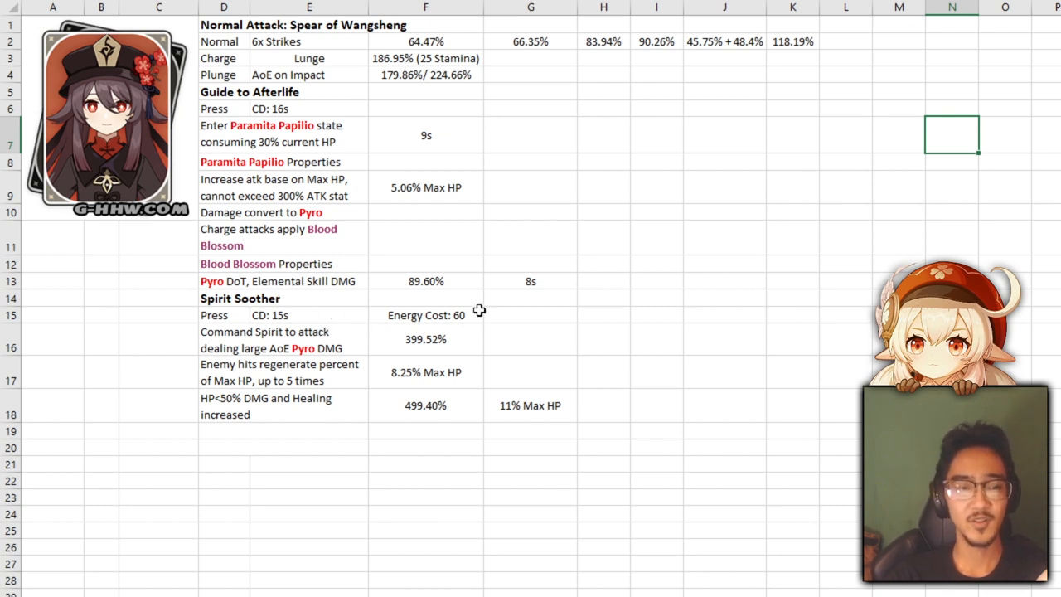
pyautogui.moveTo(295, 375)
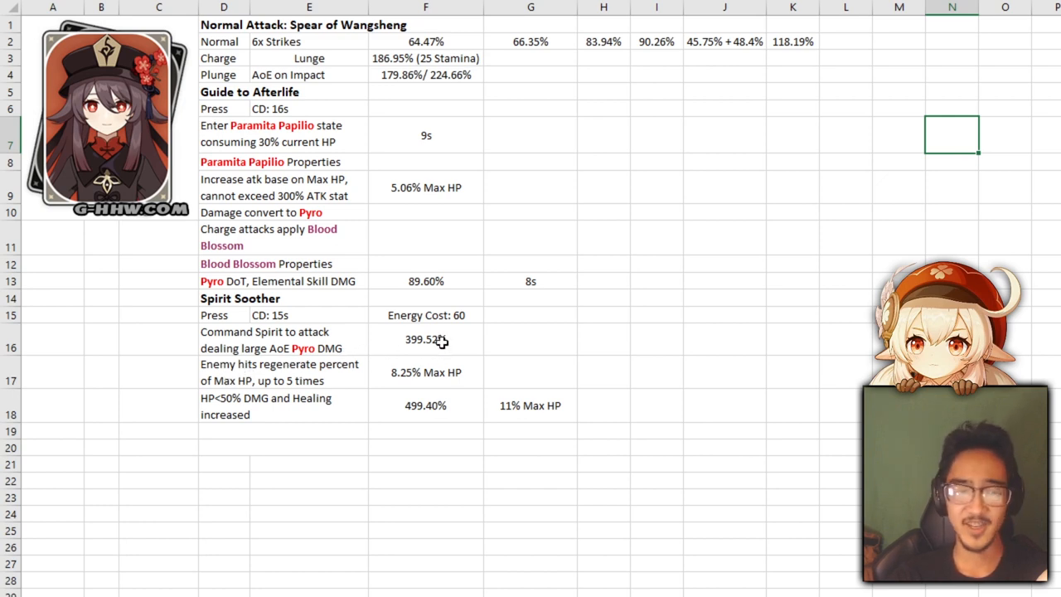
pyautogui.moveTo(229, 385)
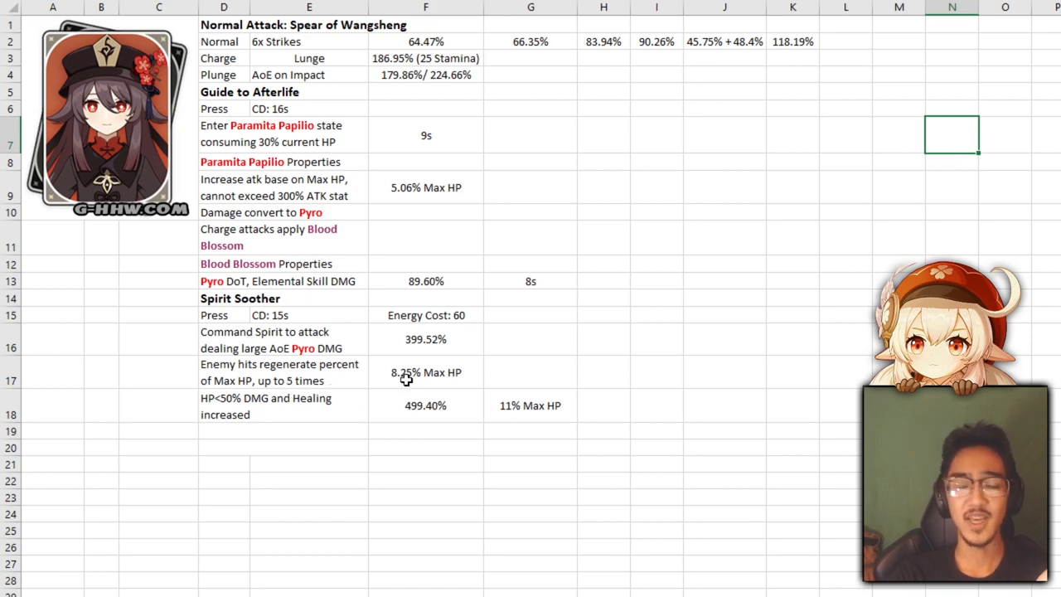
pyautogui.moveTo(272, 426)
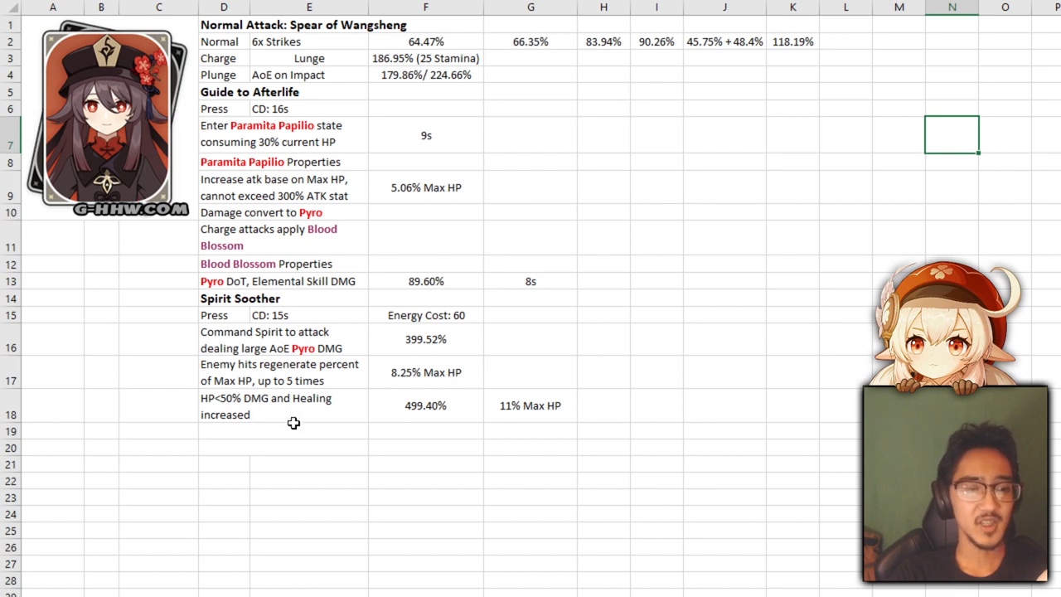
pyautogui.moveTo(447, 429)
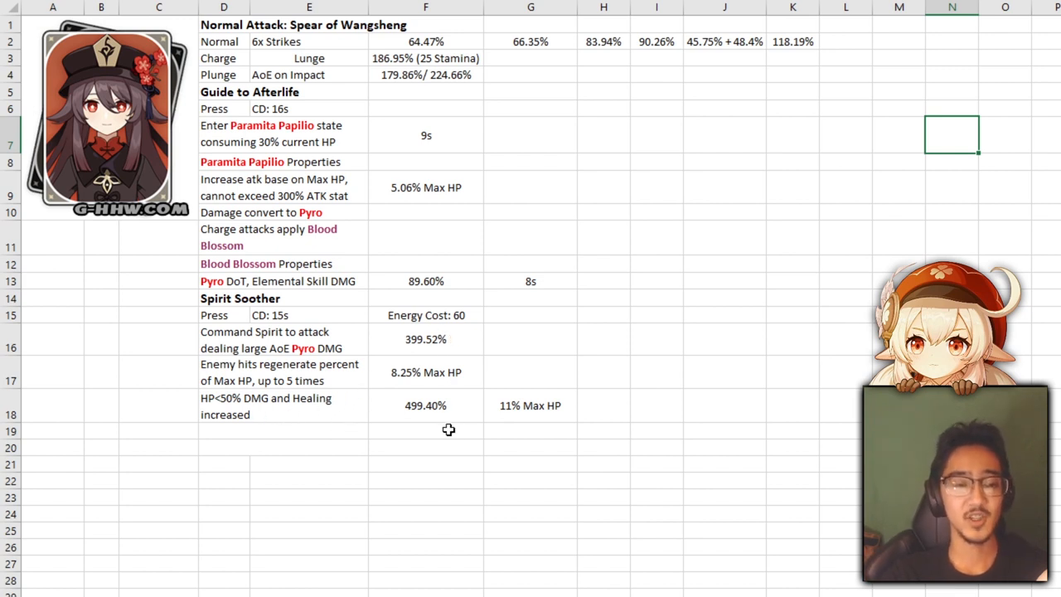
pyautogui.moveTo(545, 414)
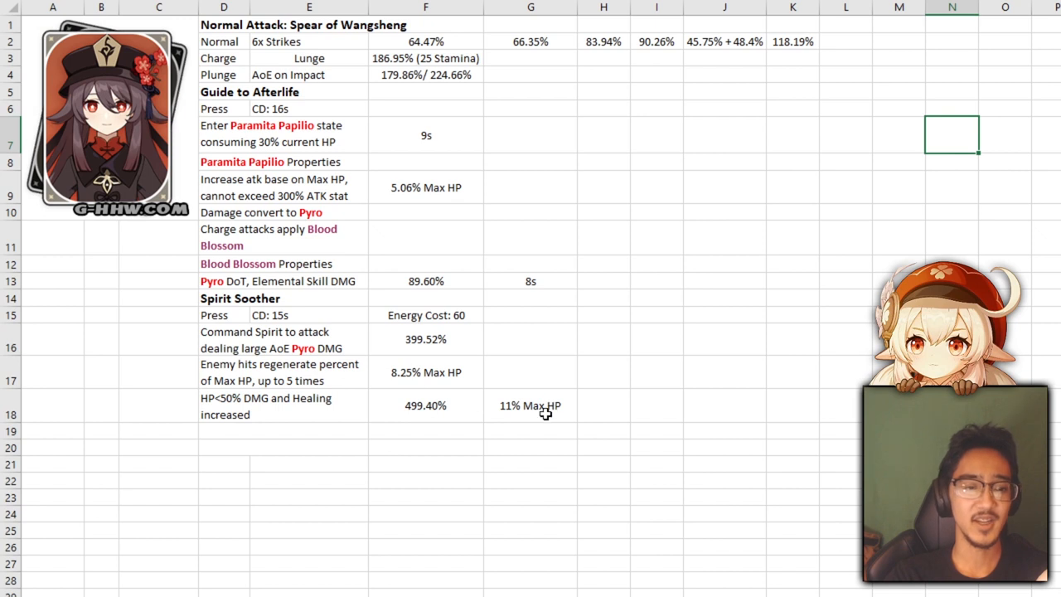
pyautogui.moveTo(534, 417)
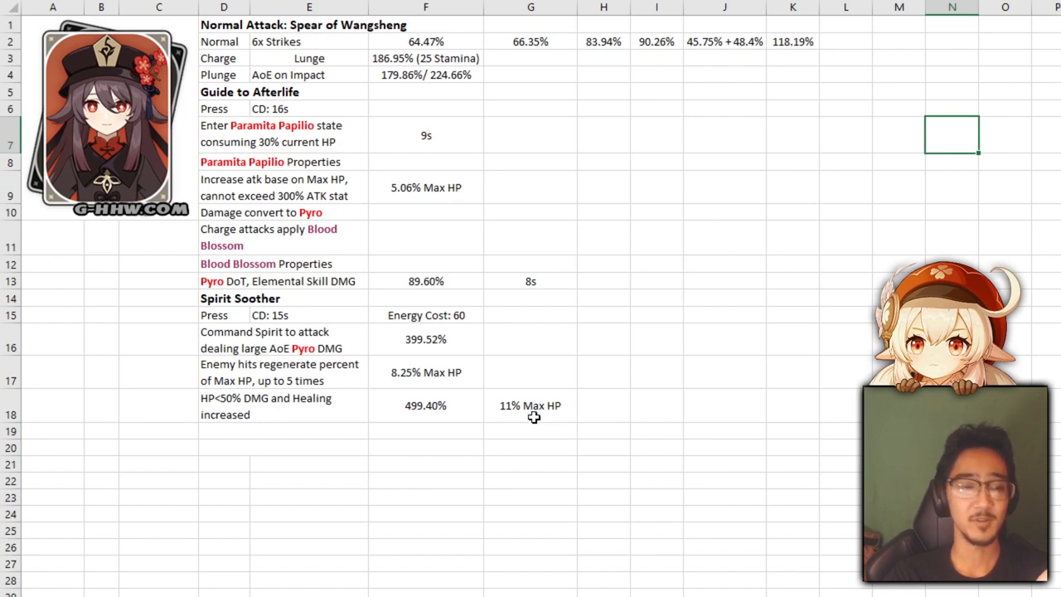
pyautogui.moveTo(517, 391)
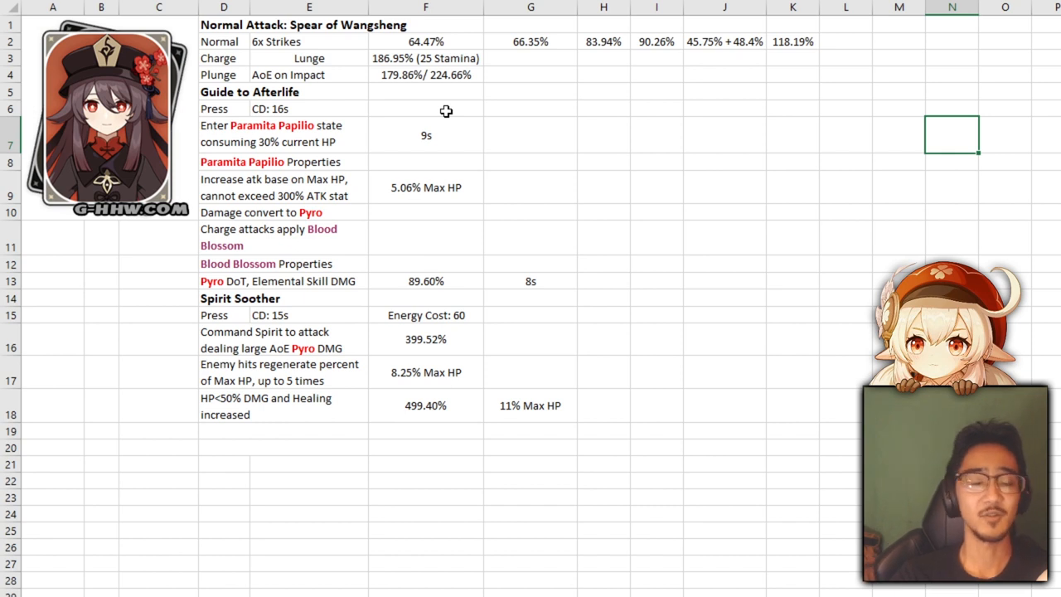
pyautogui.moveTo(428, 176)
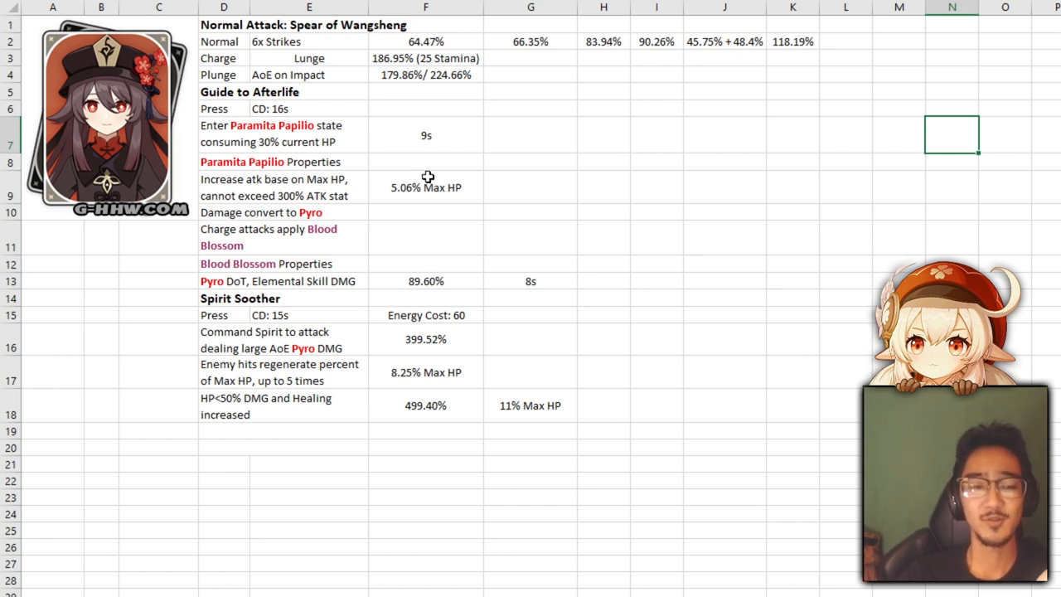
pyautogui.moveTo(431, 394)
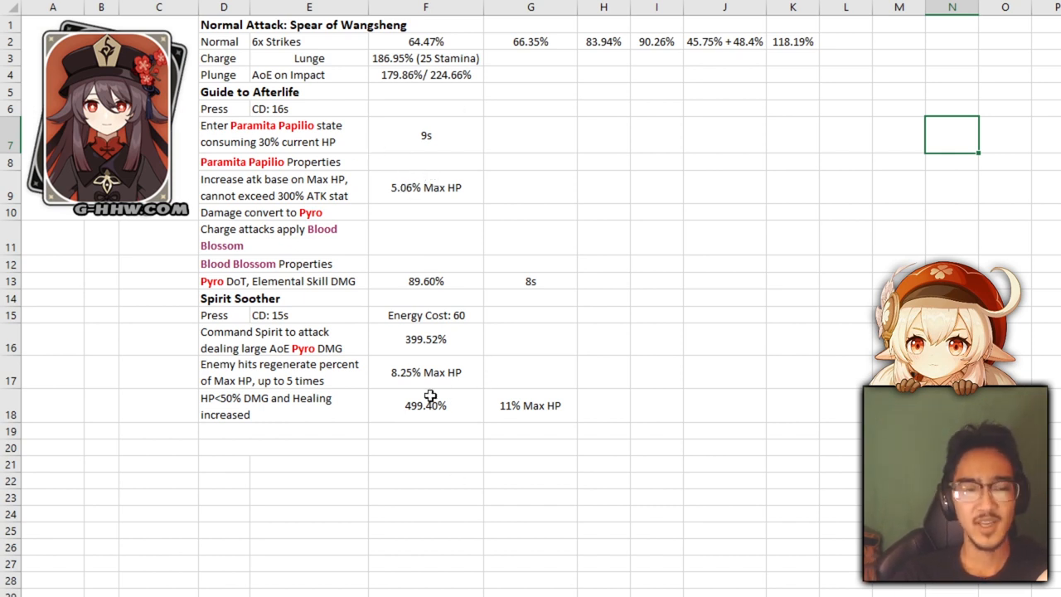
pyautogui.moveTo(422, 394)
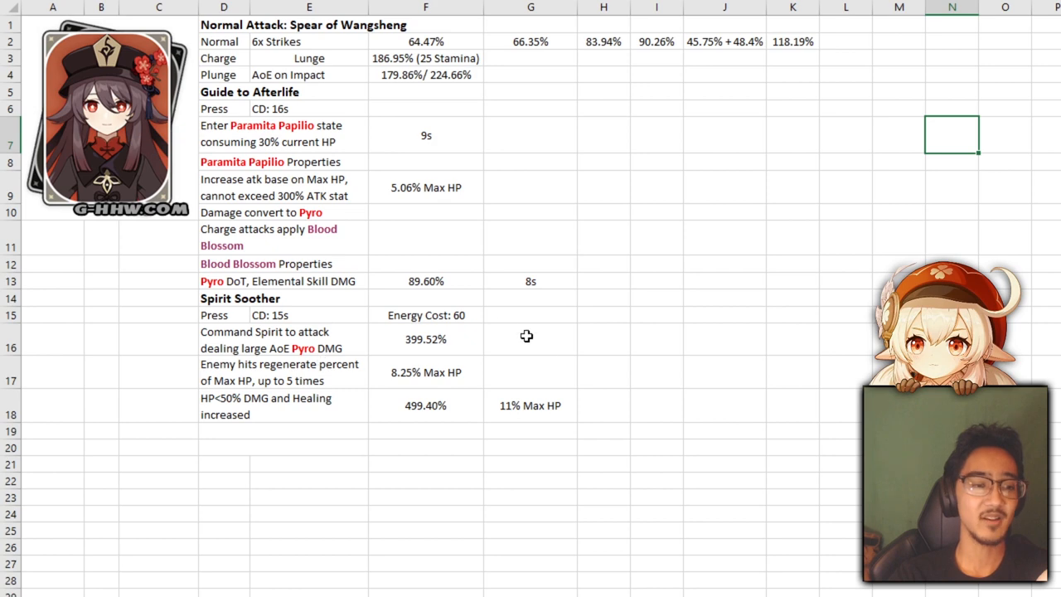
pyautogui.moveTo(519, 373)
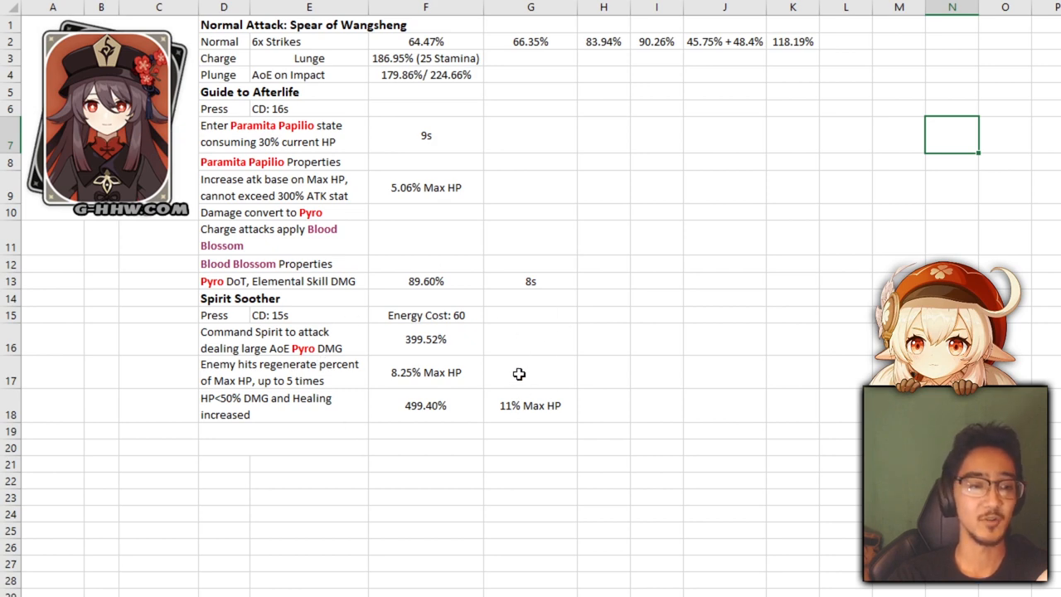
pyautogui.moveTo(466, 416)
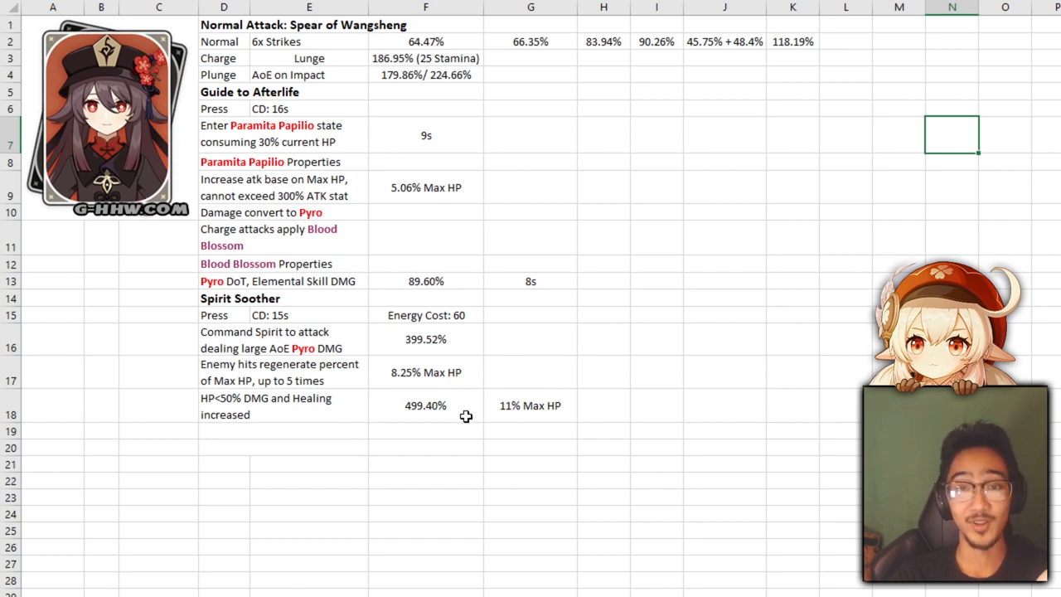
pyautogui.moveTo(455, 413)
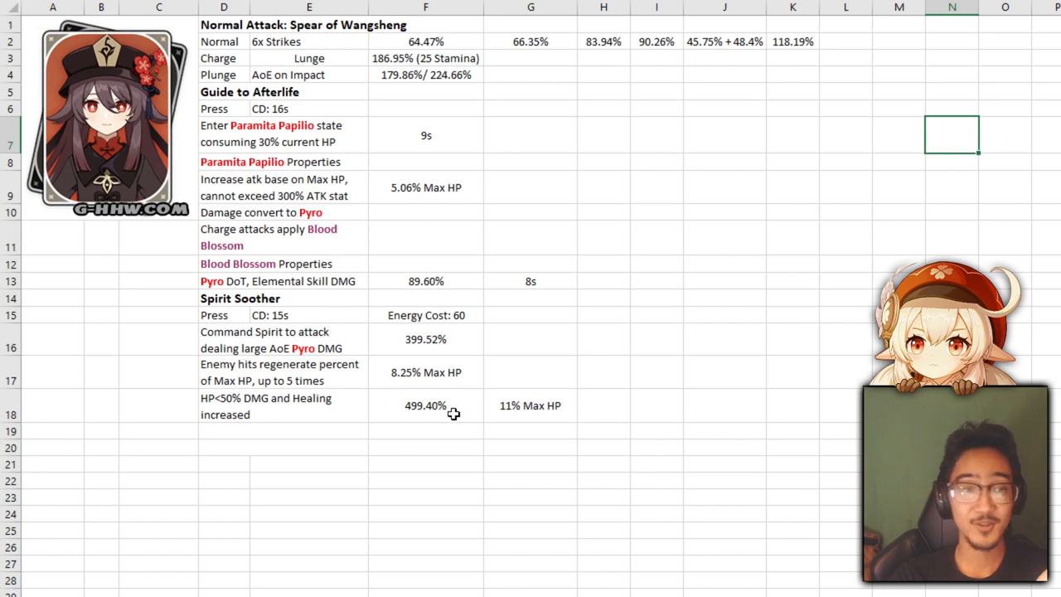
# Step: Bring up the Passives and Constellations worksheet
pyautogui.click(53, 498)
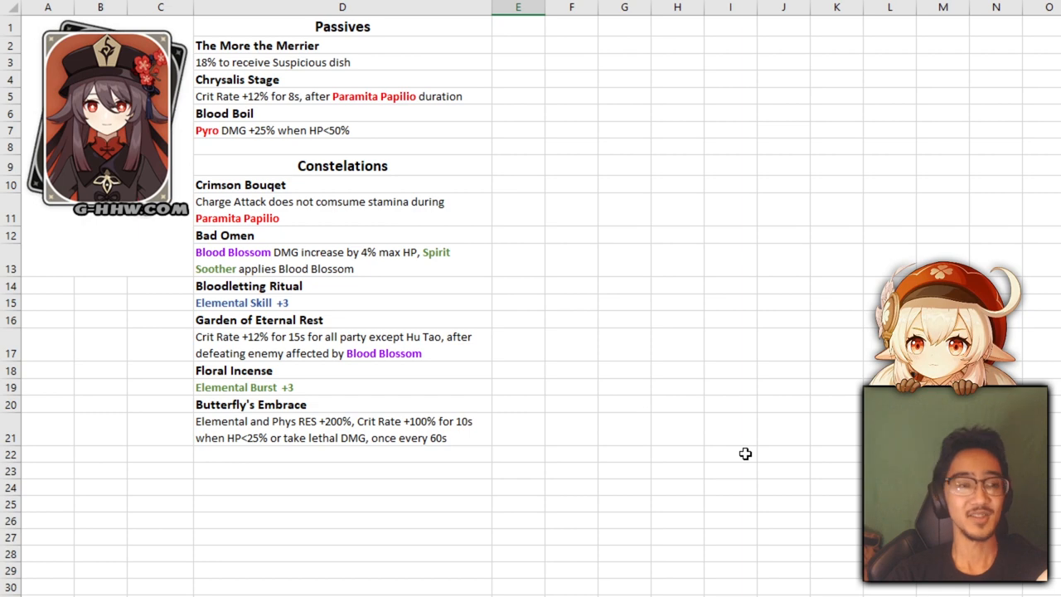
pyautogui.moveTo(309, 67)
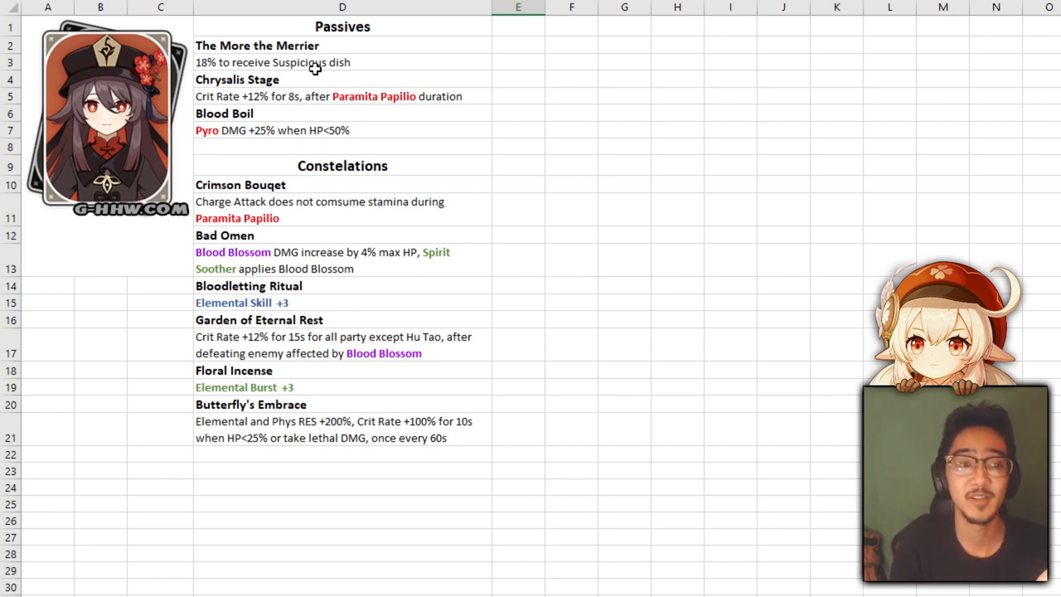
pyautogui.moveTo(274, 113)
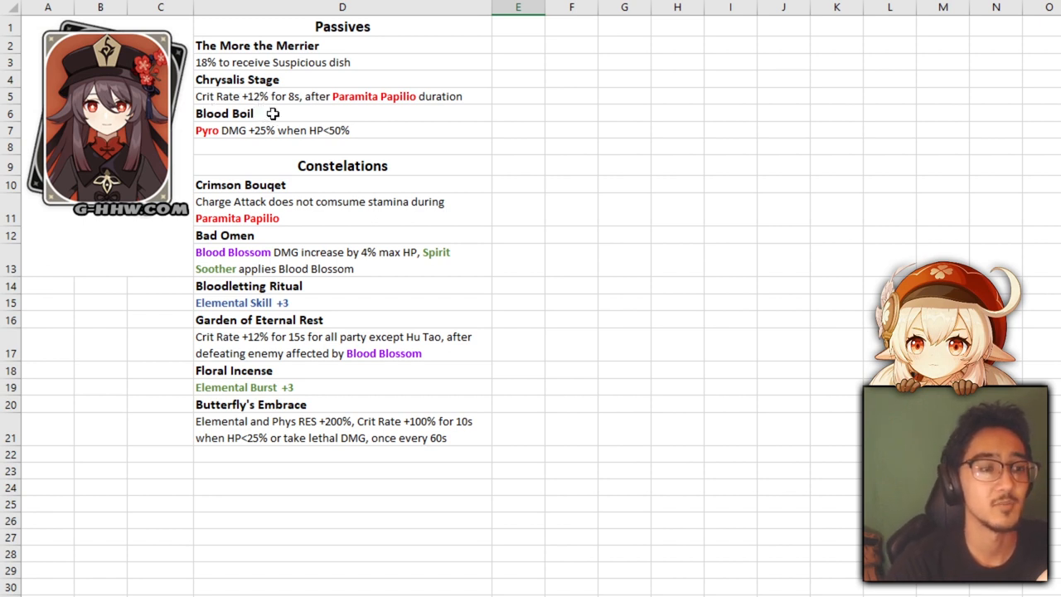
pyautogui.moveTo(494, 105)
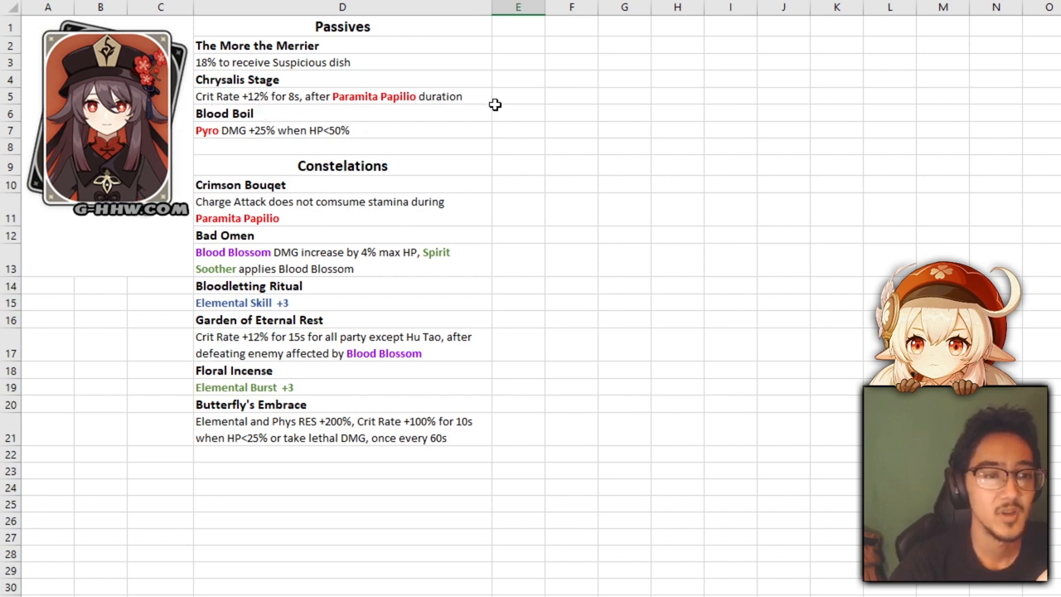
pyautogui.moveTo(469, 88)
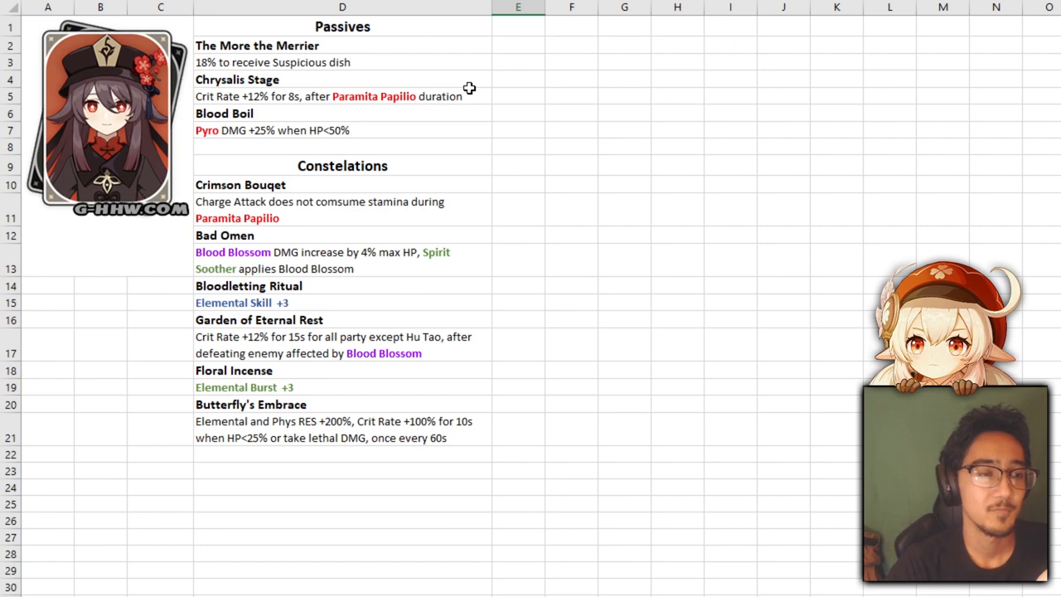
pyautogui.moveTo(438, 67)
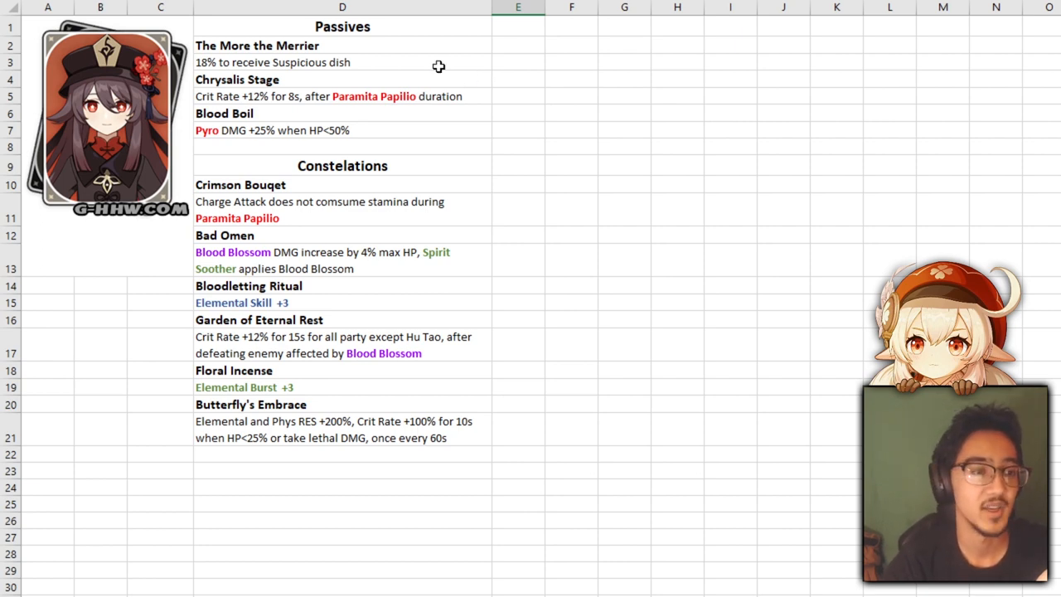
pyautogui.moveTo(251, 153)
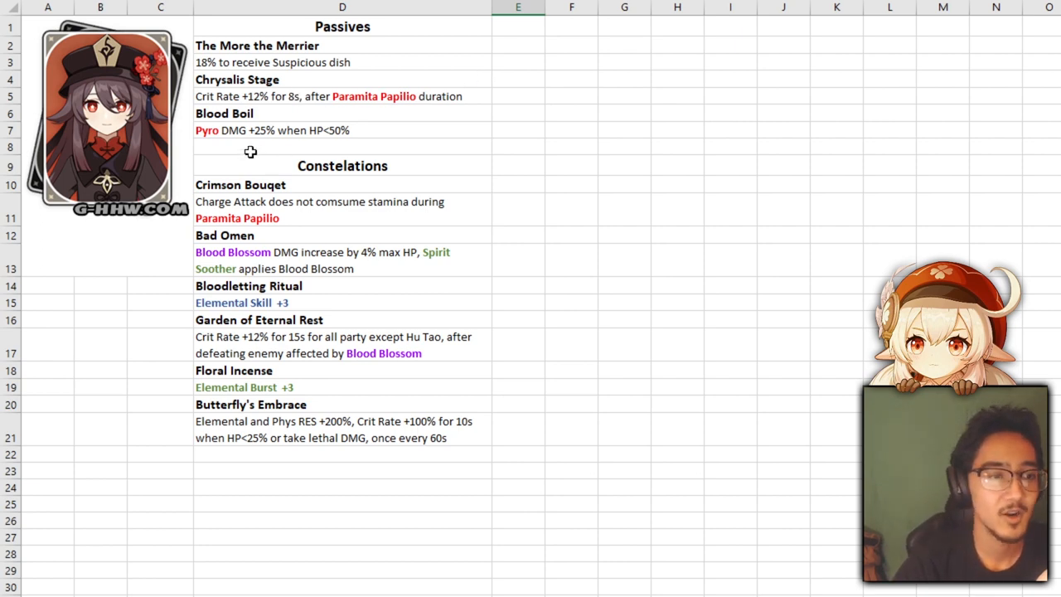
pyautogui.moveTo(388, 157)
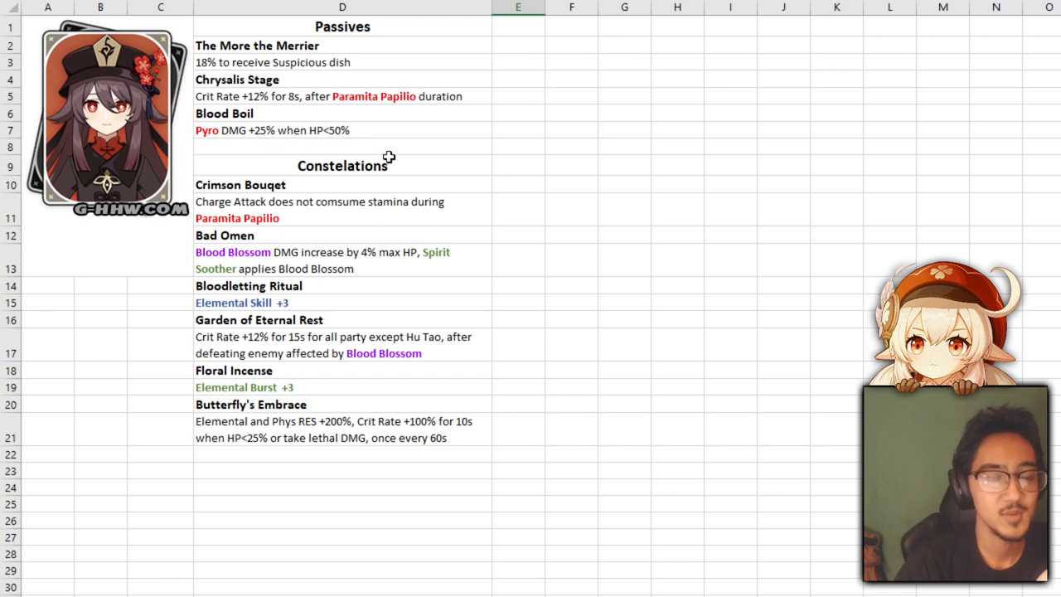
pyautogui.moveTo(341, 208)
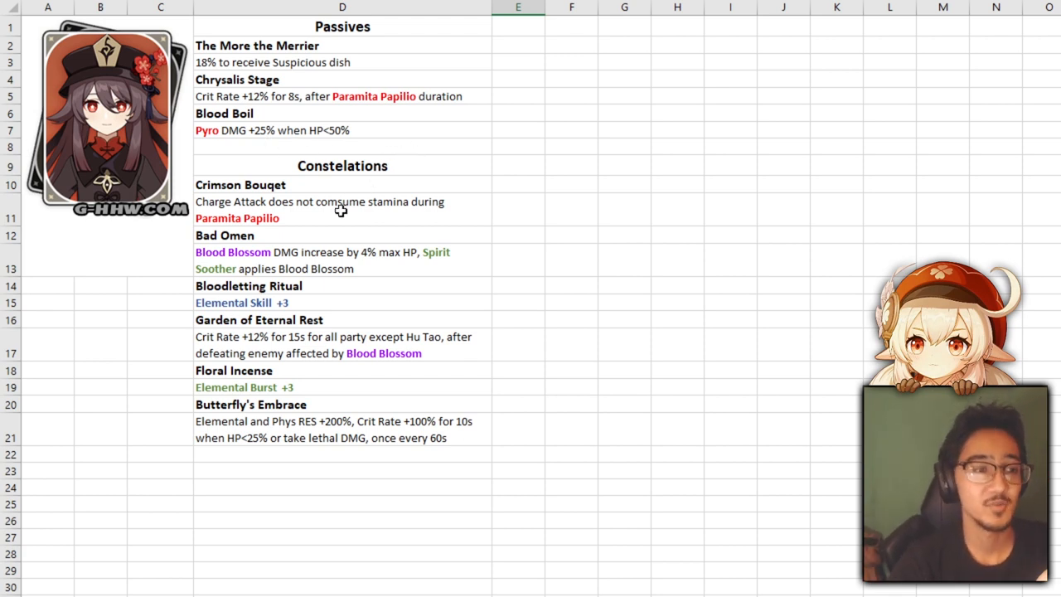
pyautogui.moveTo(311, 222)
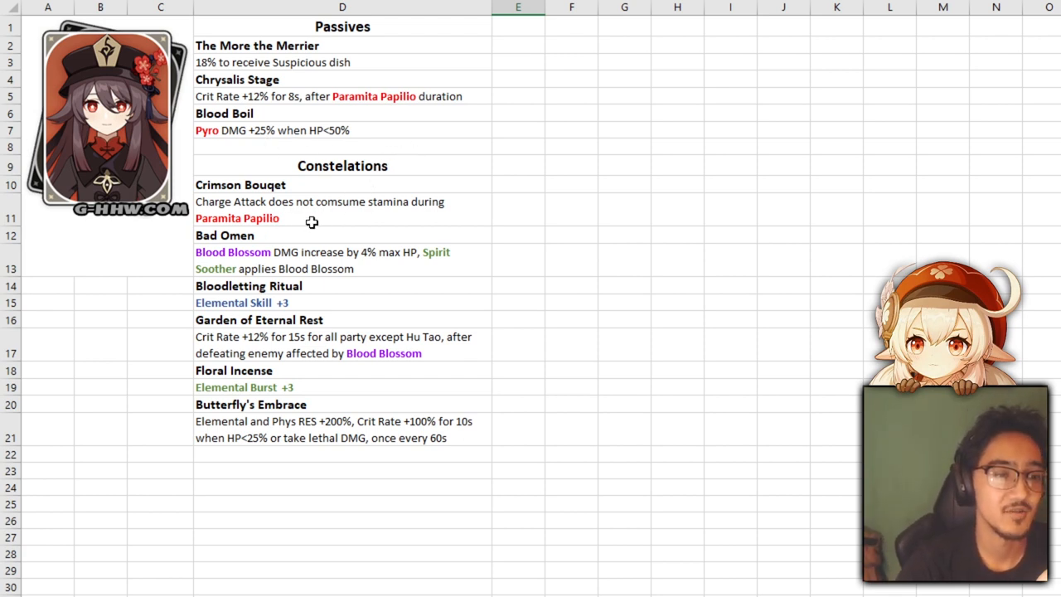
pyautogui.moveTo(385, 227)
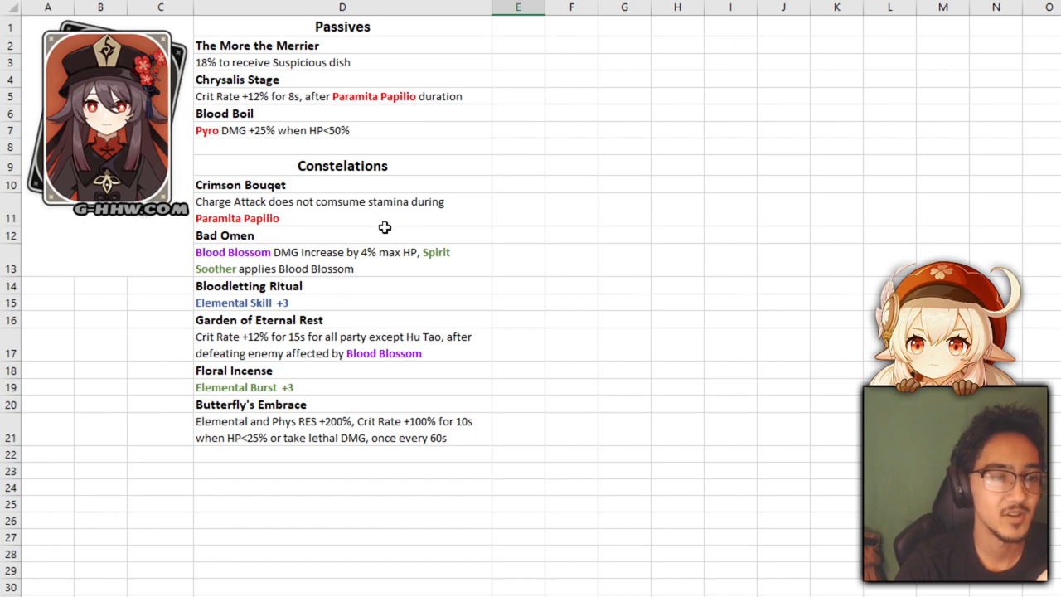
pyautogui.click(342, 208)
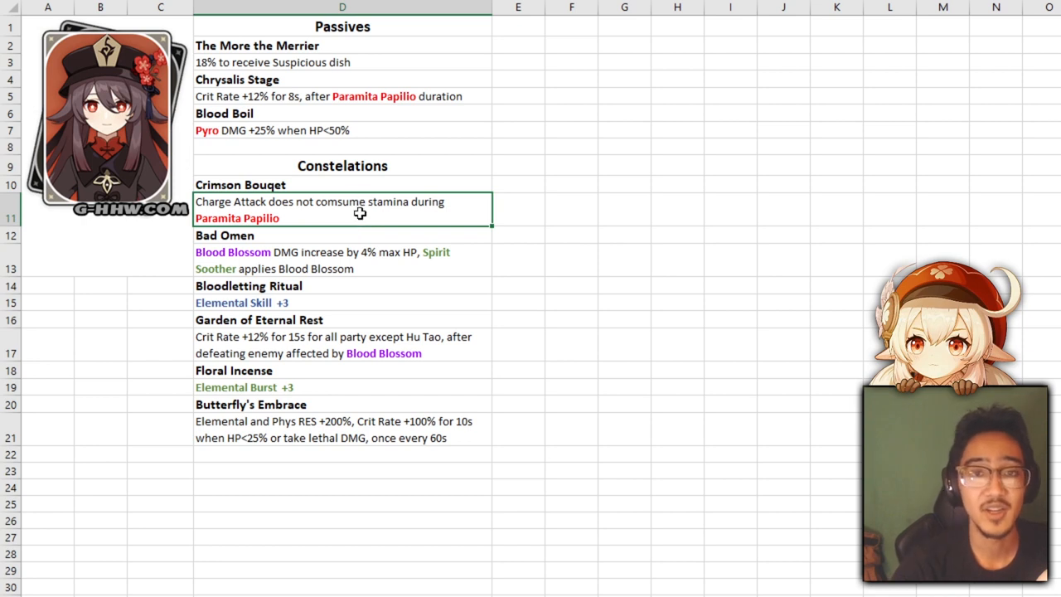
pyautogui.moveTo(358, 258)
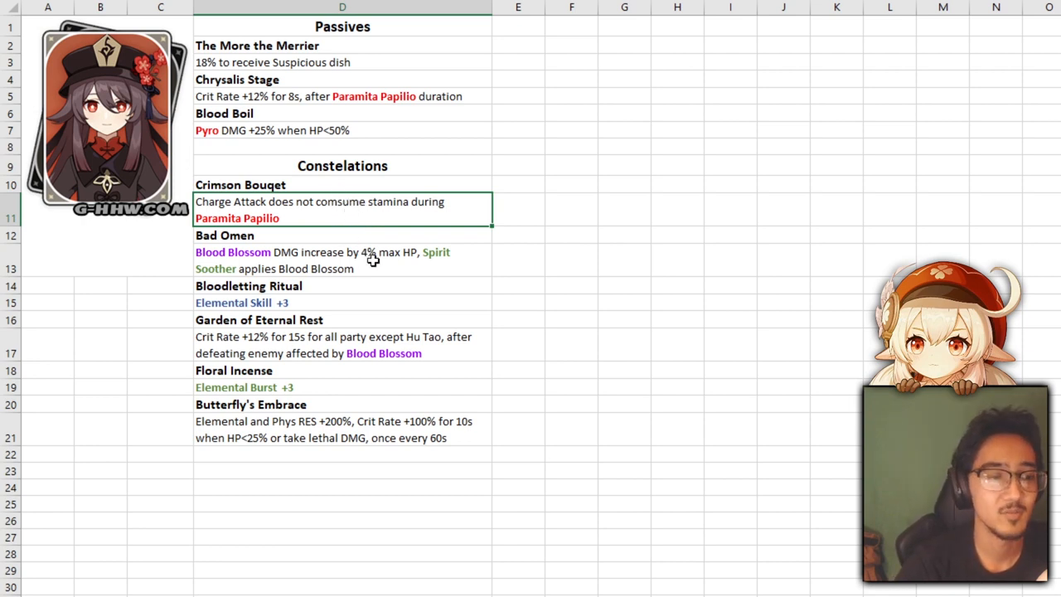
pyautogui.moveTo(415, 272)
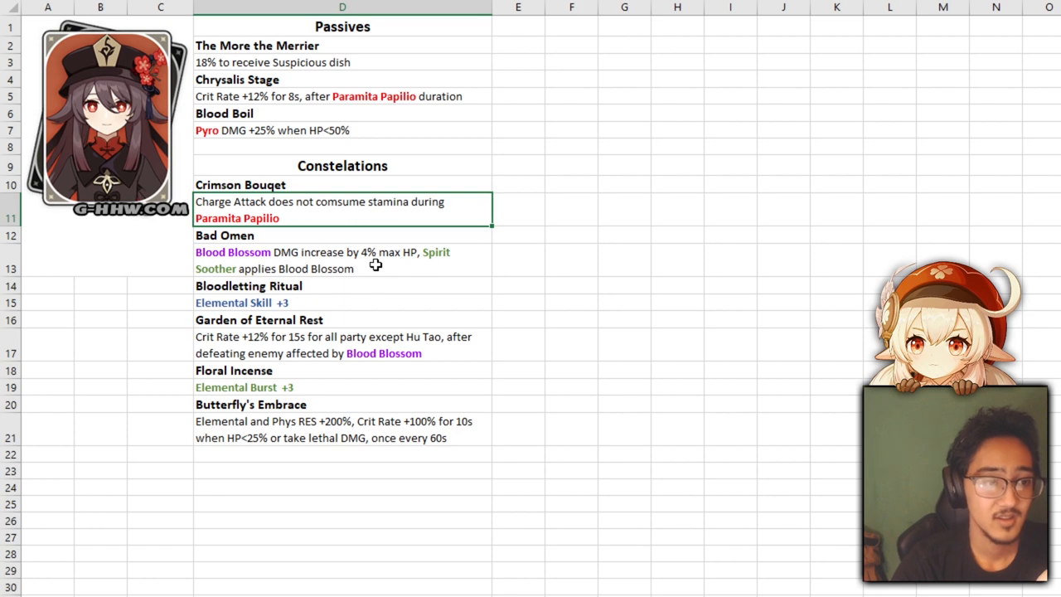
pyautogui.moveTo(312, 311)
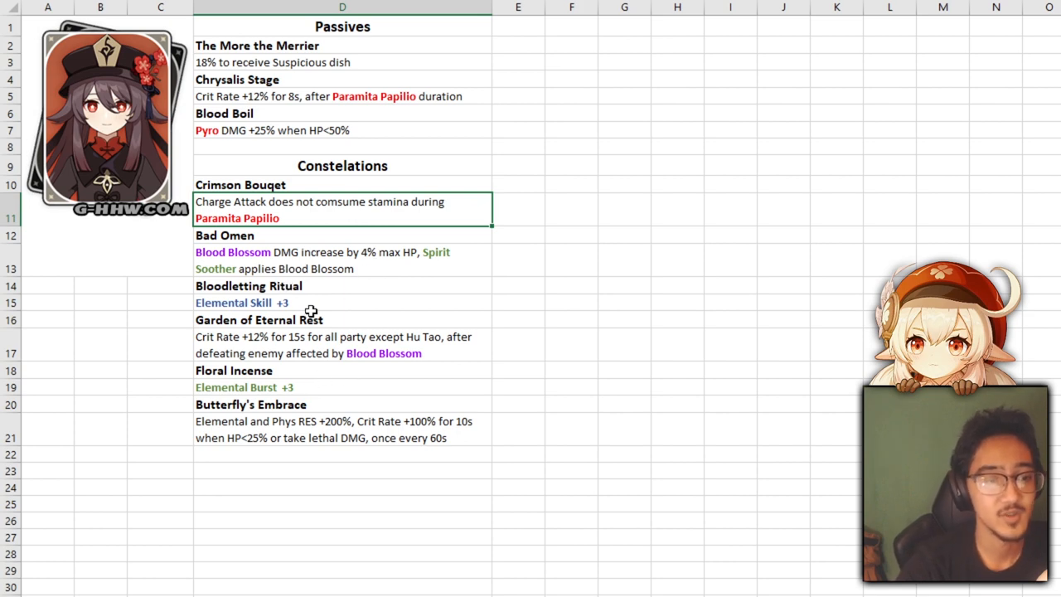
pyautogui.moveTo(448, 346)
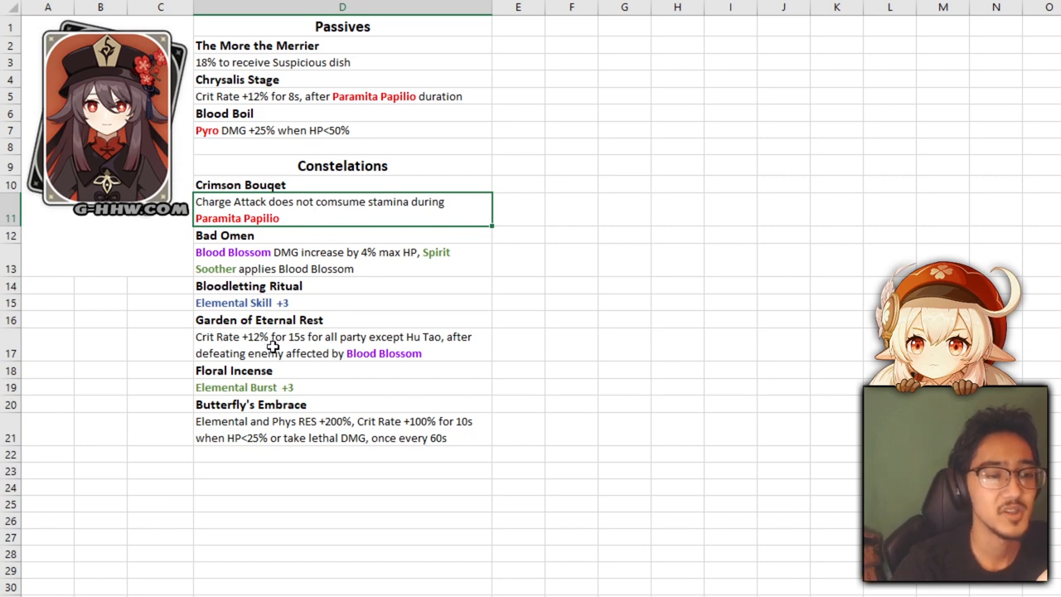
pyautogui.moveTo(465, 346)
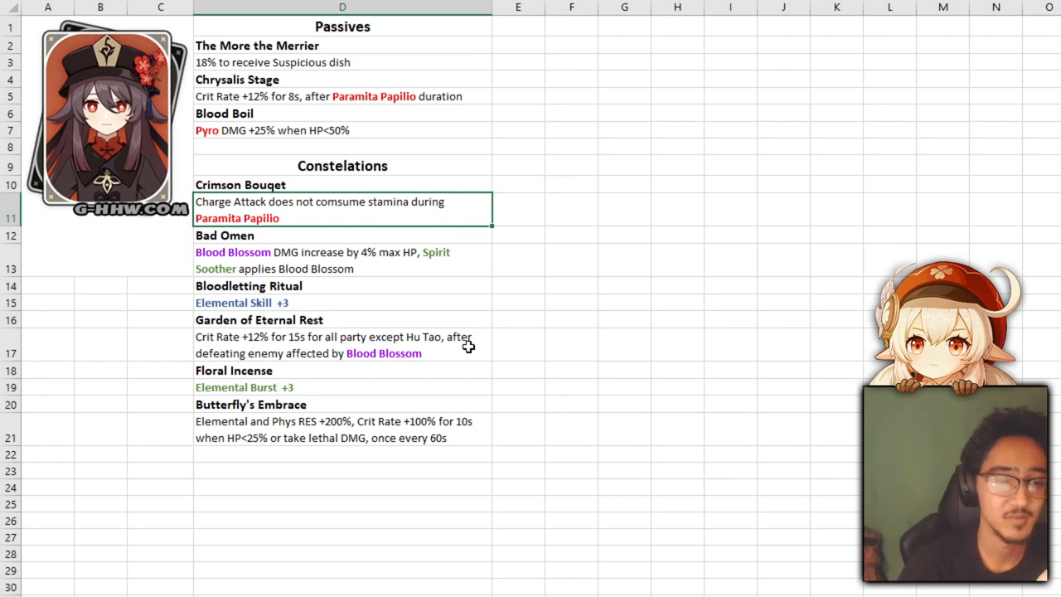
pyautogui.moveTo(279, 425)
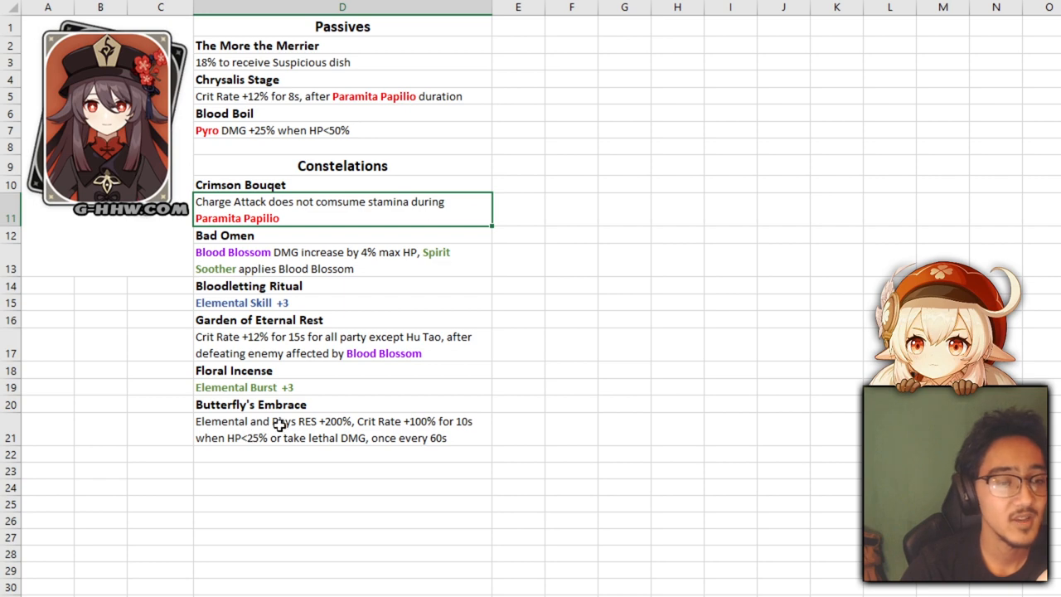
pyautogui.moveTo(305, 431)
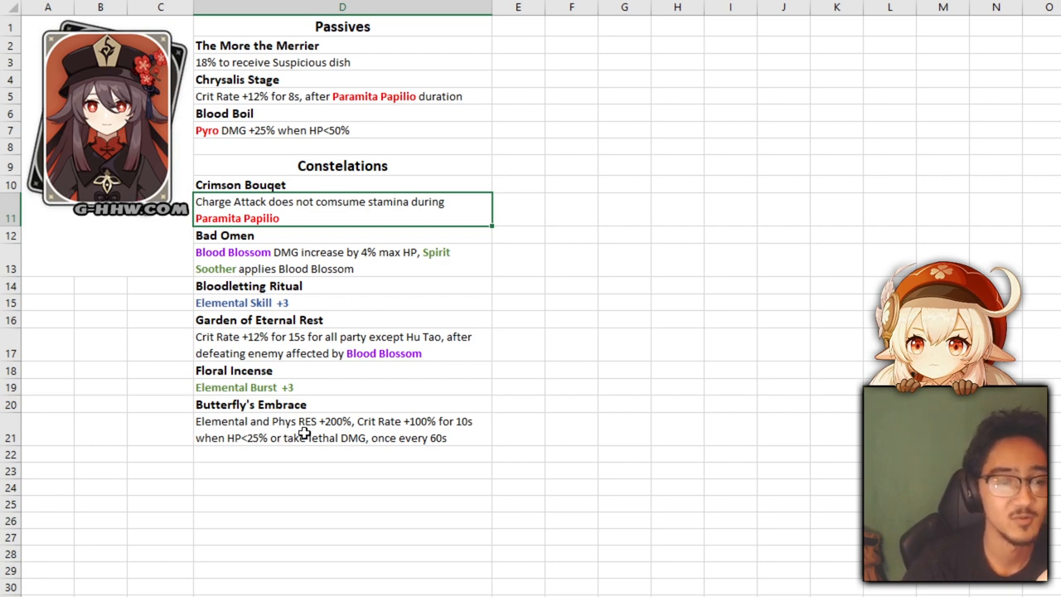
pyautogui.moveTo(394, 442)
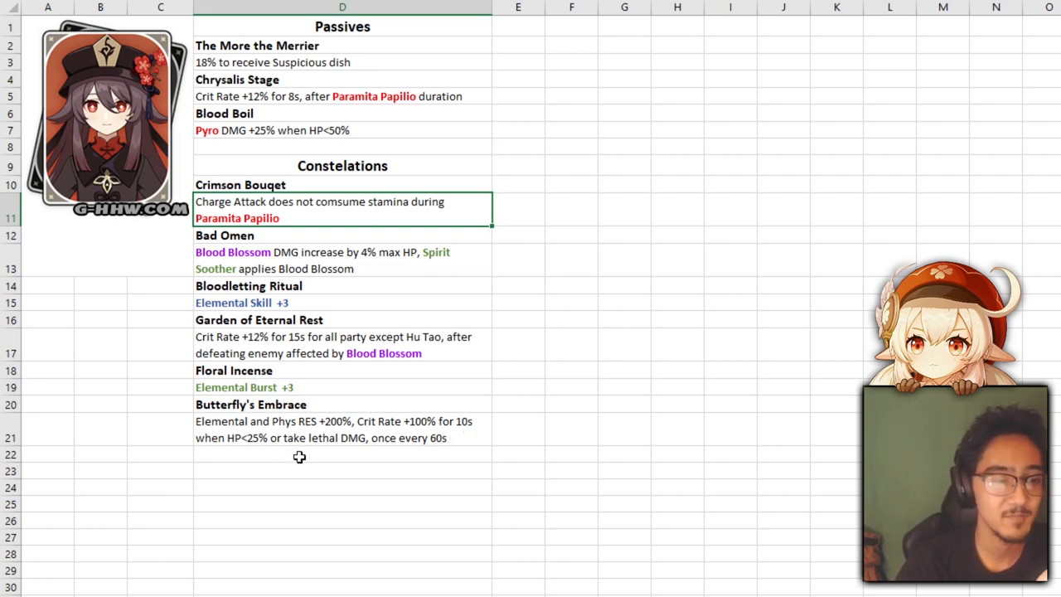
pyautogui.moveTo(431, 447)
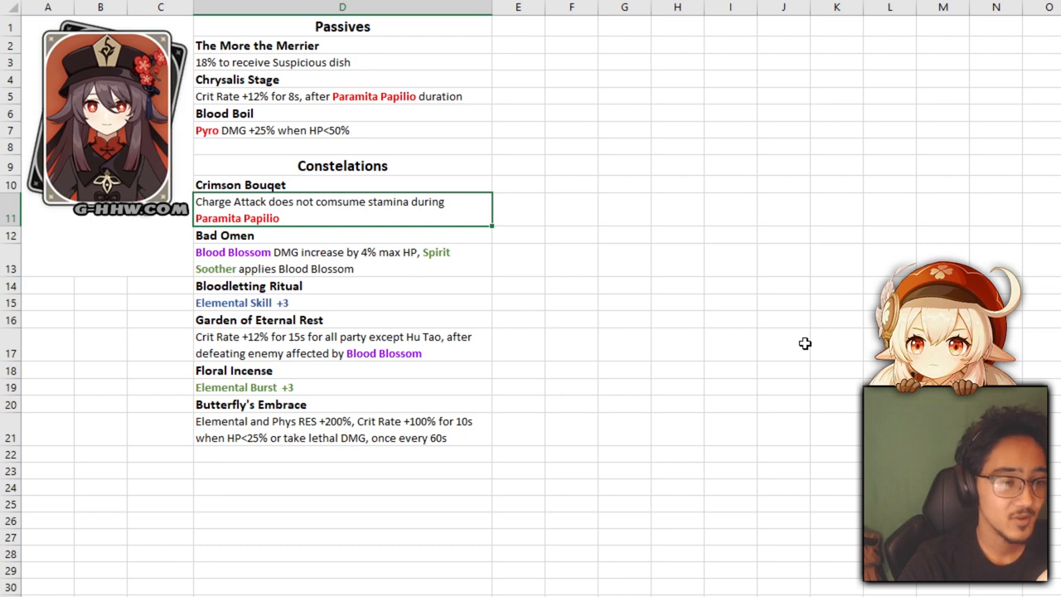
pyautogui.moveTo(786, 354)
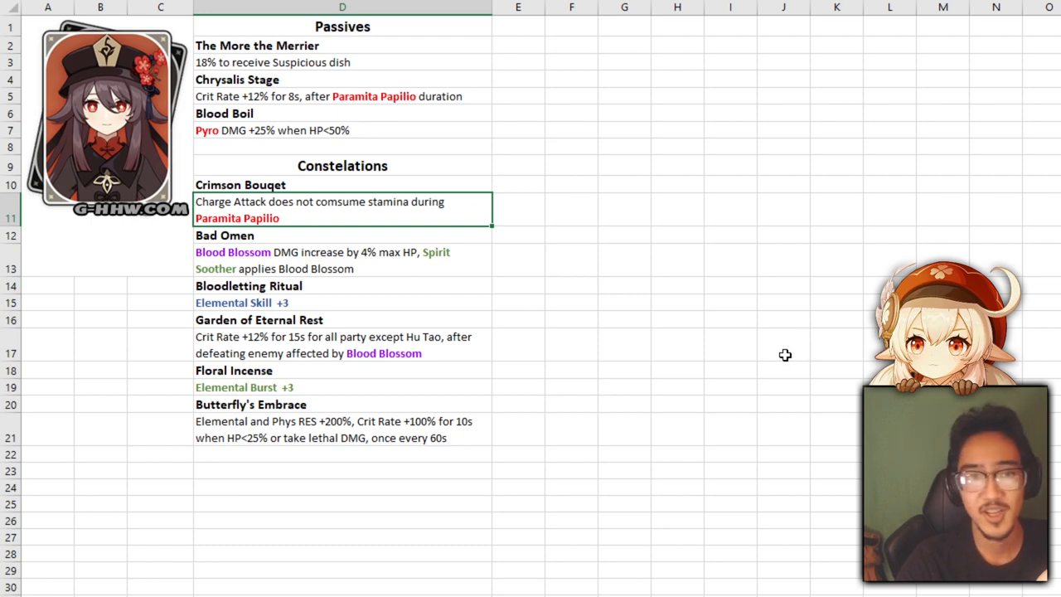
pyautogui.moveTo(564, 439)
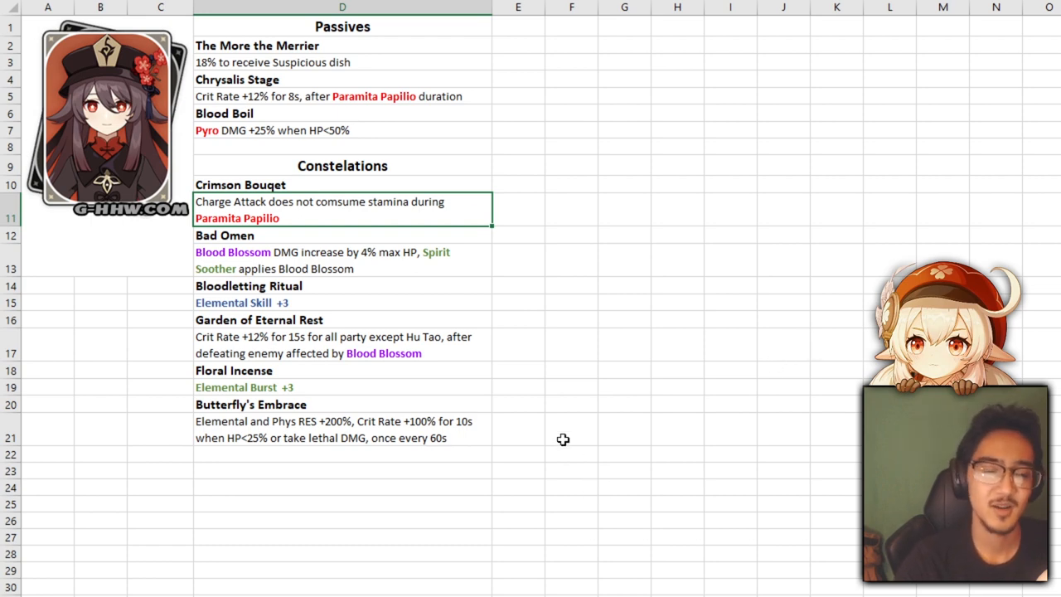
pyautogui.moveTo(394, 428)
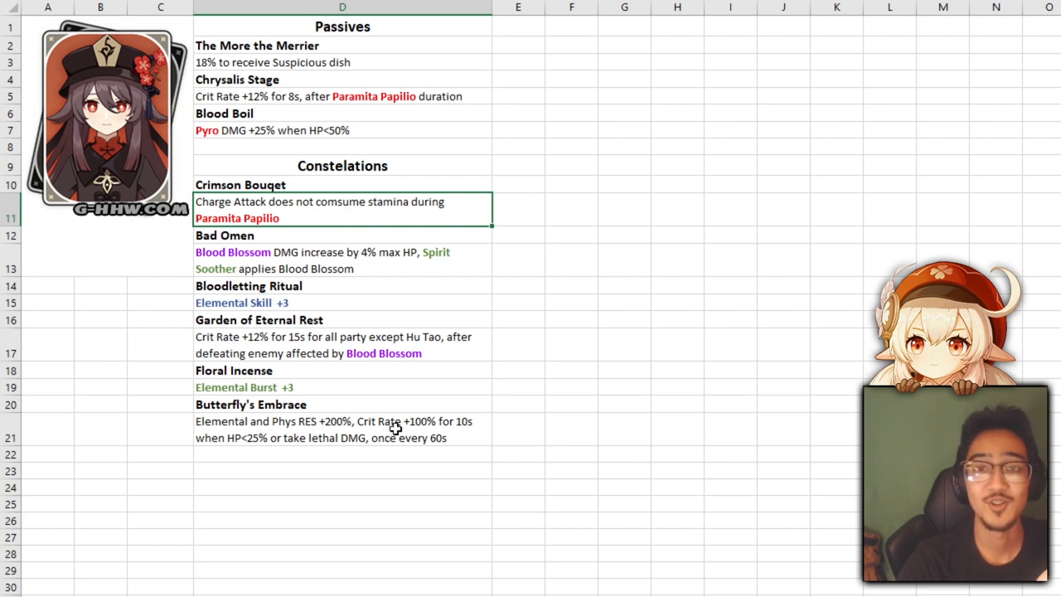
pyautogui.moveTo(411, 393)
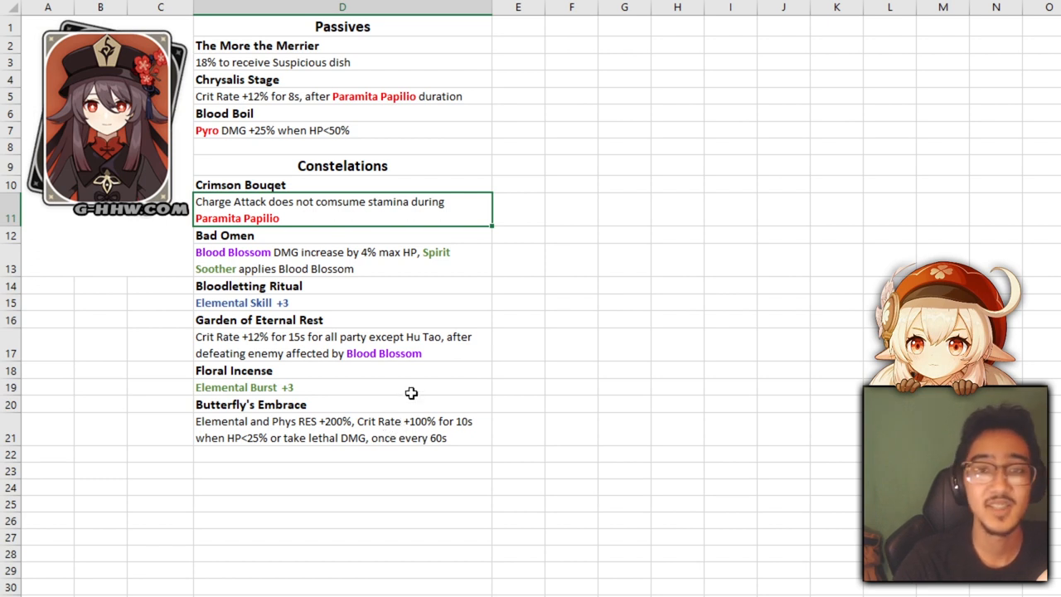
pyautogui.moveTo(404, 427)
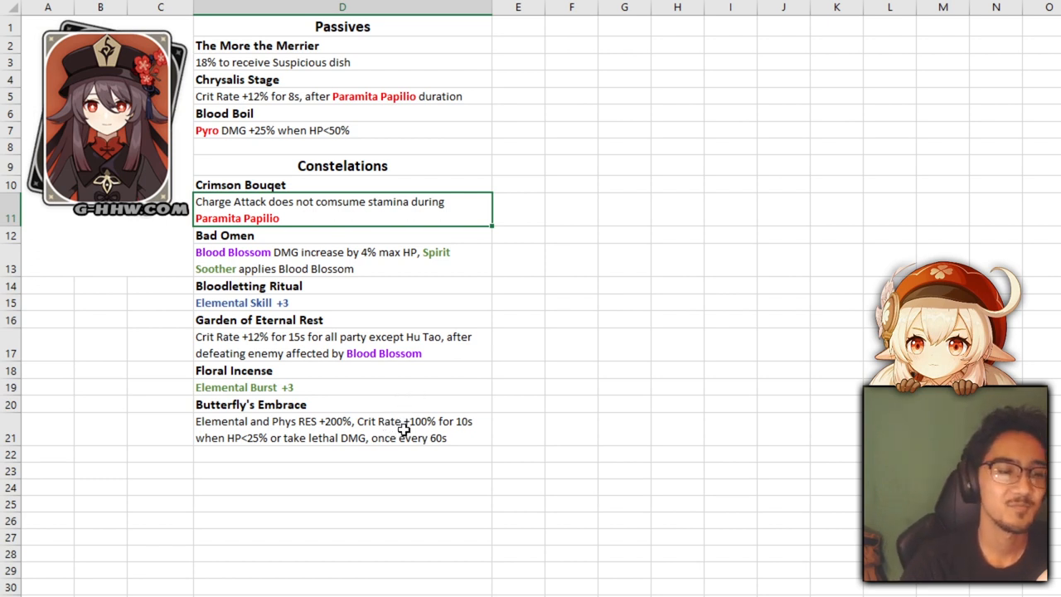
pyautogui.moveTo(375, 438)
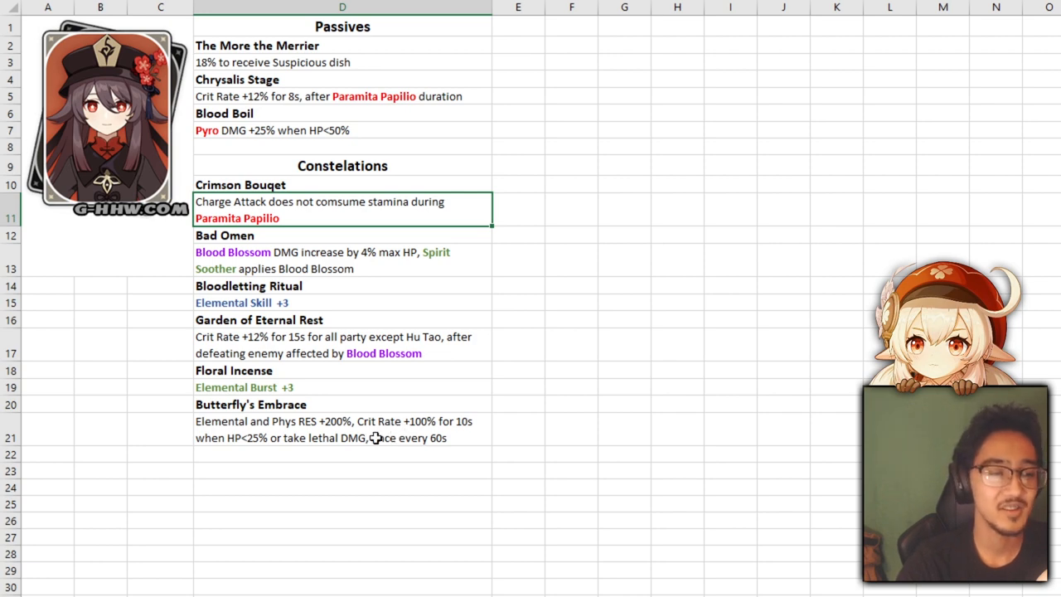
pyautogui.moveTo(386, 413)
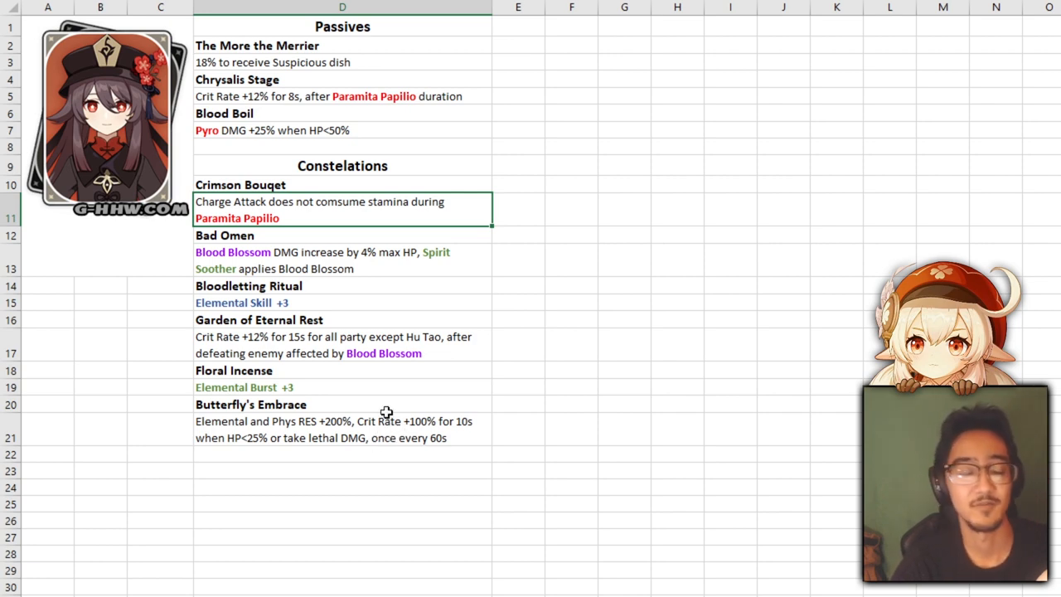
pyautogui.moveTo(385, 446)
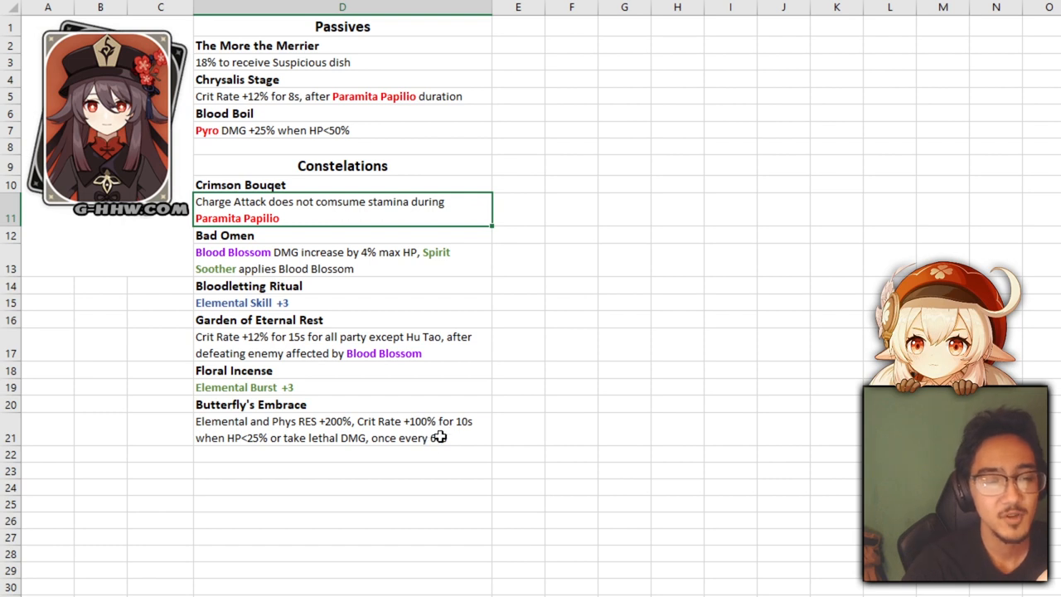
pyautogui.click(342, 429)
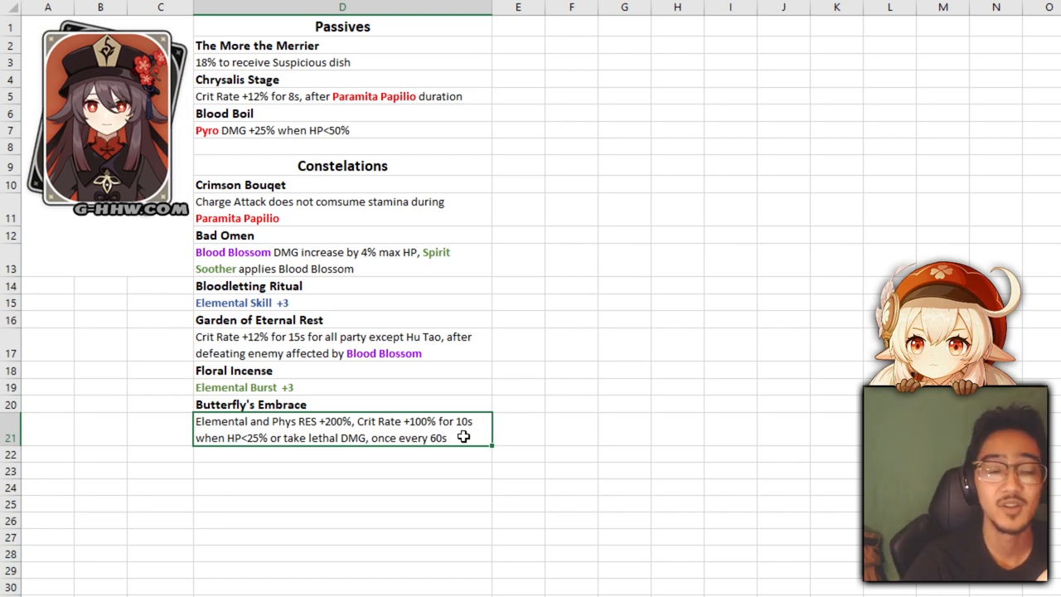
pyautogui.moveTo(315, 451)
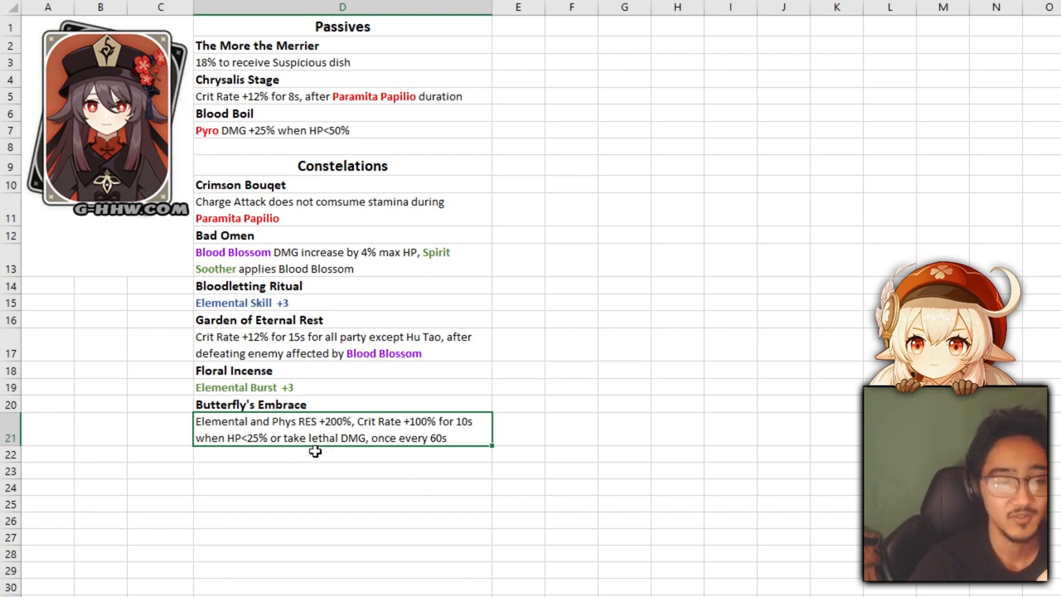
pyautogui.moveTo(444, 471)
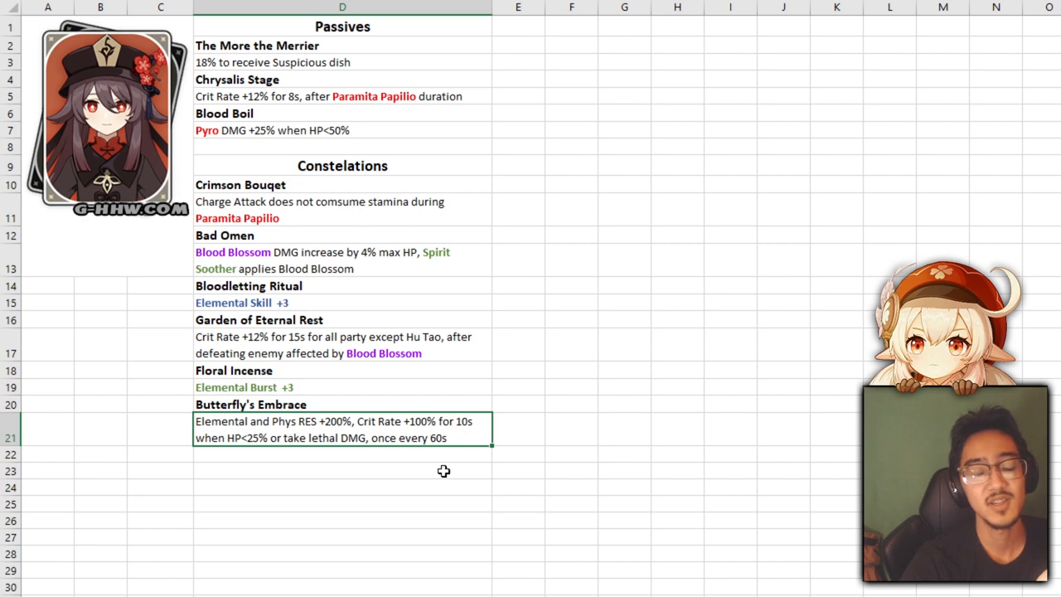
pyautogui.moveTo(444, 461)
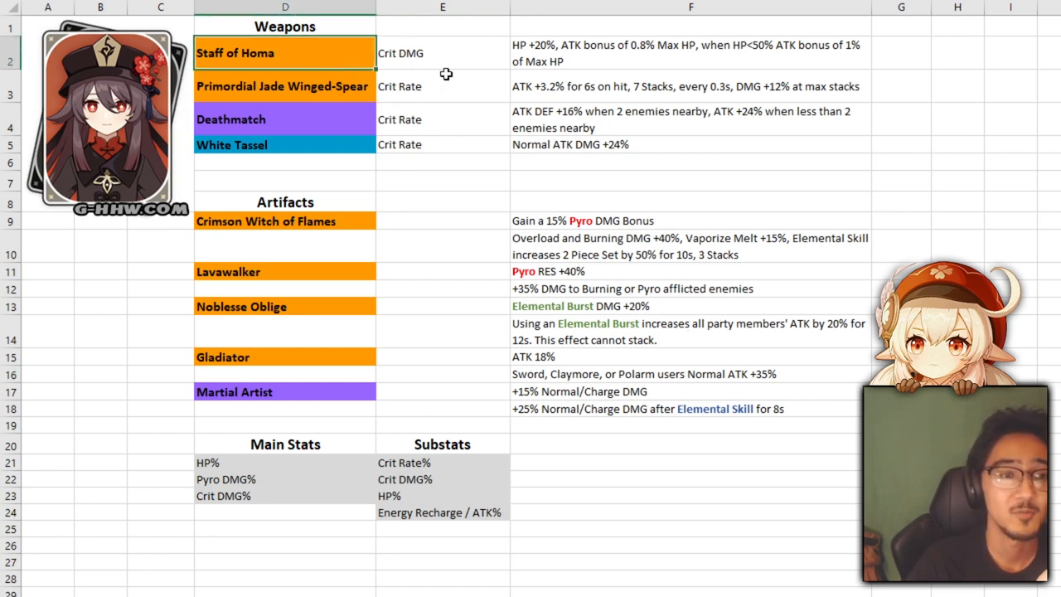
# Step: Point out the Staff of Homa and Primordial Jade Winged-Spear effects and the Deathmatch entry
pyautogui.click(690, 51)
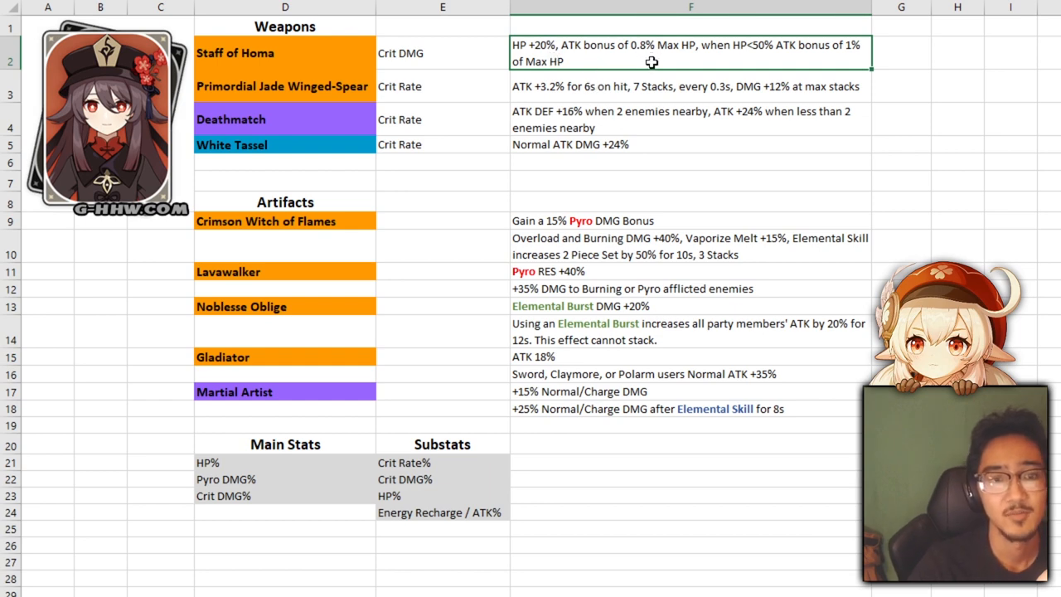
pyautogui.moveTo(695, 59)
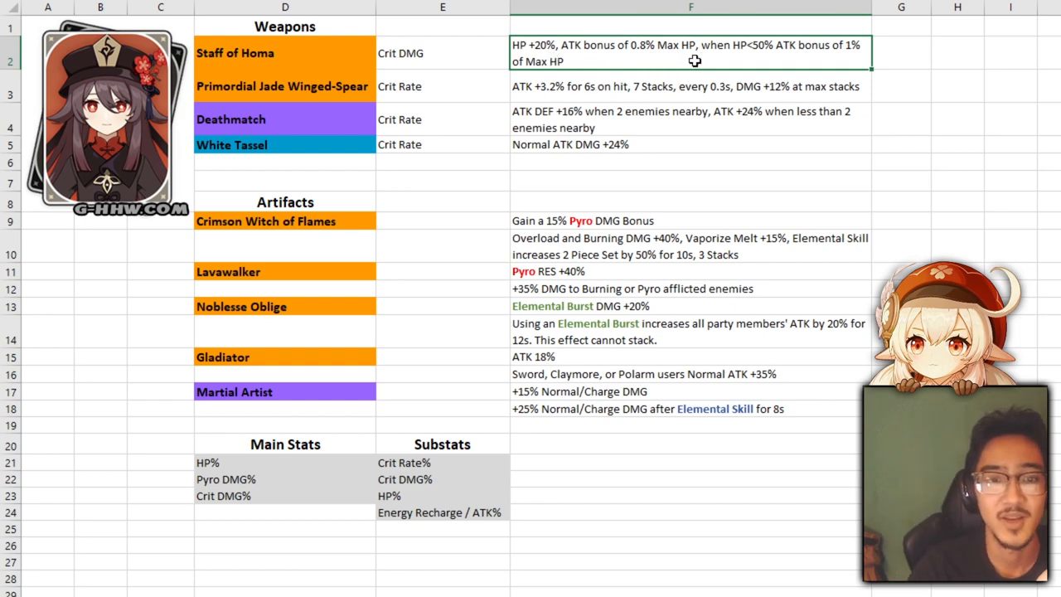
pyautogui.moveTo(778, 61)
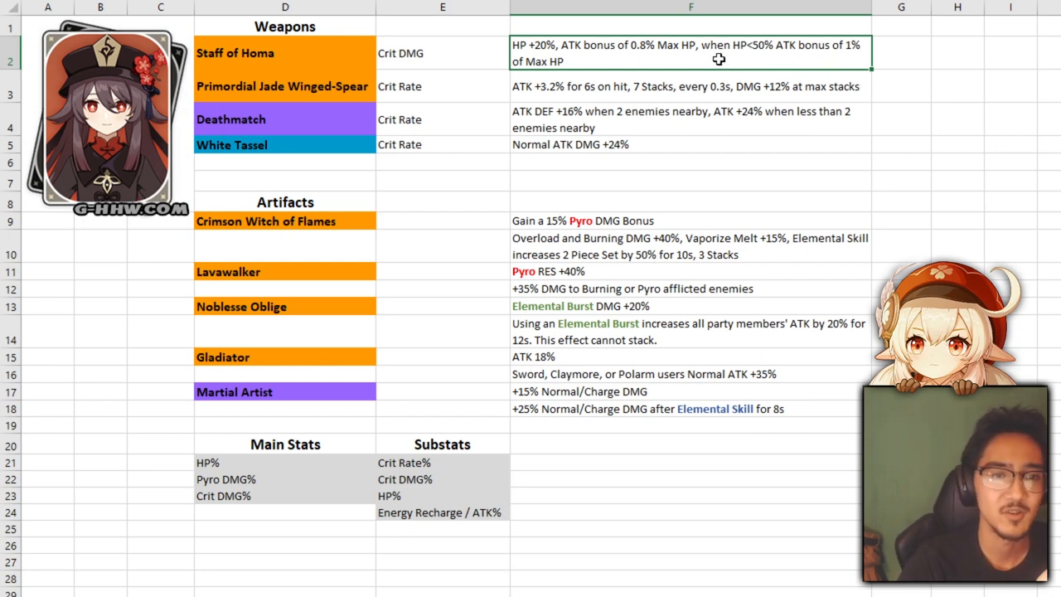
pyautogui.moveTo(905, 53)
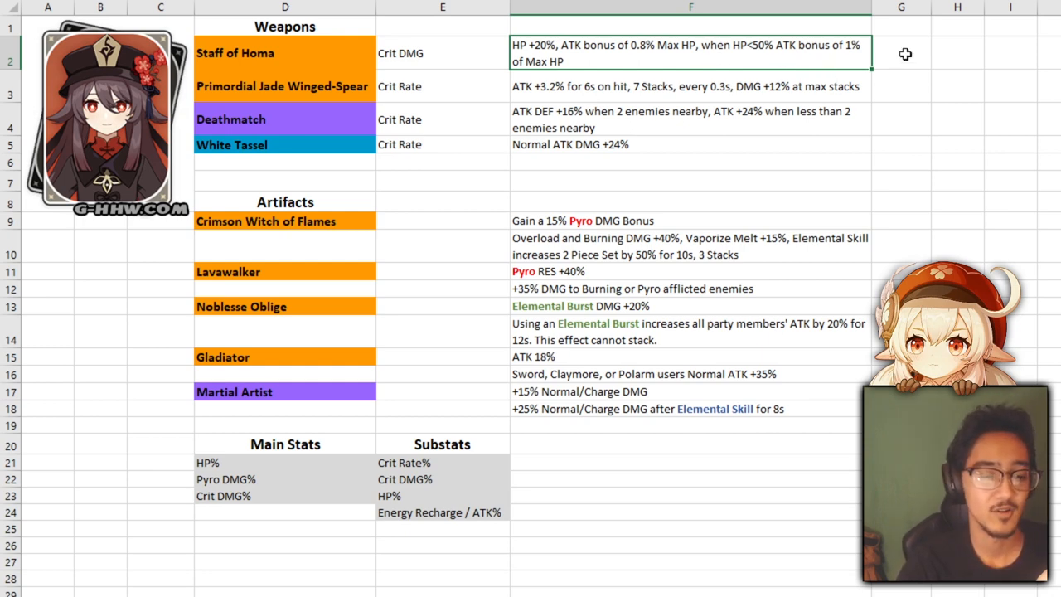
pyautogui.moveTo(865, 53)
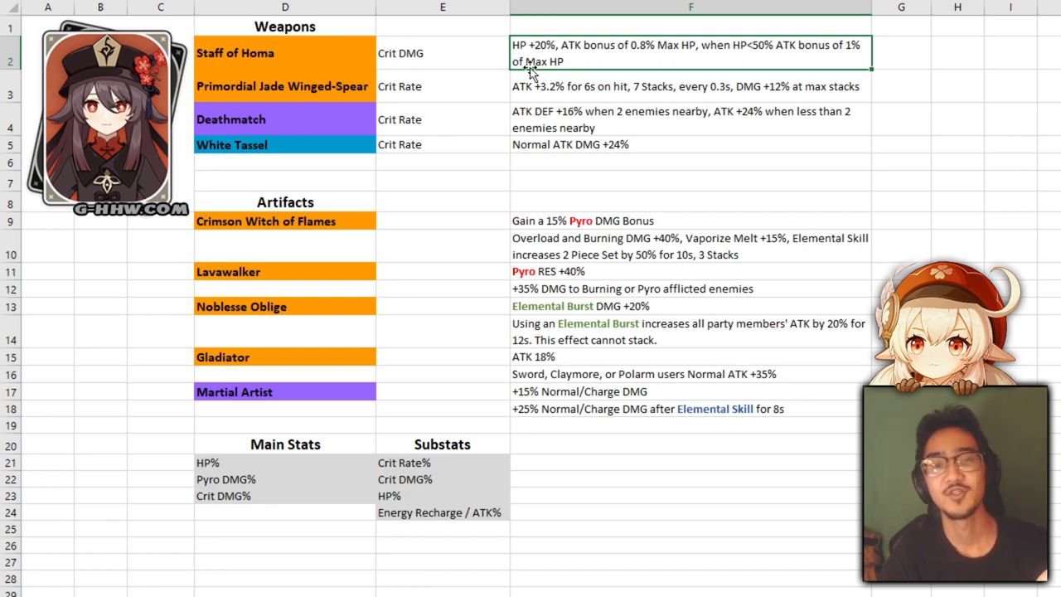
pyautogui.moveTo(298, 104)
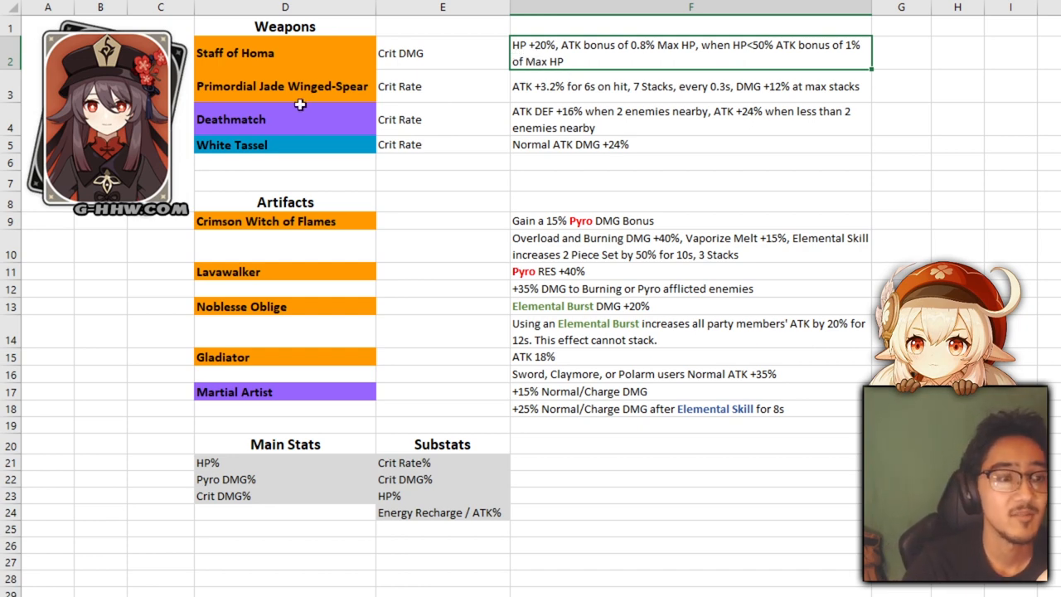
pyautogui.click(689, 87)
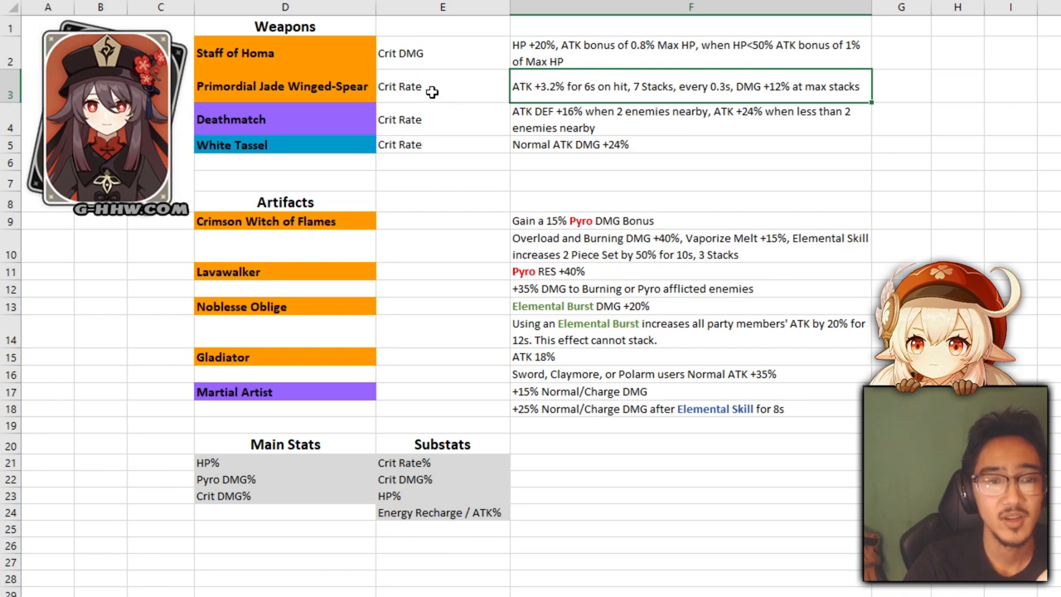
pyautogui.moveTo(778, 105)
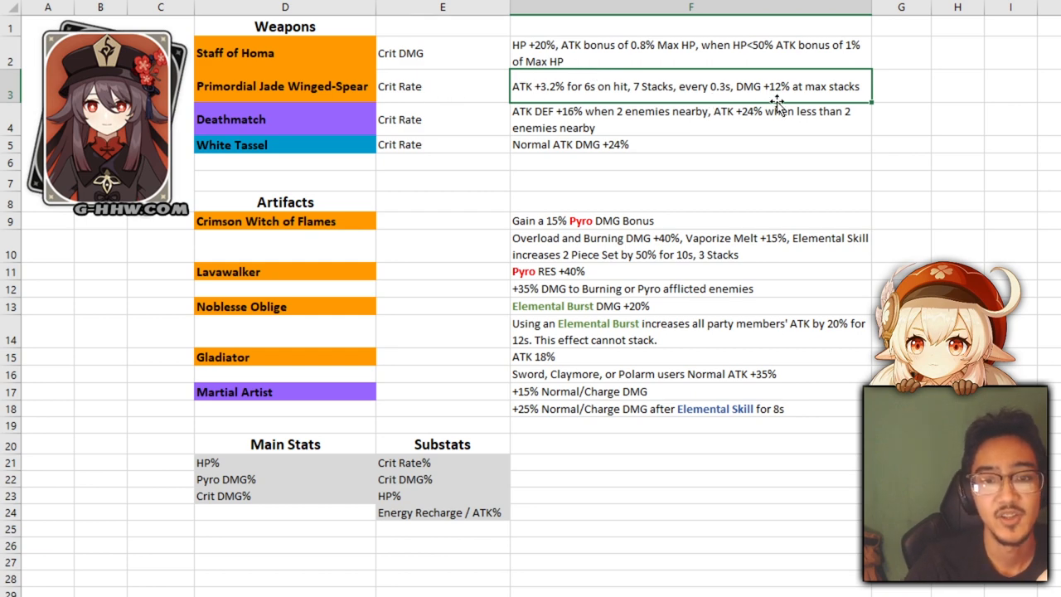
pyautogui.moveTo(848, 76)
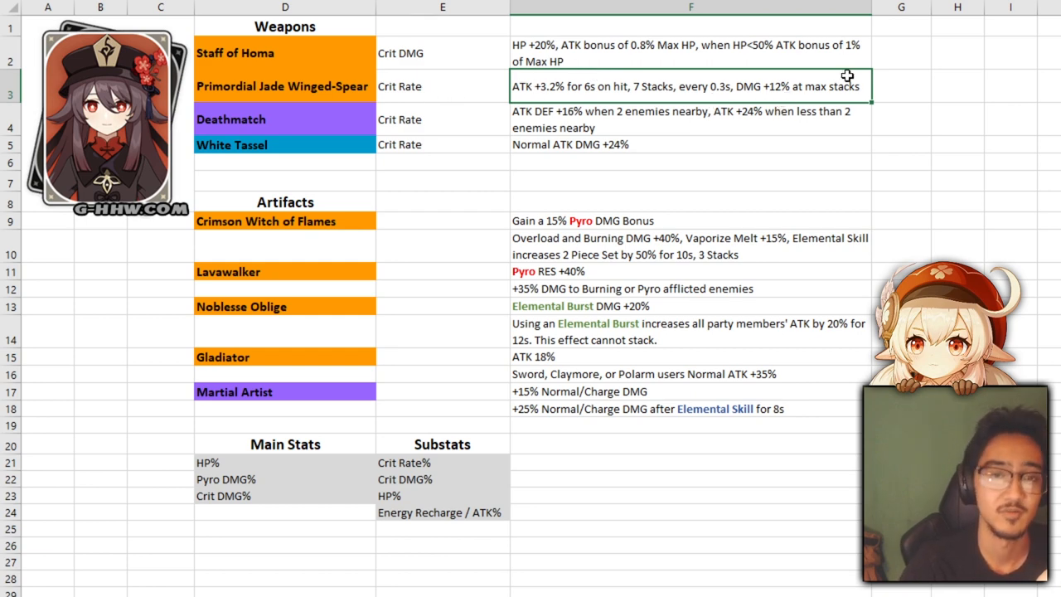
pyautogui.click(441, 86)
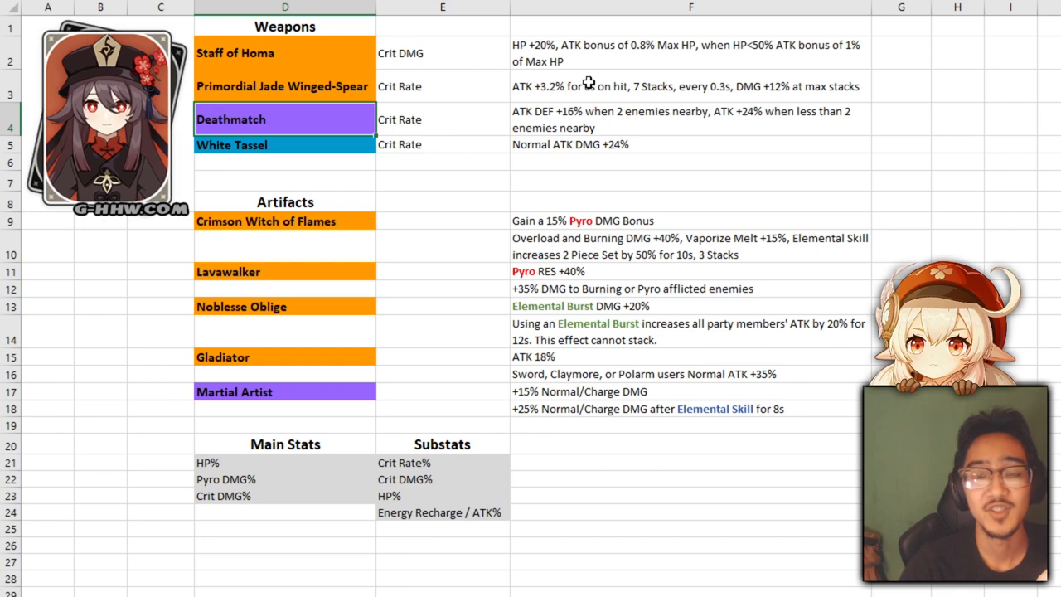
# Step: Point out the Deathmatch and White Tassel weapon effect cells in column F
pyautogui.click(688, 119)
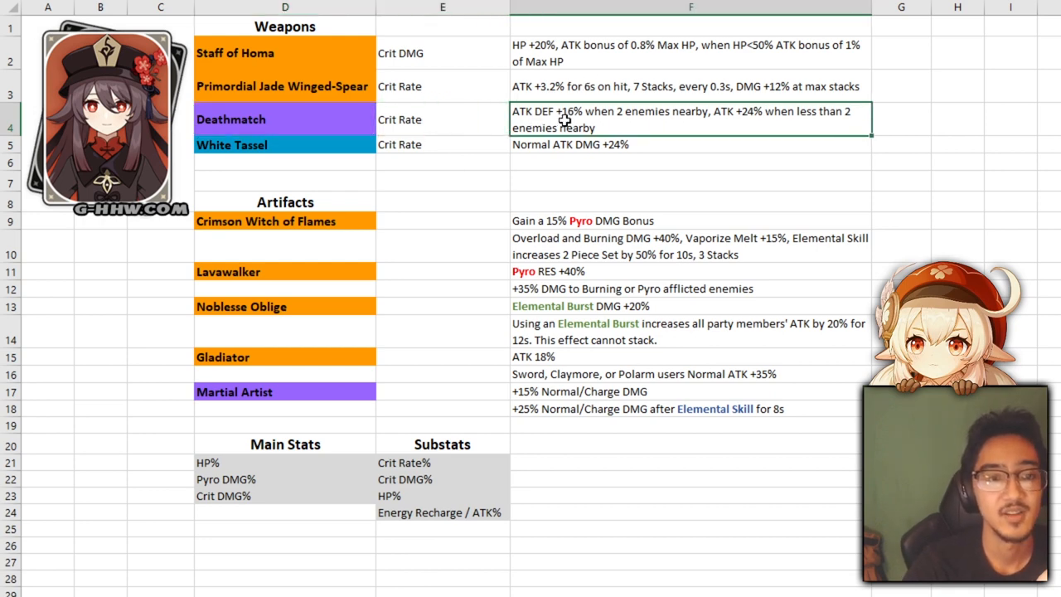
pyautogui.moveTo(648, 129)
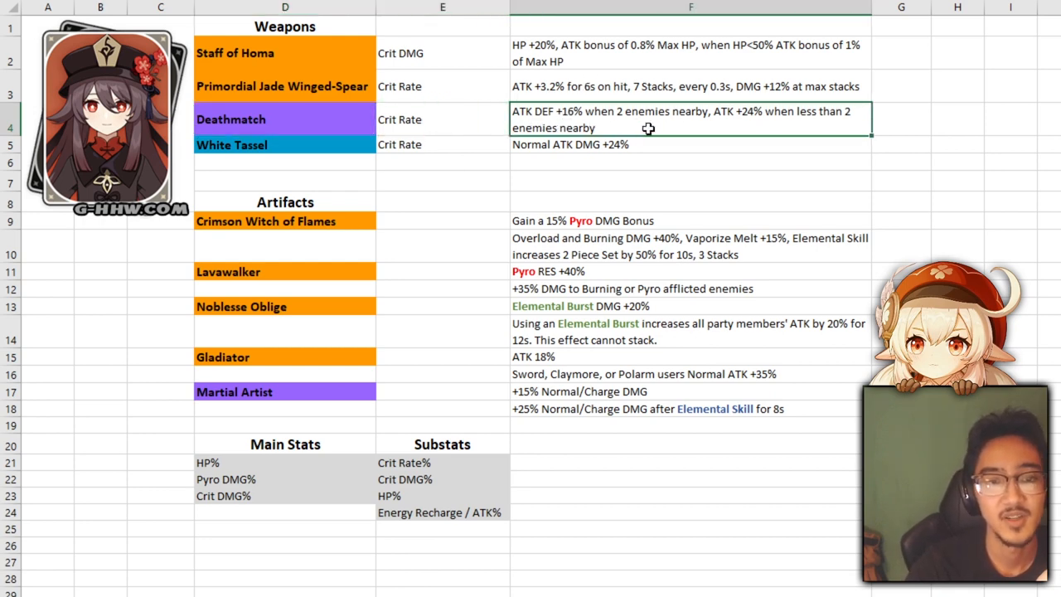
pyautogui.moveTo(794, 126)
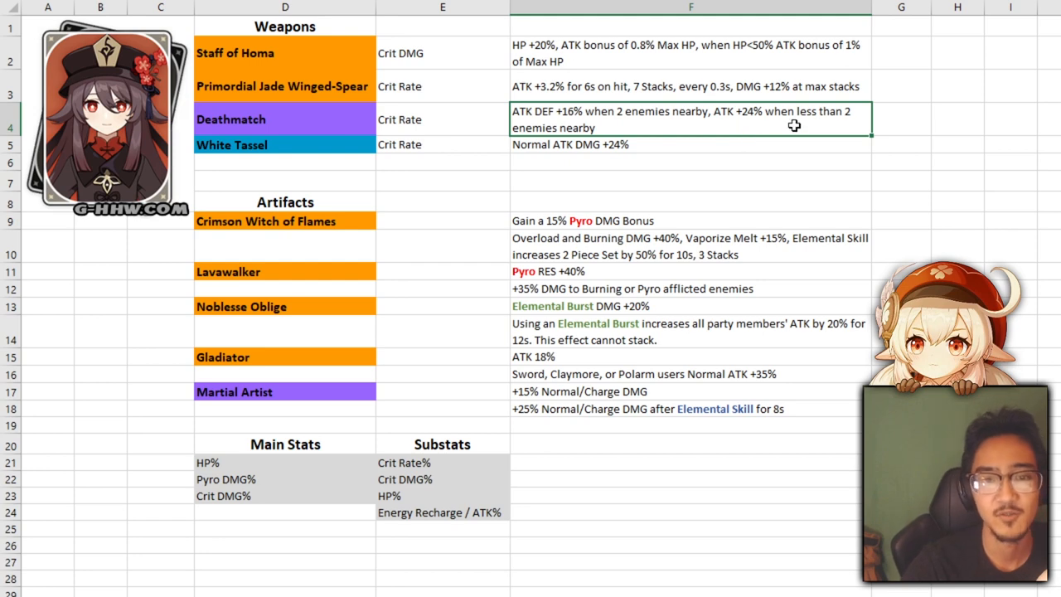
pyautogui.moveTo(783, 126)
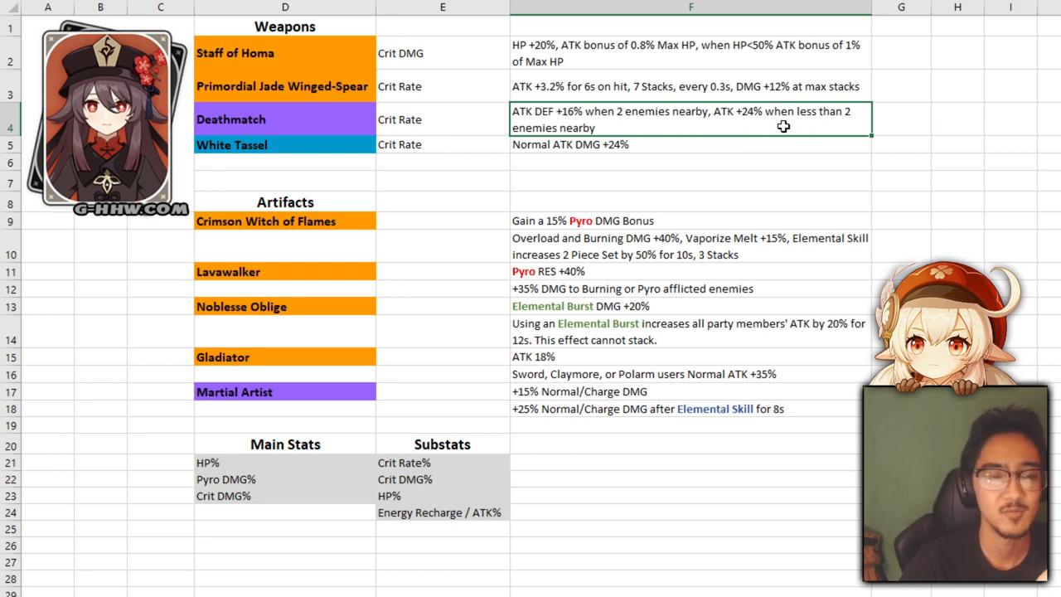
pyautogui.moveTo(544, 106)
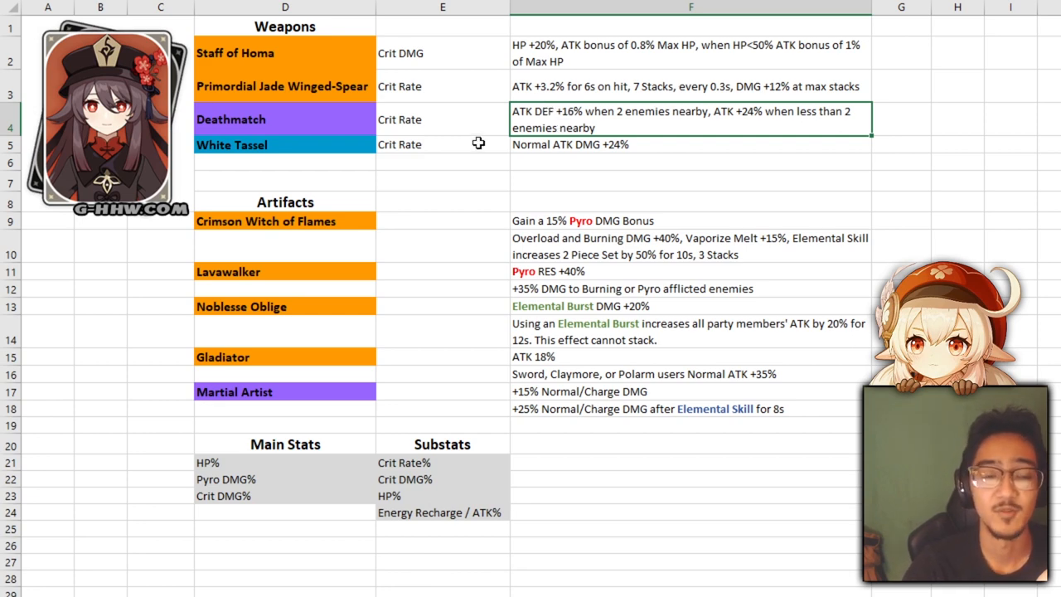
pyautogui.moveTo(622, 119)
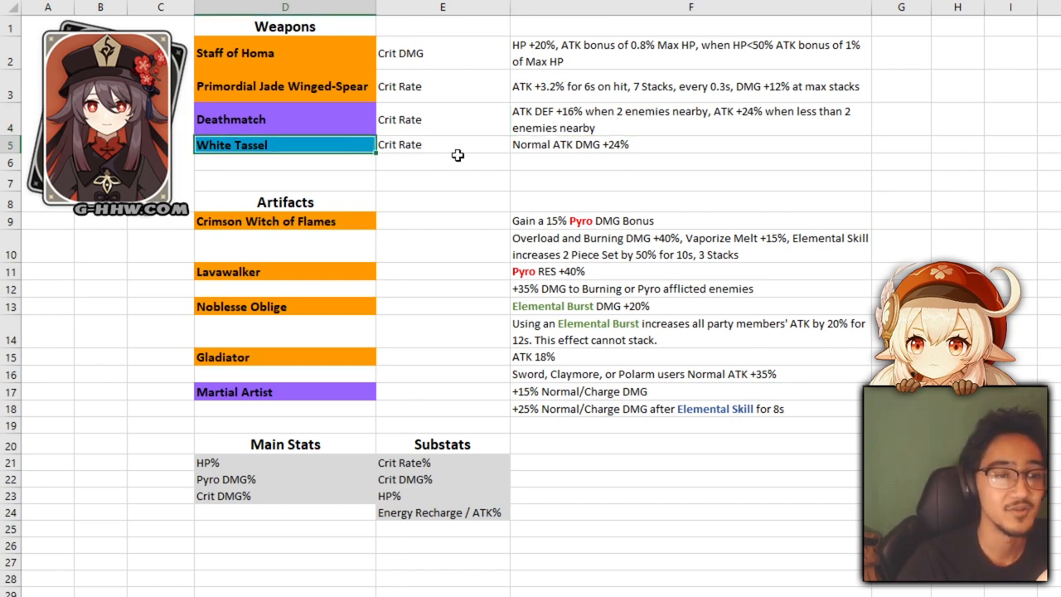
pyautogui.click(689, 162)
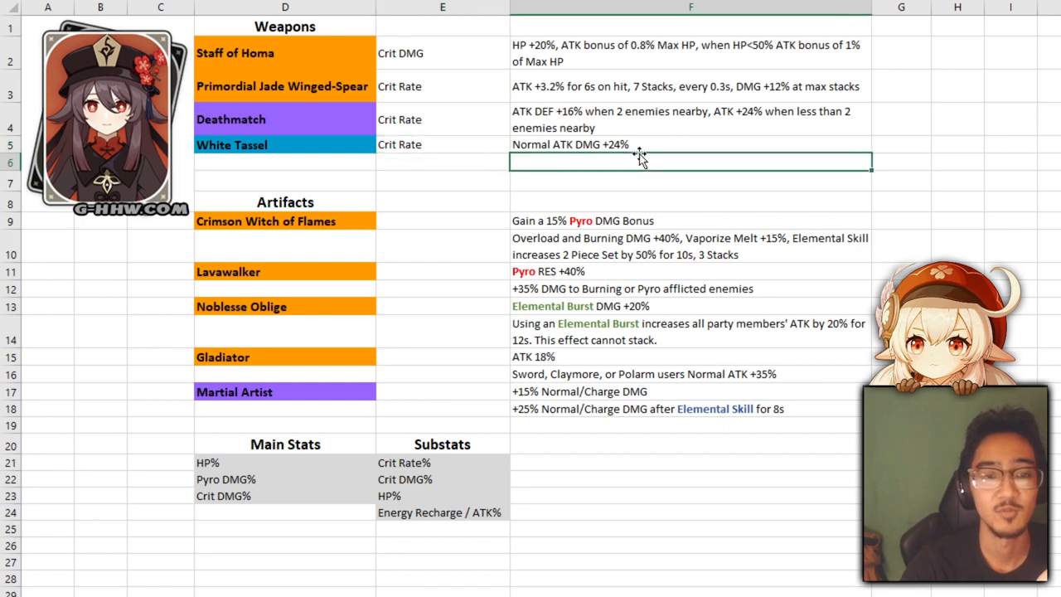
pyautogui.click(690, 144)
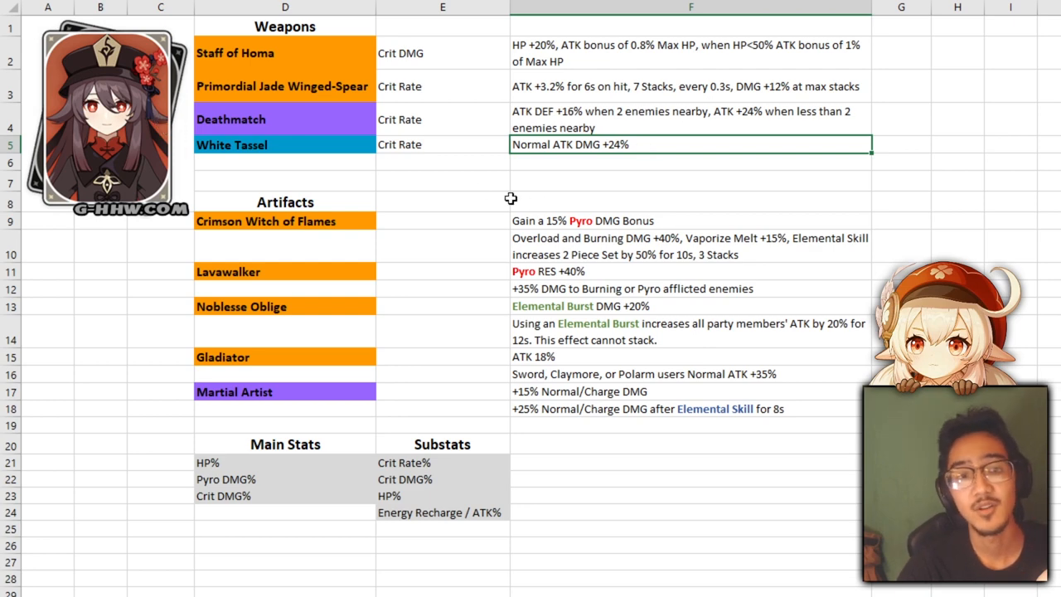
pyautogui.moveTo(334, 149)
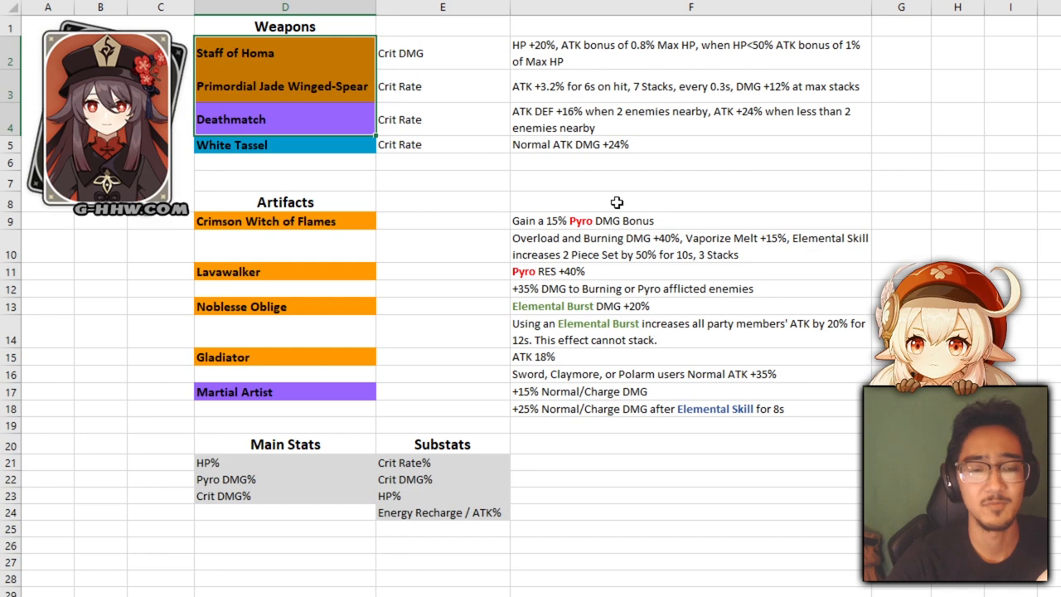
pyautogui.click(689, 181)
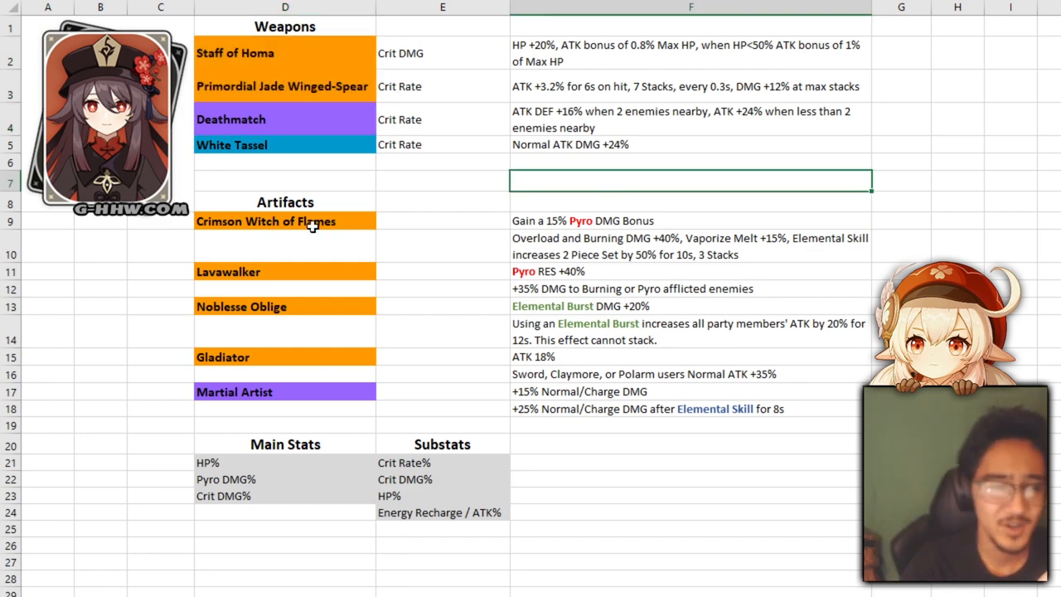
pyautogui.click(690, 221)
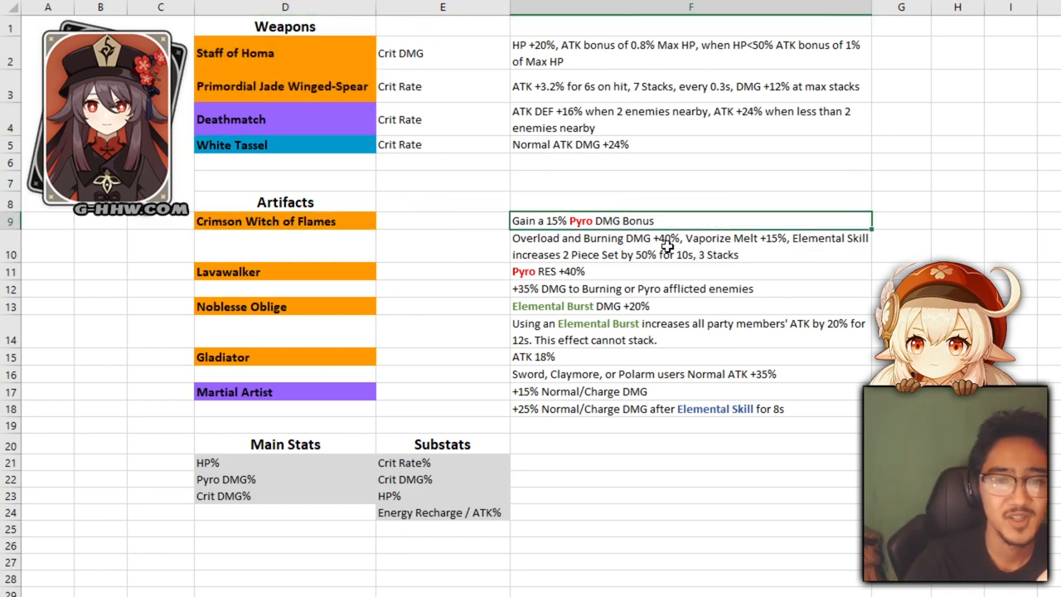
pyautogui.click(690, 245)
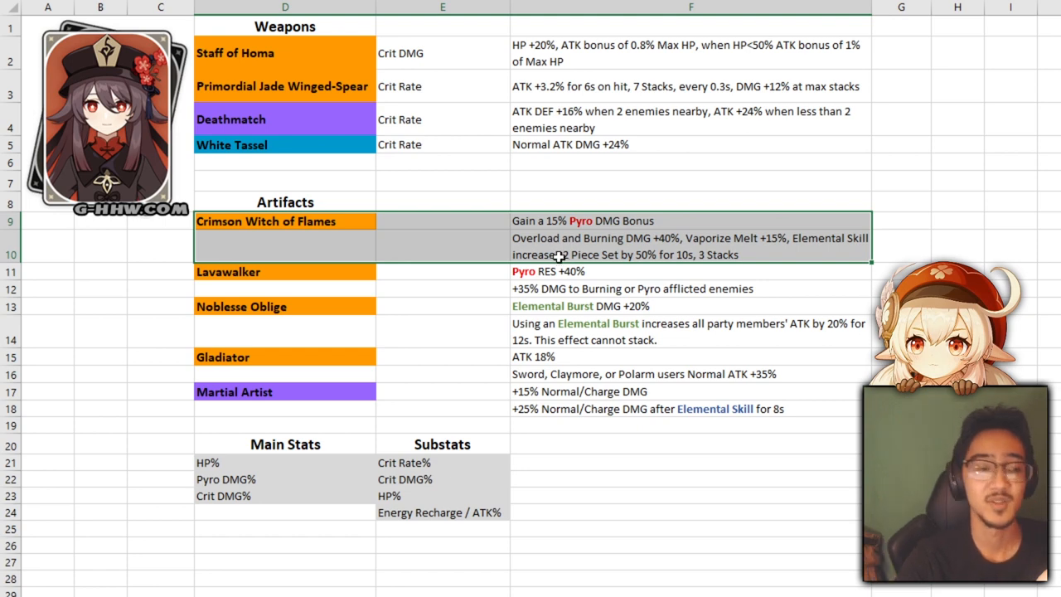
pyautogui.moveTo(350, 275)
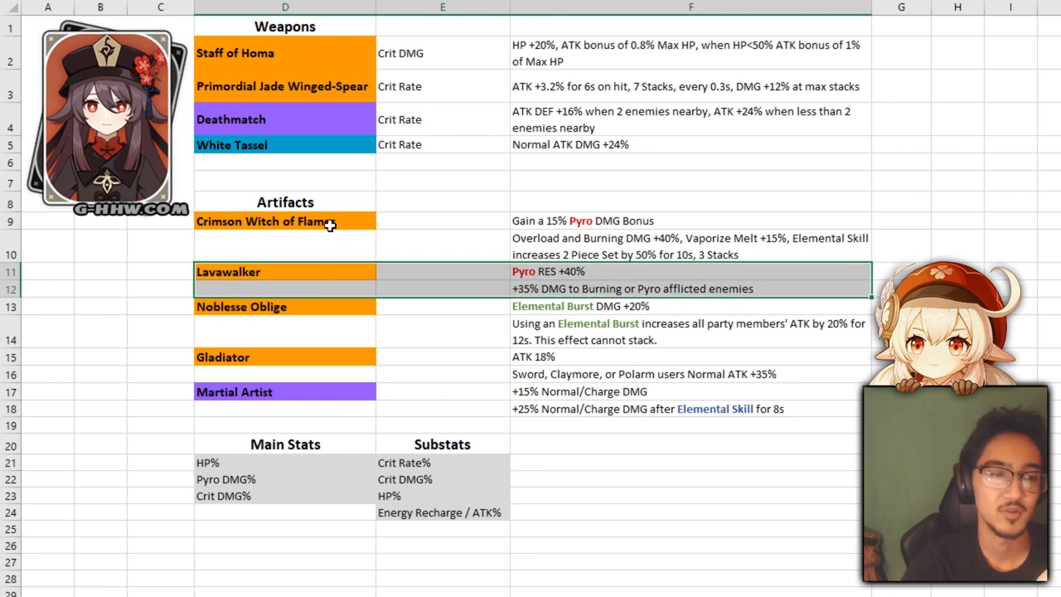
pyautogui.moveTo(307, 300)
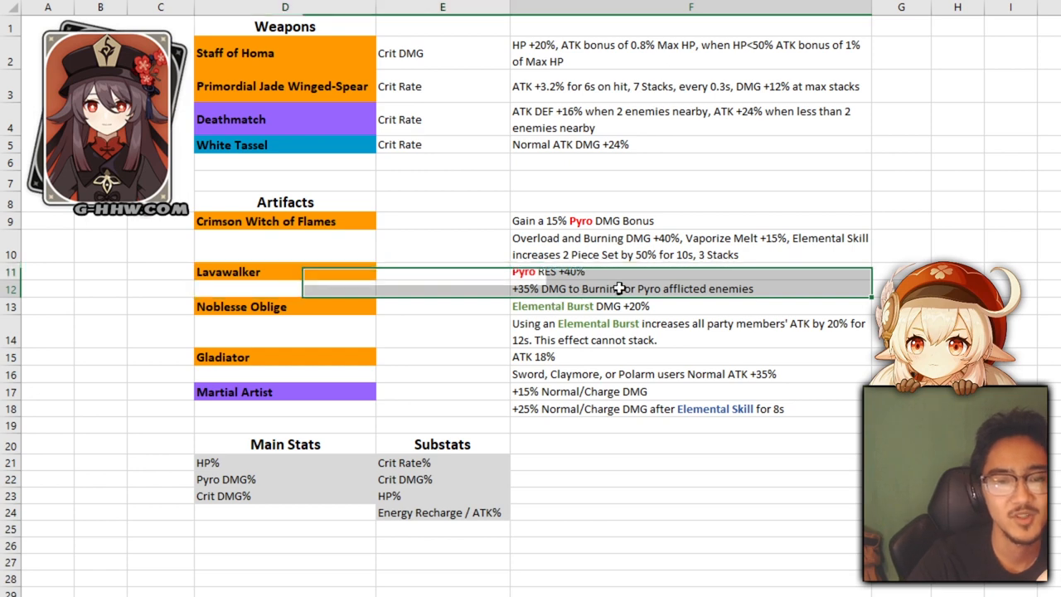
pyautogui.click(630, 288)
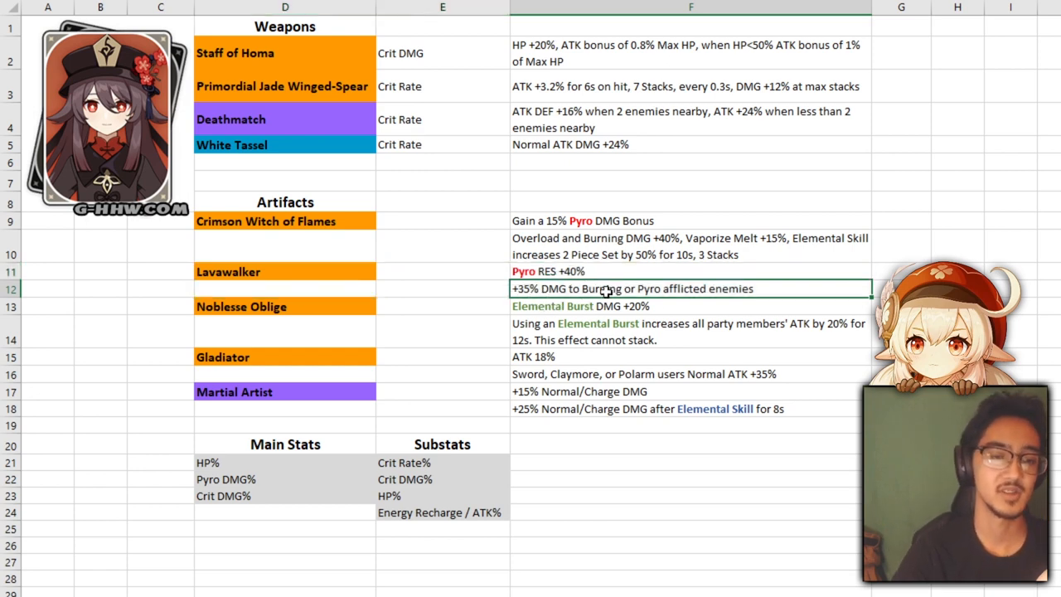
pyautogui.click(607, 272)
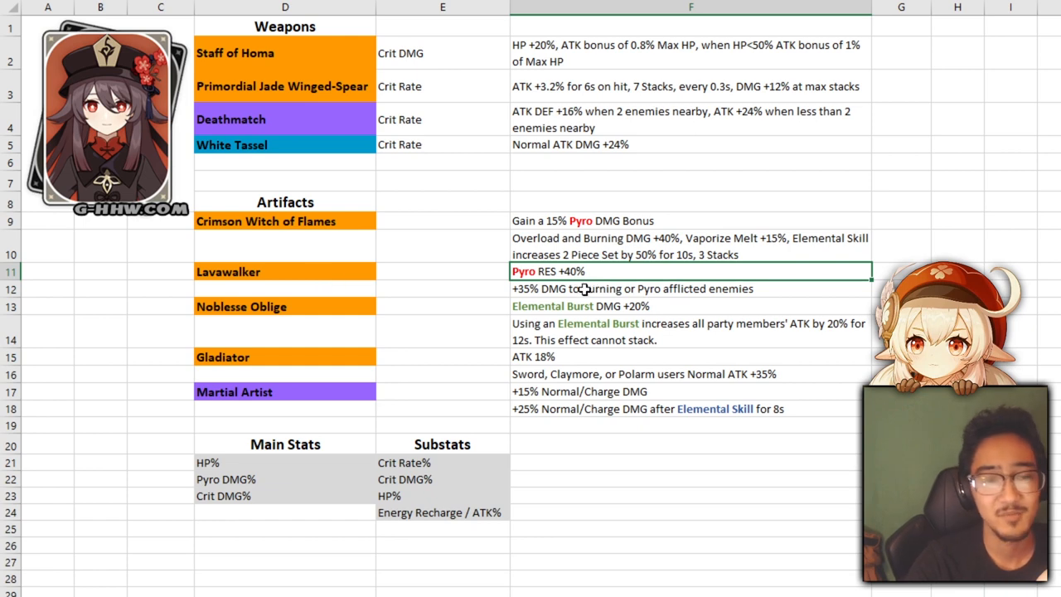
pyautogui.click(285, 305)
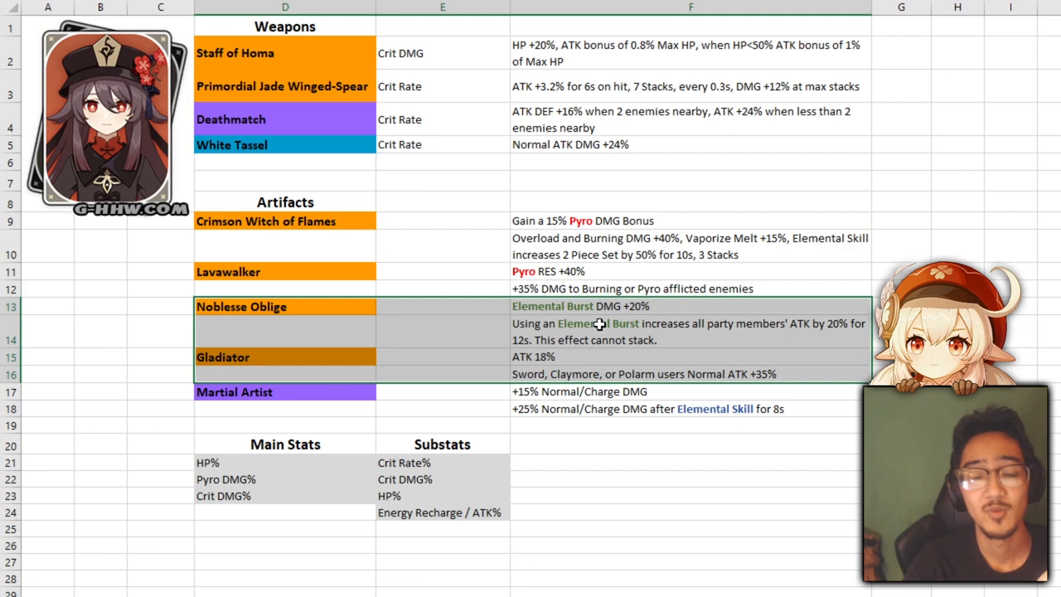
pyautogui.moveTo(766, 333)
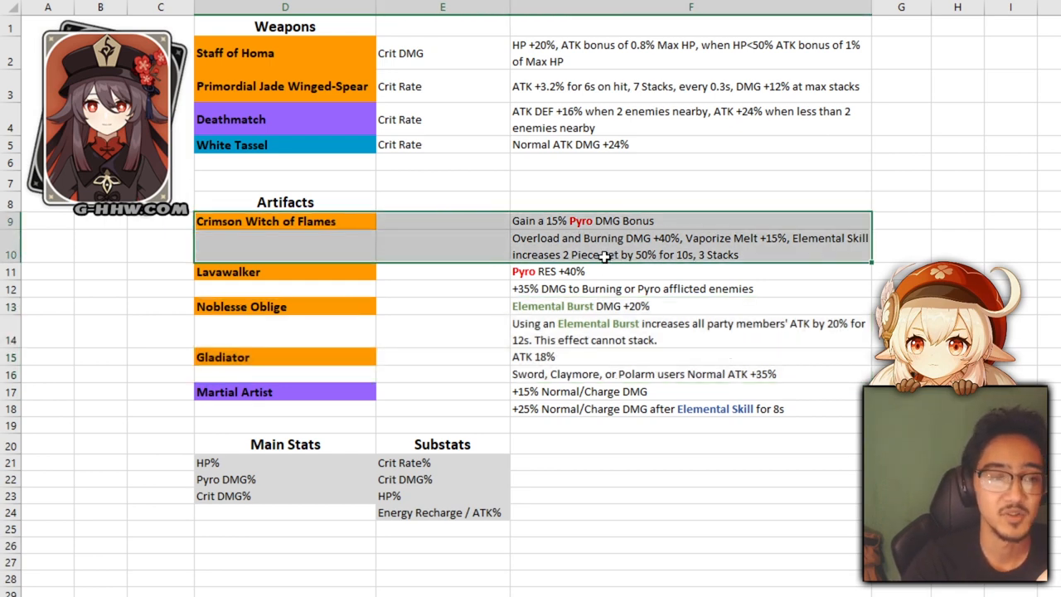
pyautogui.click(285, 391)
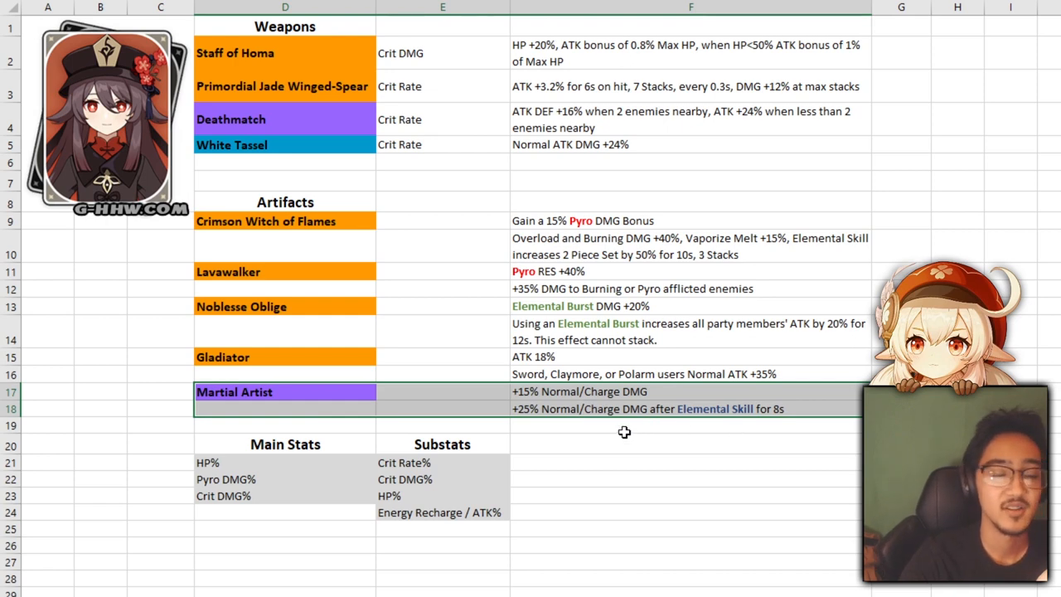
pyautogui.click(285, 461)
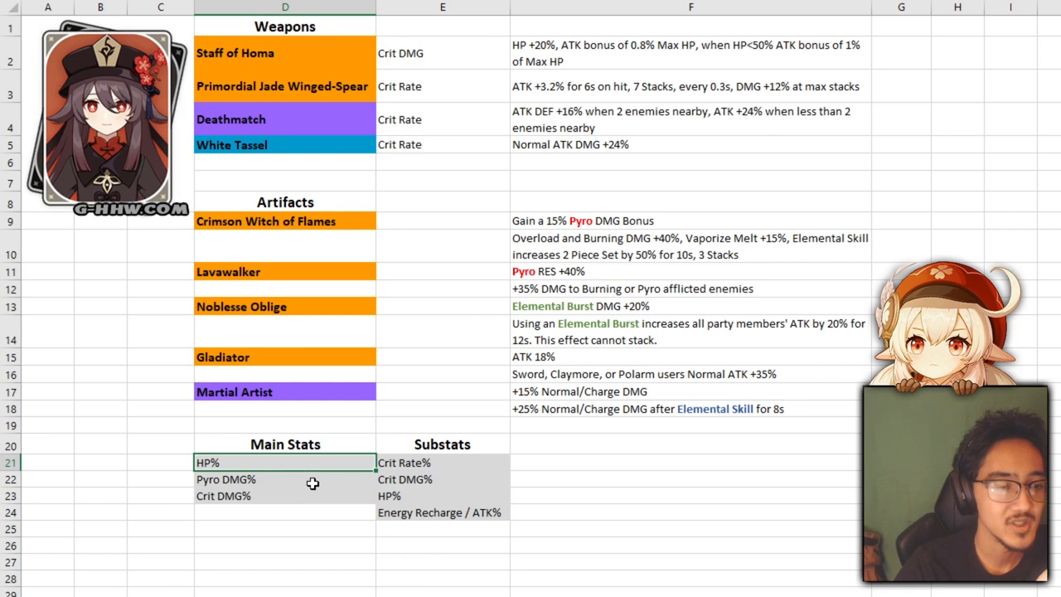
# Step: Highlight the Main Stats cells and return to the talents worksheet starting with Spear of Wangsheng
pyautogui.click(285, 495)
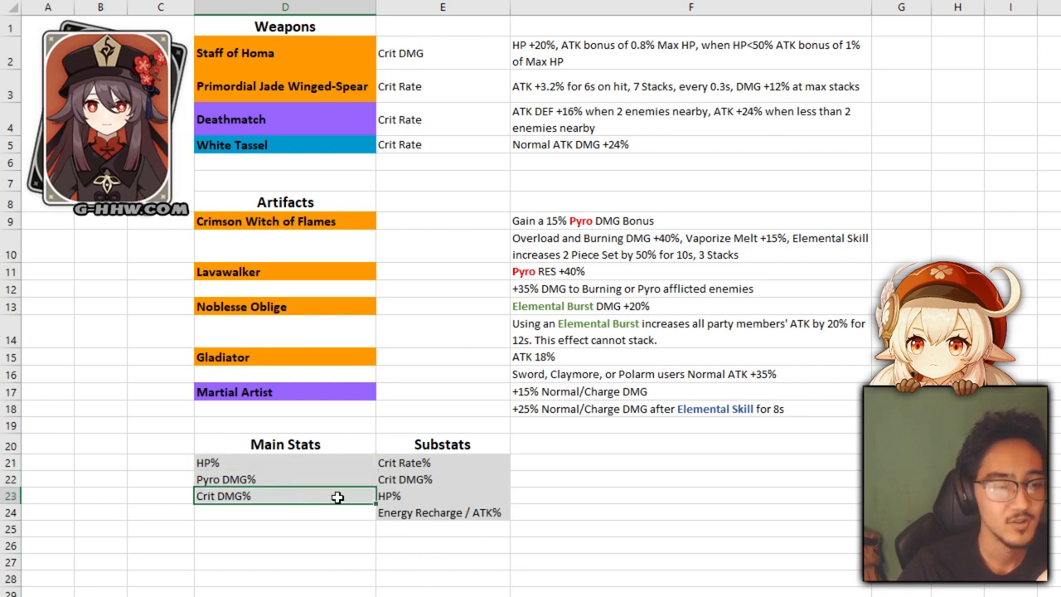
pyautogui.click(443, 496)
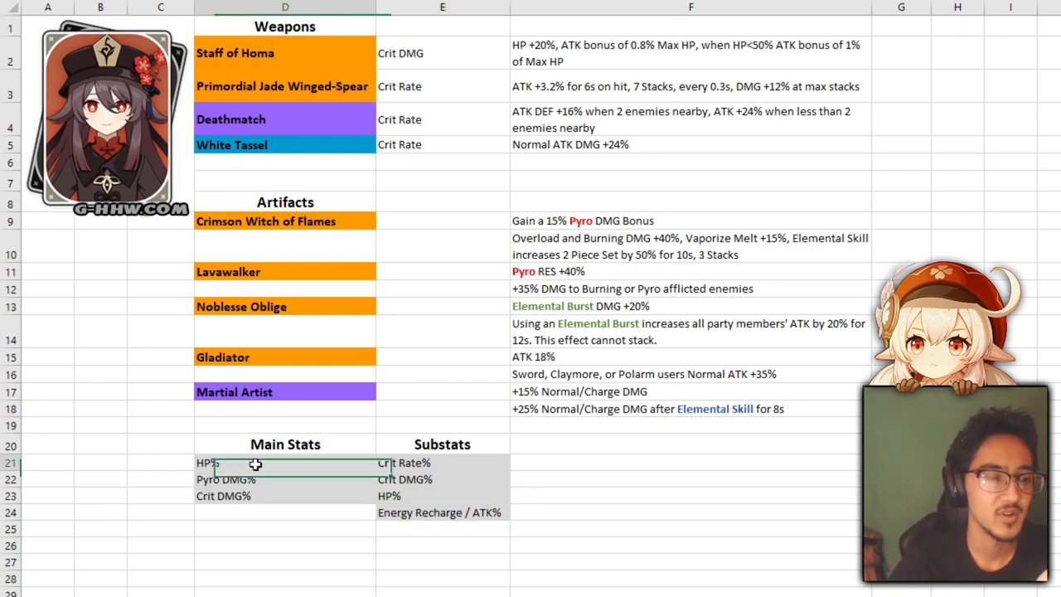
pyautogui.click(255, 463)
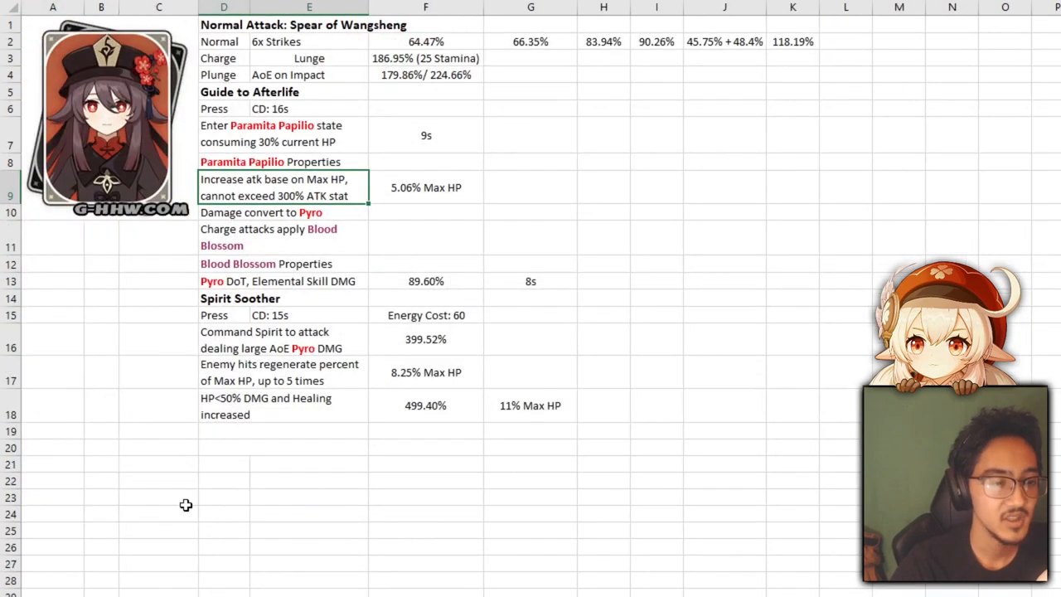
pyautogui.moveTo(491, 184)
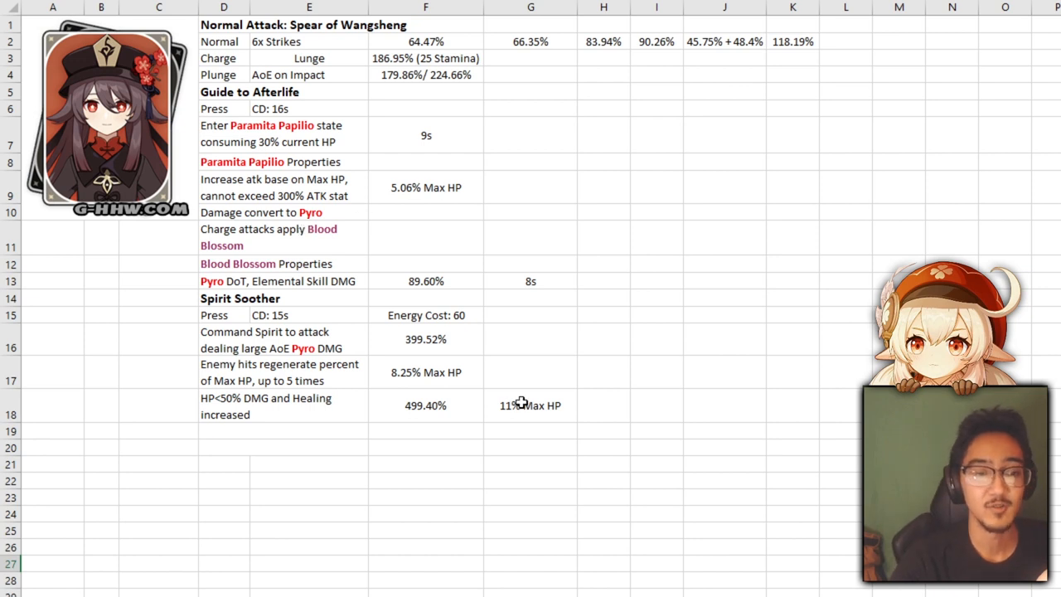
pyautogui.moveTo(515, 358)
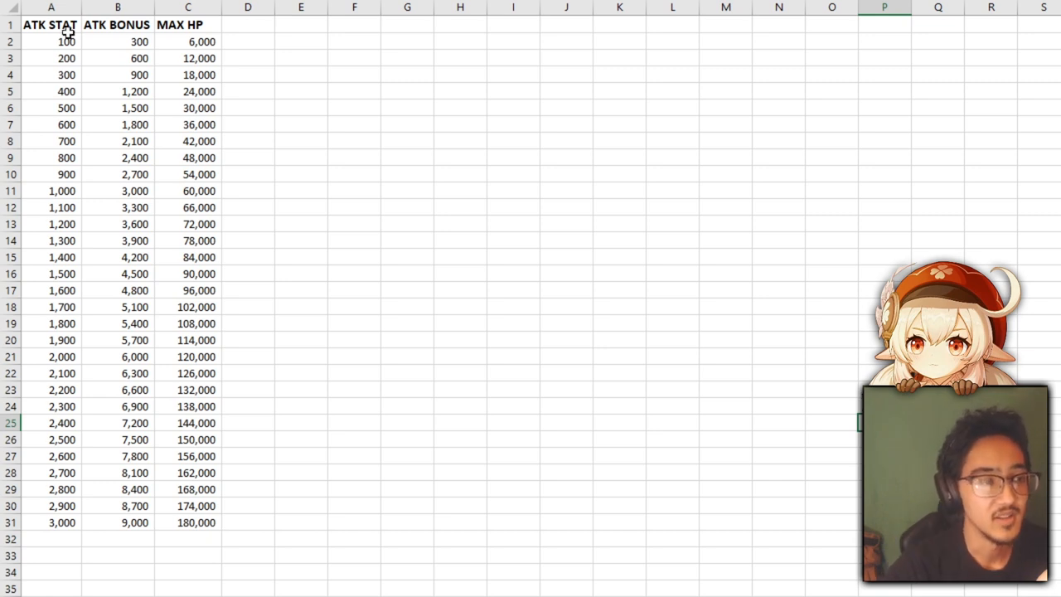
pyautogui.moveTo(70, 208)
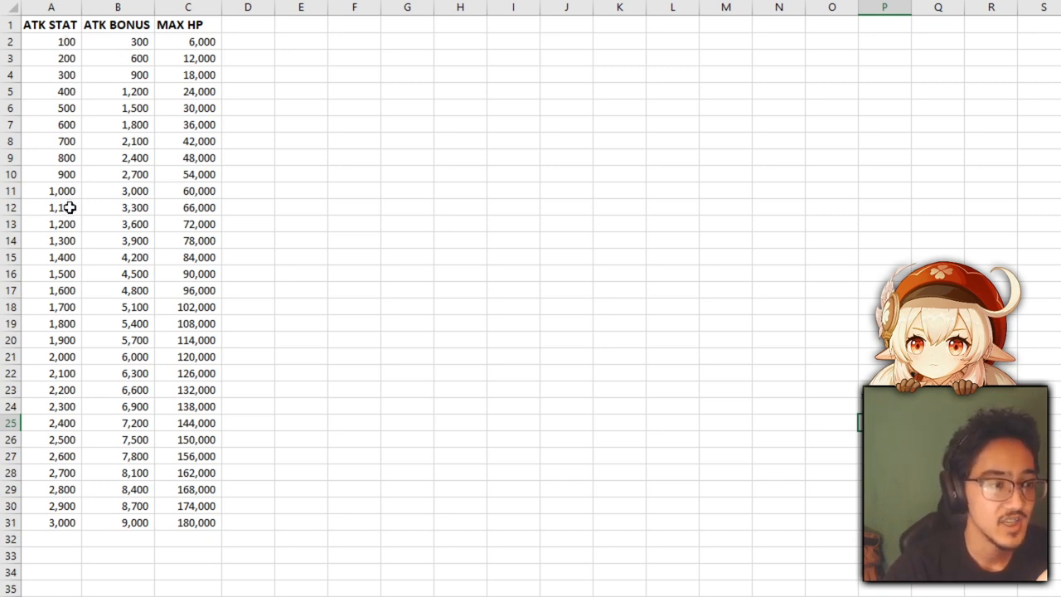
pyautogui.click(49, 191)
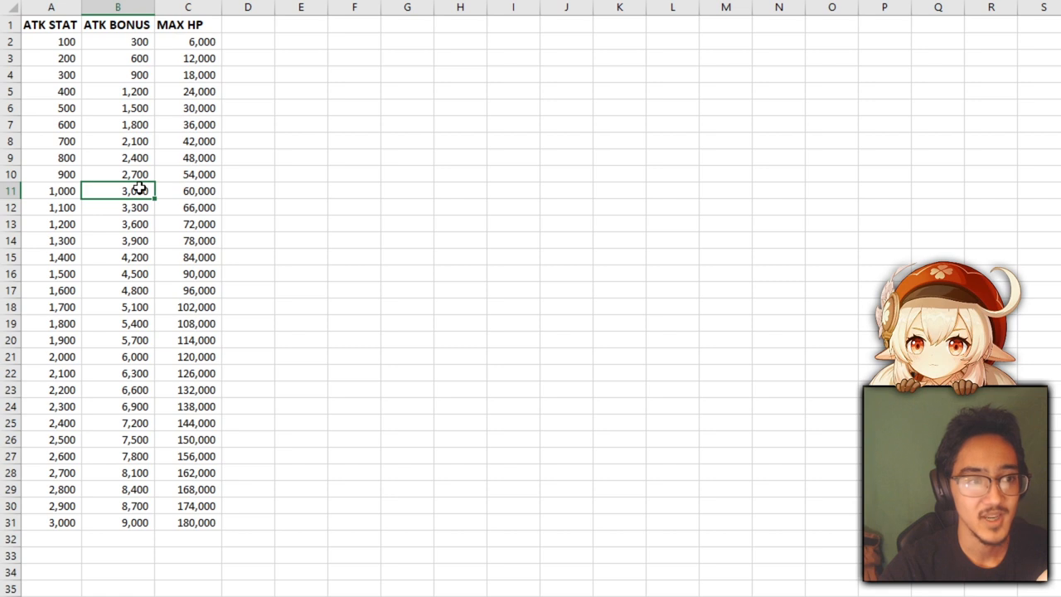
pyautogui.click(189, 190)
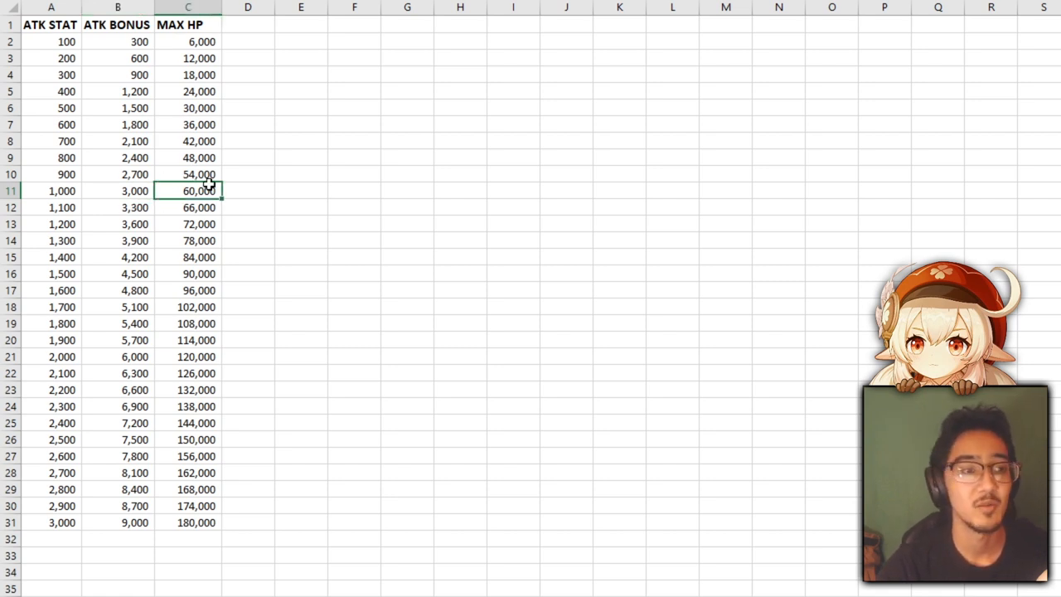
pyautogui.moveTo(156, 130)
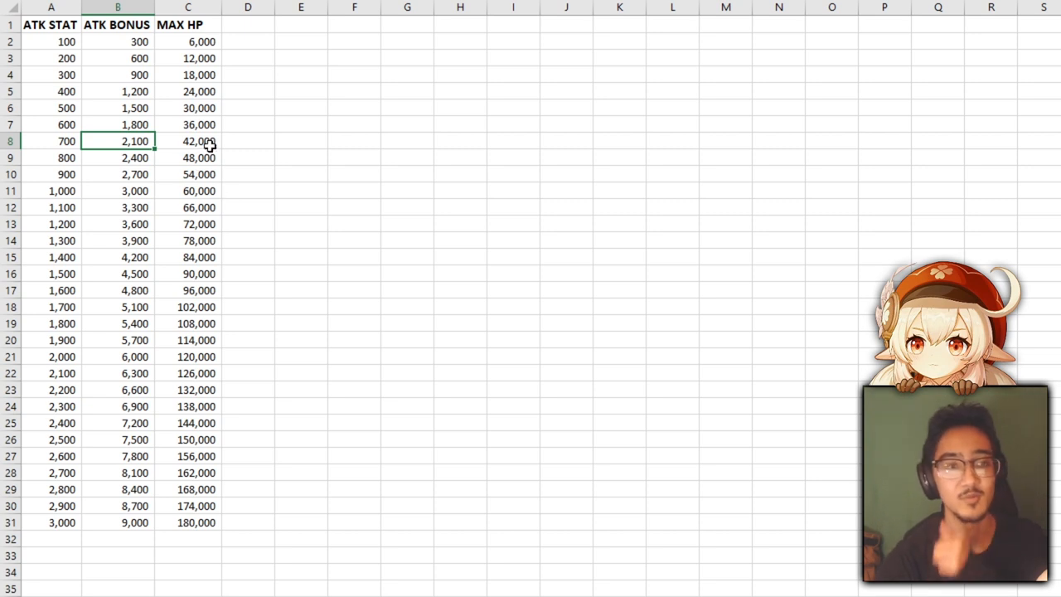
pyautogui.click(189, 141)
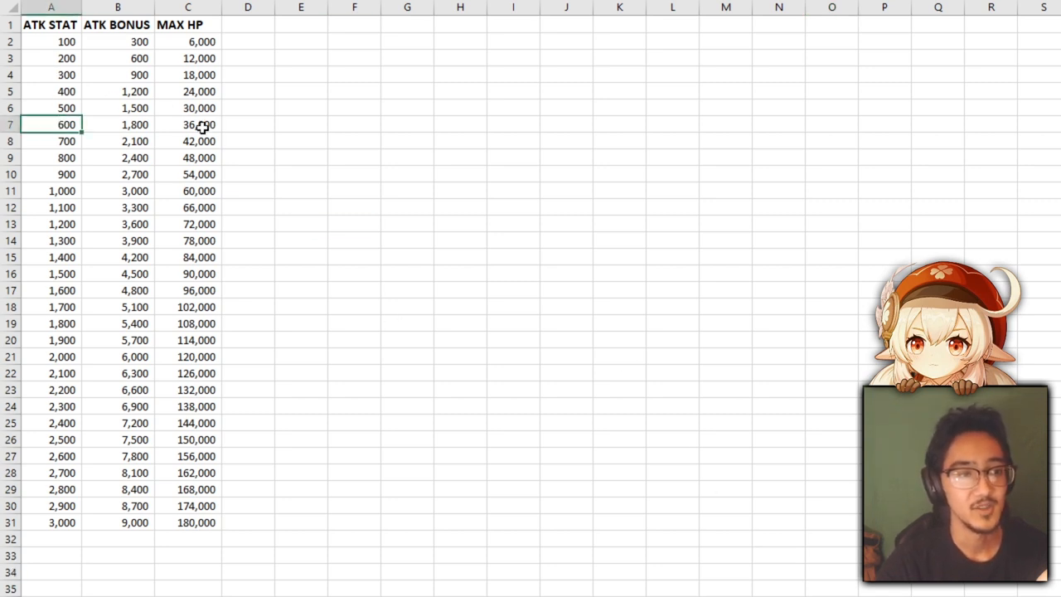
pyautogui.click(188, 124)
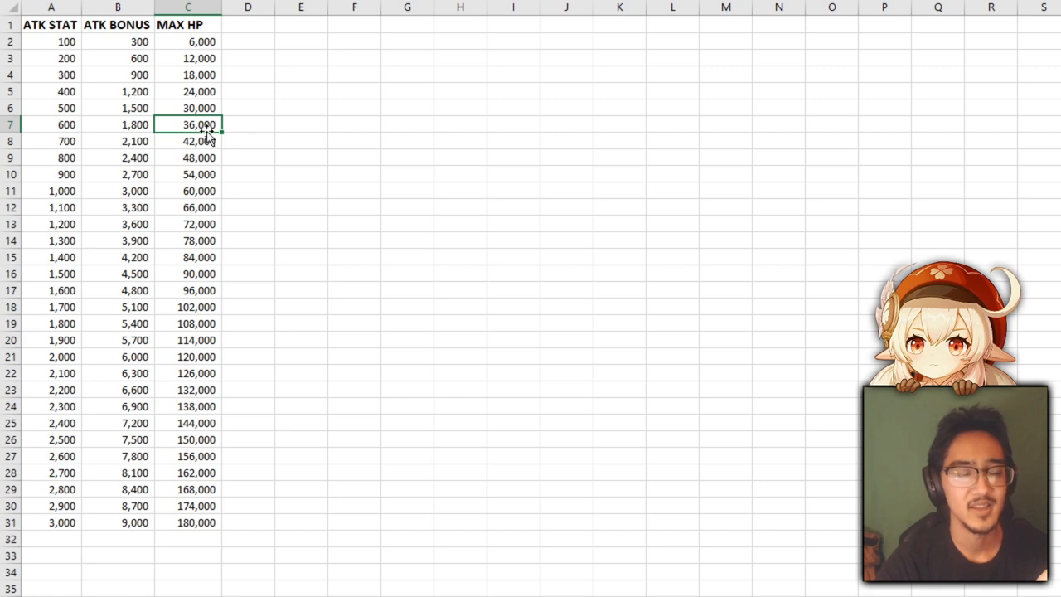
pyautogui.click(118, 125)
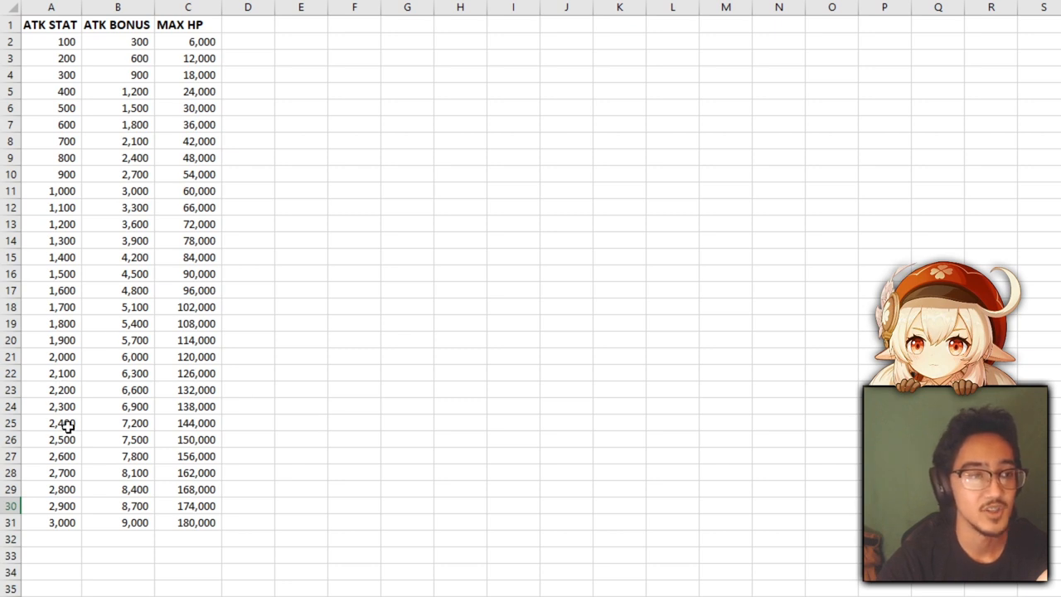
pyautogui.click(196, 423)
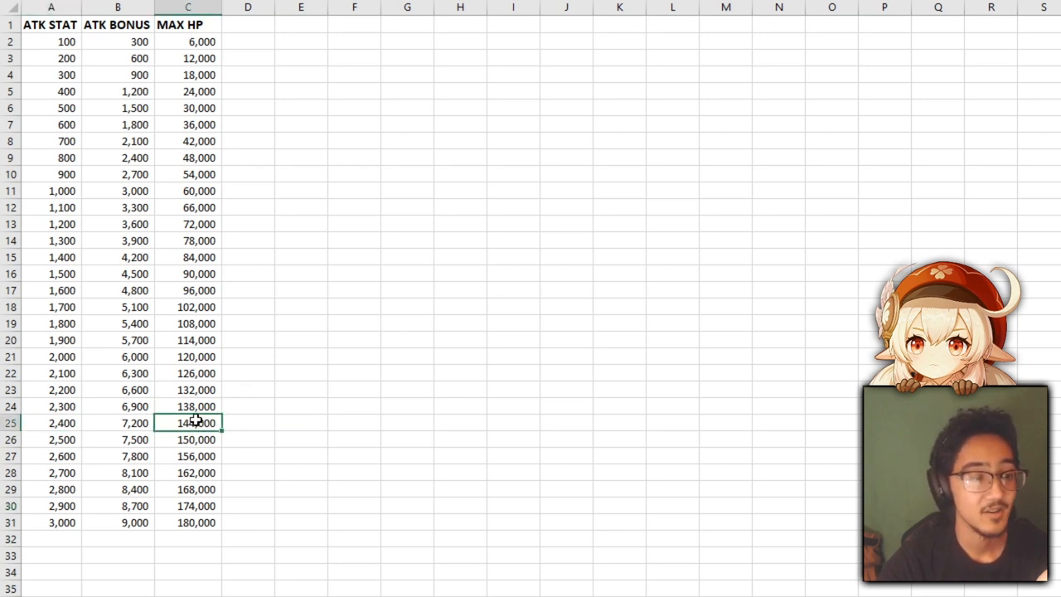
pyautogui.click(118, 423)
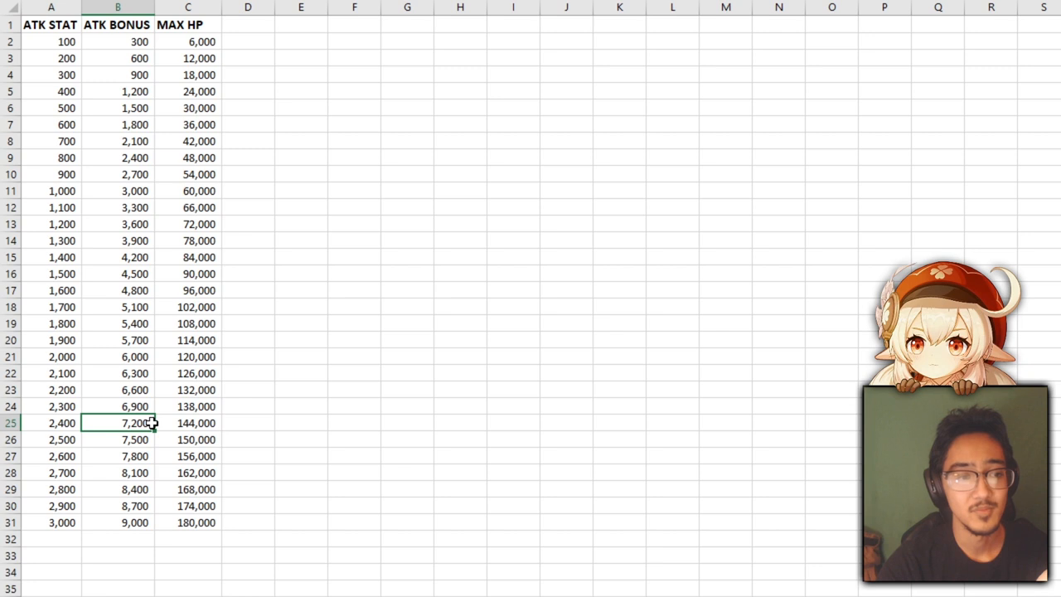
pyautogui.click(189, 423)
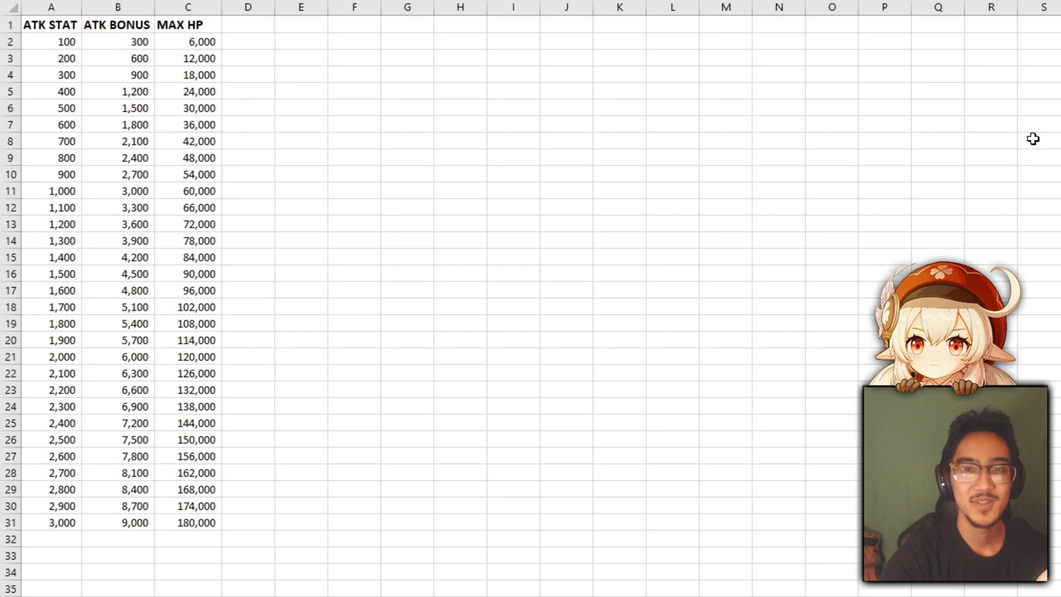
pyautogui.moveTo(782, 146)
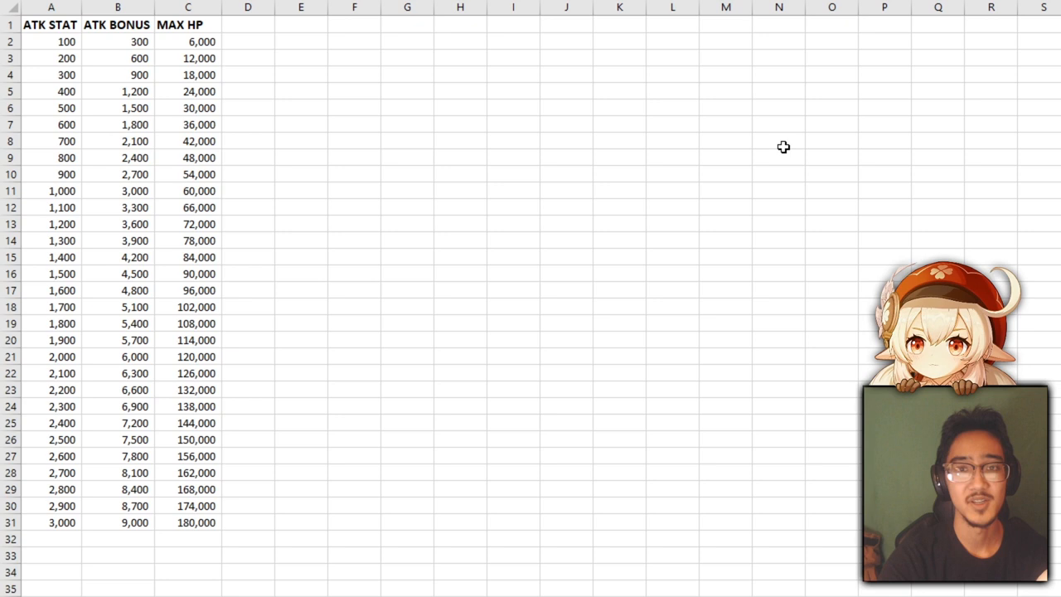
pyautogui.moveTo(892, 189)
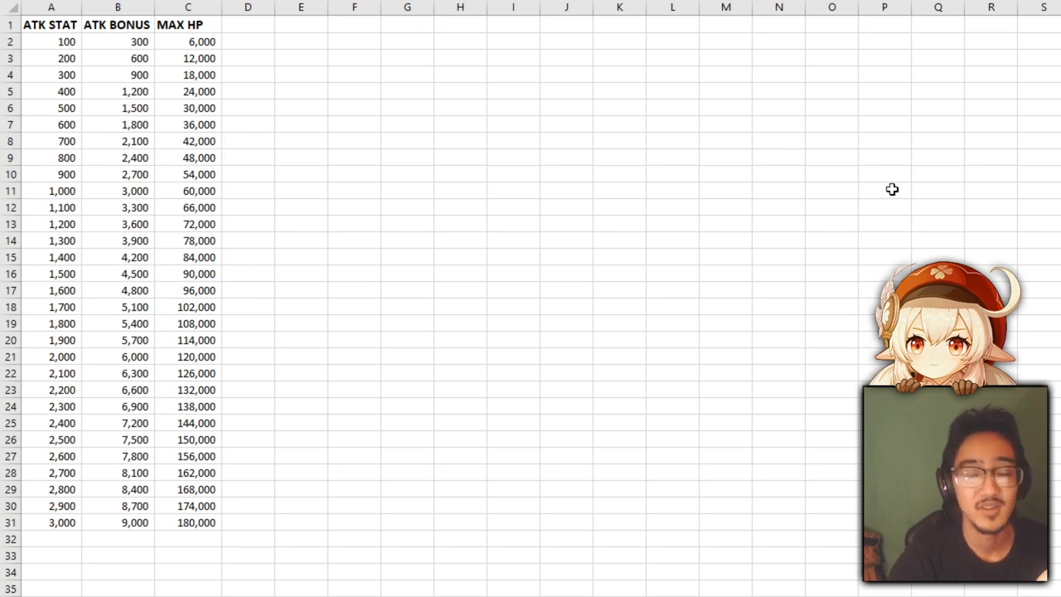